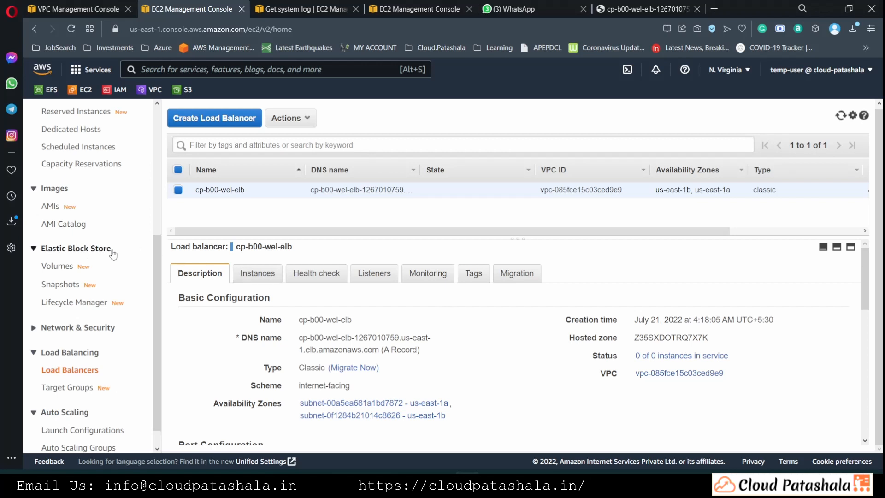
Step: Review the cp-b00-wel-elb load balancer details and go to Launch Configurations
{"action": "scroll", "scroll_direction": "down", "scroll_amount": 3}
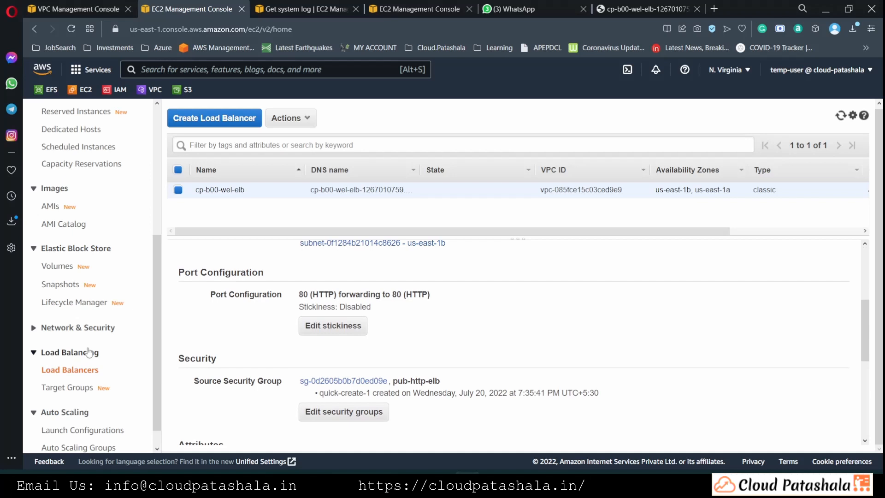
{"action": "scroll", "scroll_direction": "down", "scroll_amount": 3}
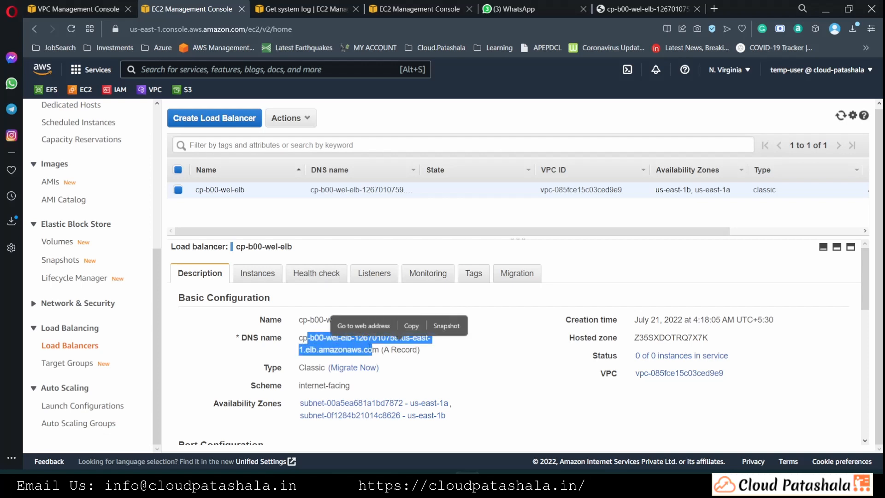
{"action": "left_click", "coordinate": [83, 405]}
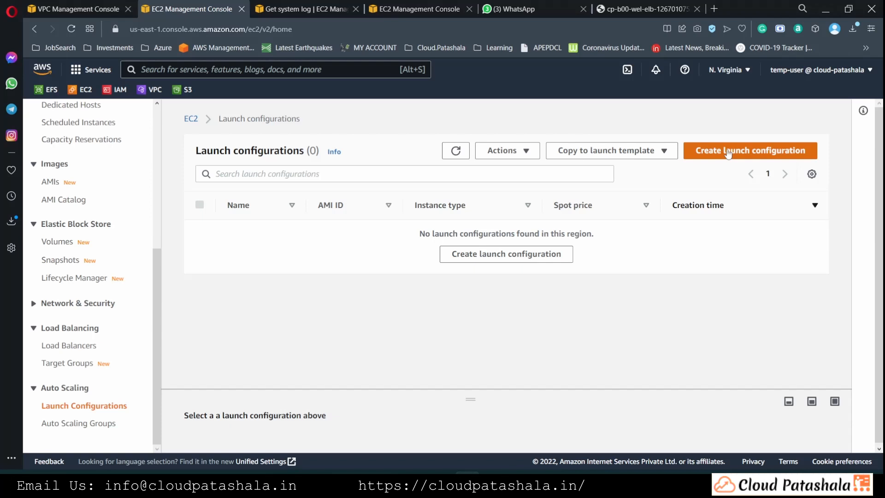
Step: Start a new launch configuration named cp-b00-web-lc
{"action": "left_click", "coordinate": [750, 150]}
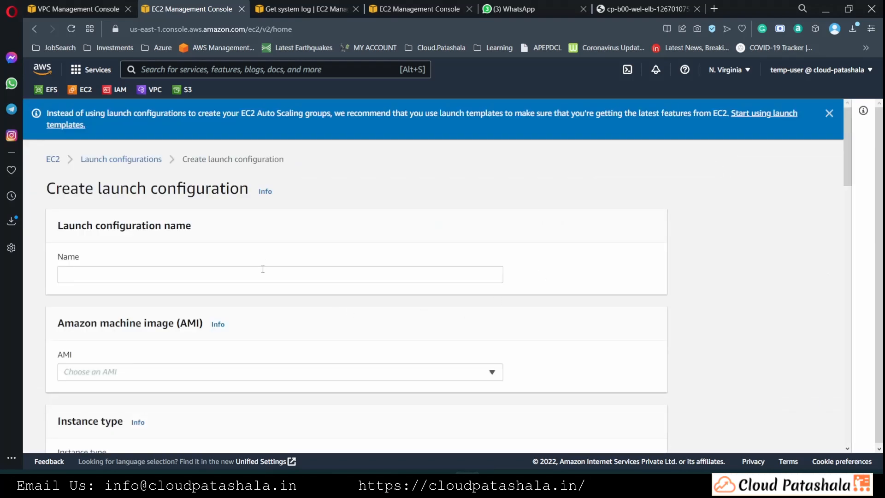
{"action": "left_click", "coordinate": [263, 269]}
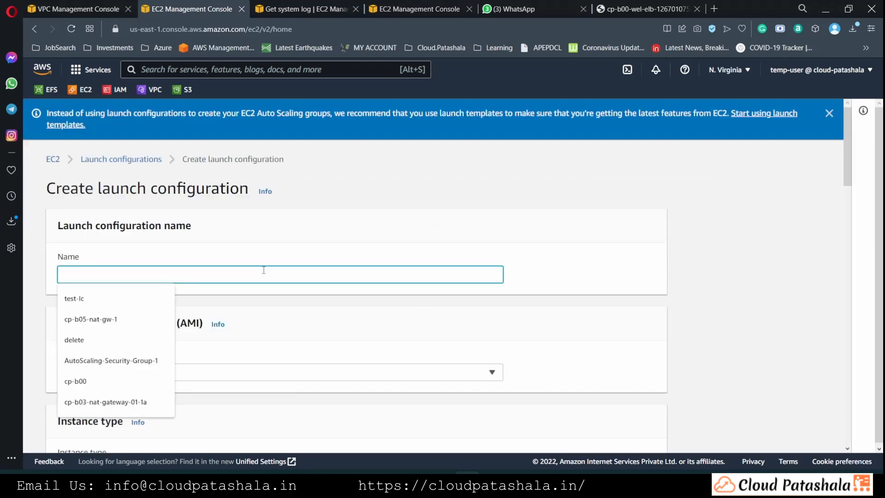
{"action": "type", "text": "cp-b"}
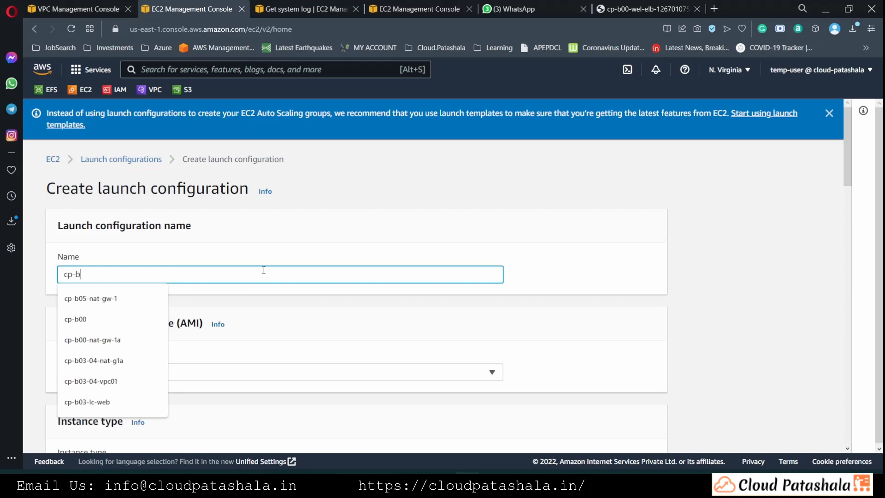
{"action": "type", "text": "00-"}
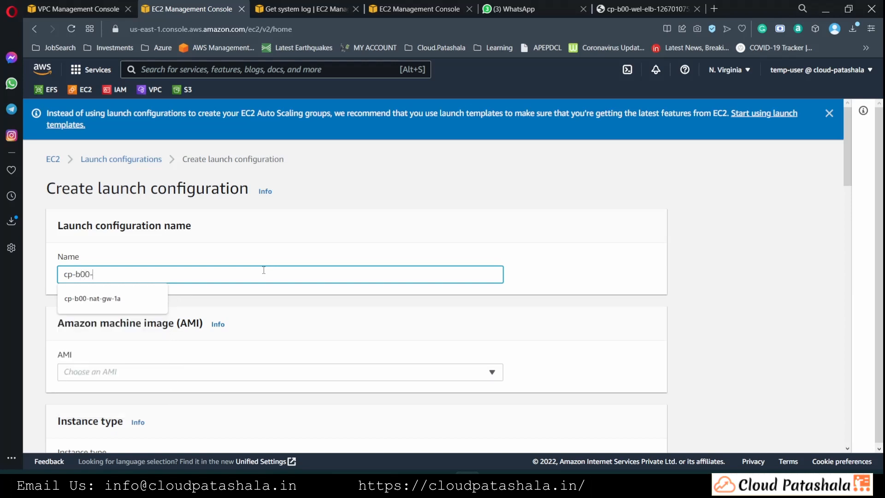
{"action": "type", "text": "web-"}
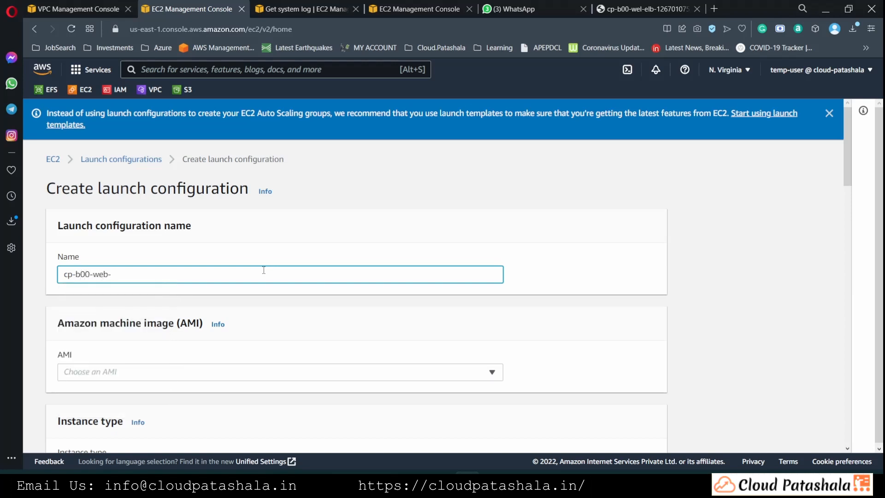
{"action": "type", "text": "lc"}
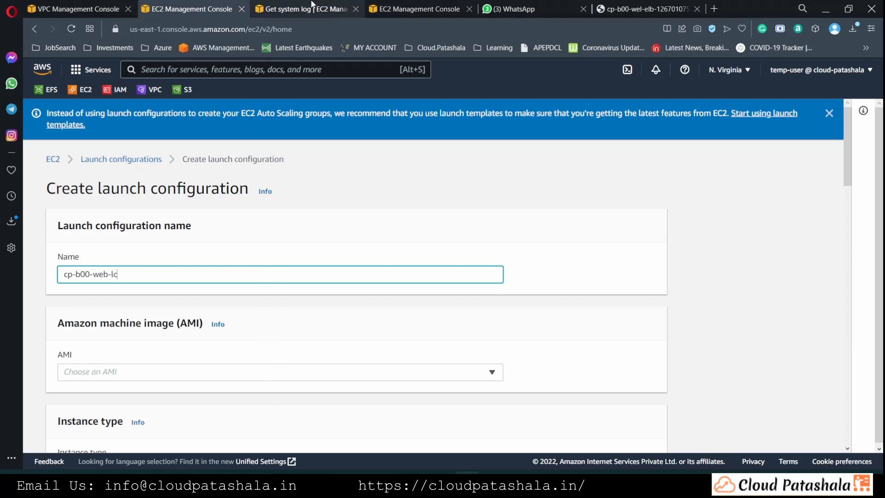
{"action": "mouse_move", "coordinate": [311, 9]}
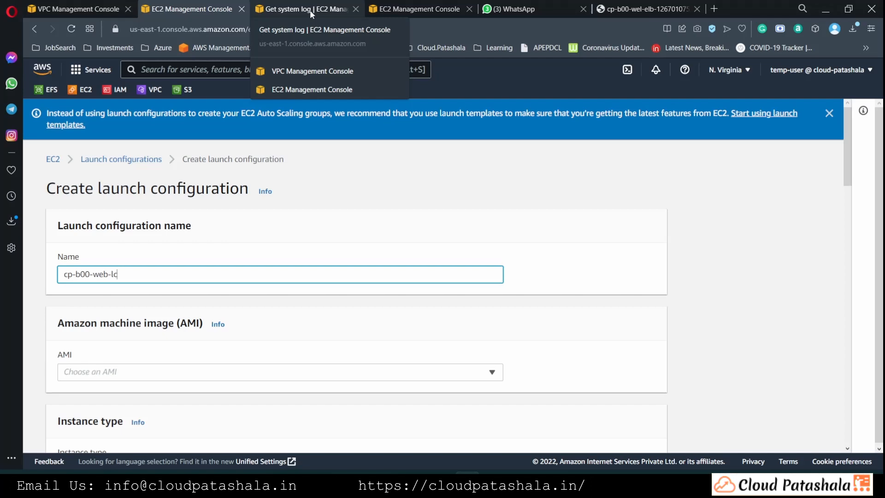
Step: Copy the Amazon Linux 2 AMI ID from a launch-instance page in another tab
{"action": "left_click", "coordinate": [420, 9]}
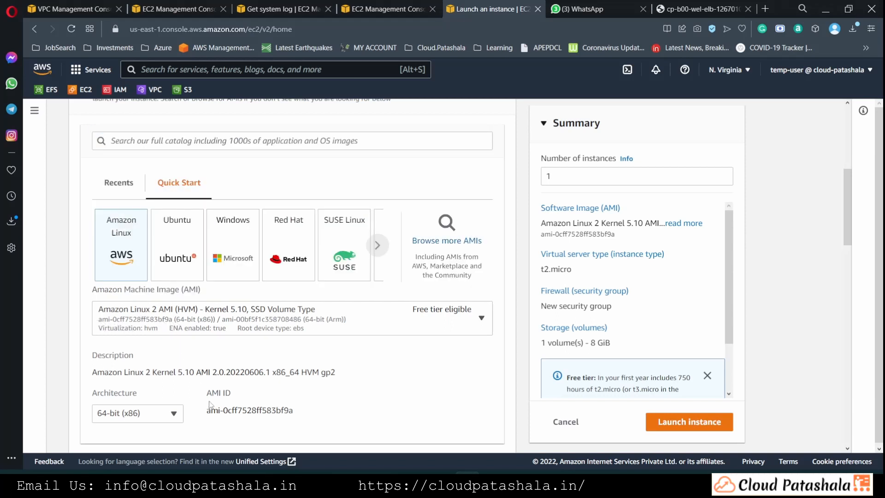
{"action": "double_click", "coordinate": [248, 411]}
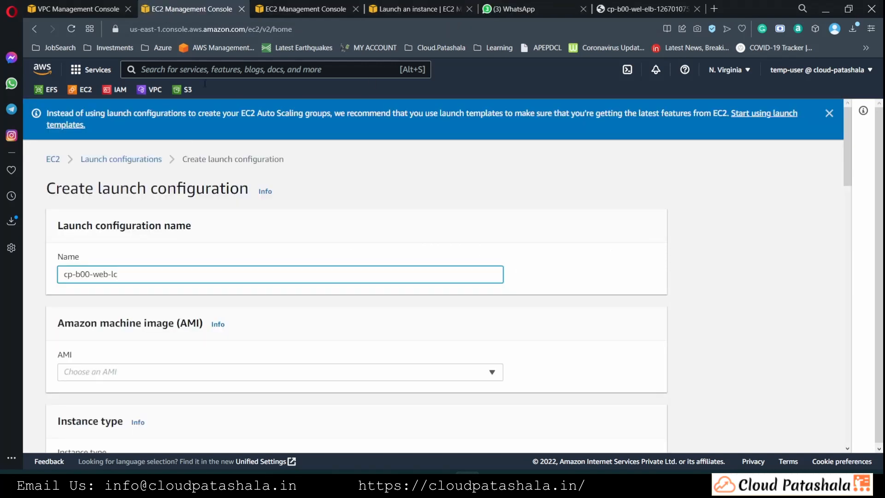
Step: Set the AMI to ami-0cff7528ff583bf9a and the instance type to t2.micro
{"action": "type", "text": "ami-0cff7528ff583bf9a"}
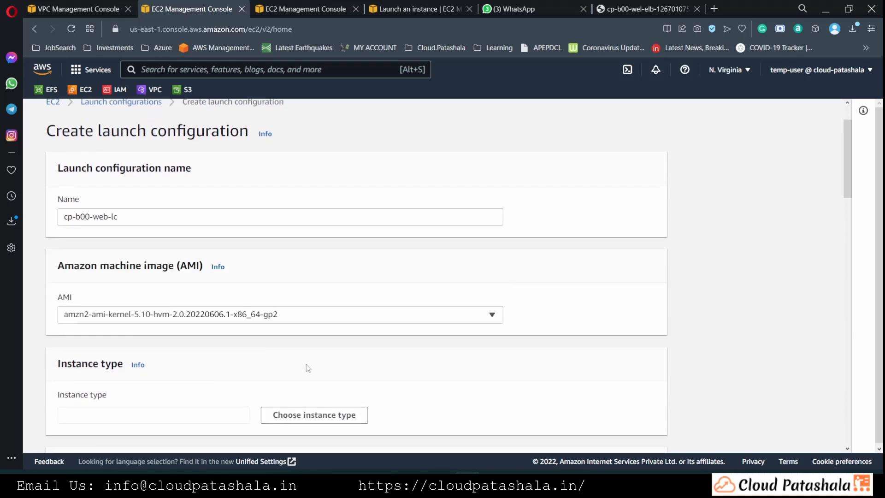
{"action": "scroll", "scroll_direction": "down", "scroll_amount": 3}
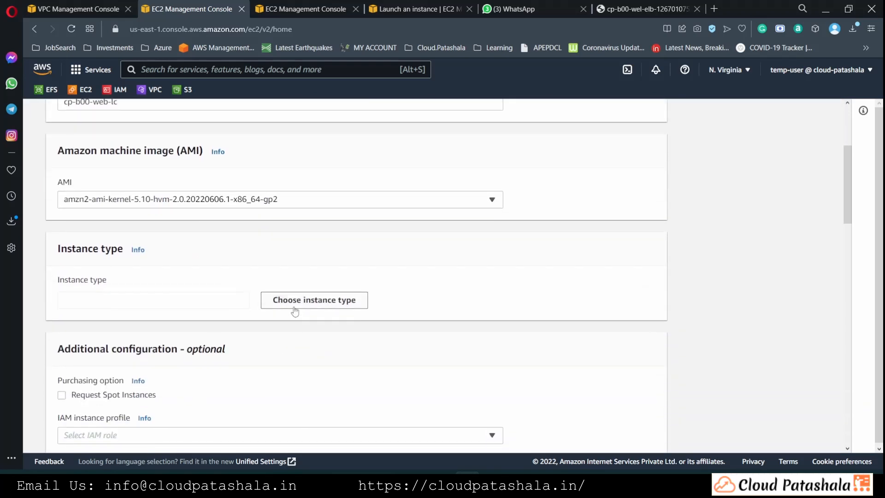
{"action": "left_click", "coordinate": [313, 300]}
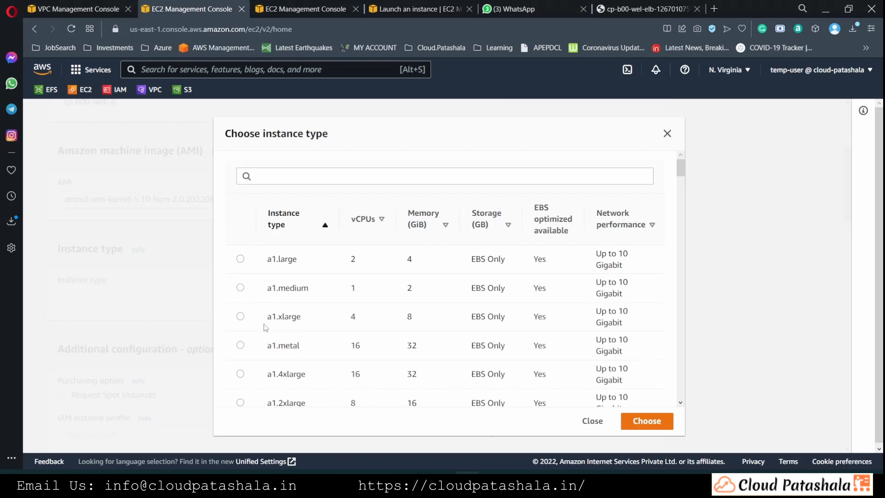
{"action": "type", "text": "t2."}
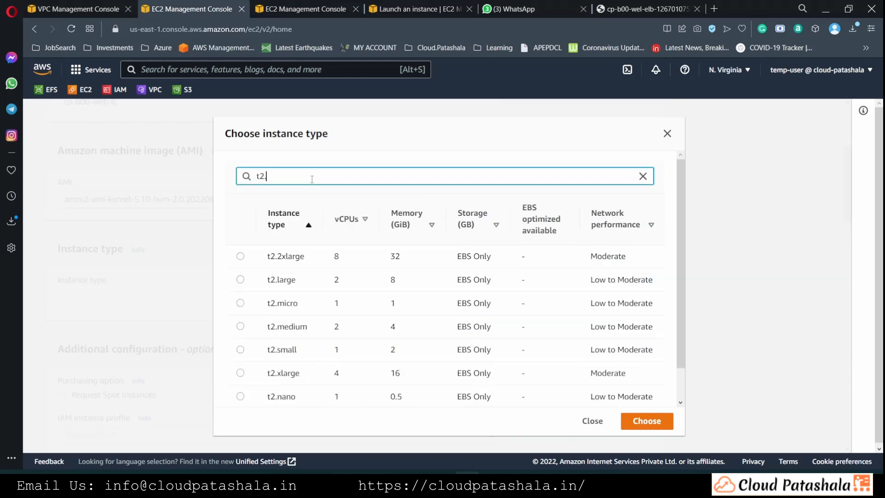
{"action": "mouse_move", "coordinate": [319, 331]}
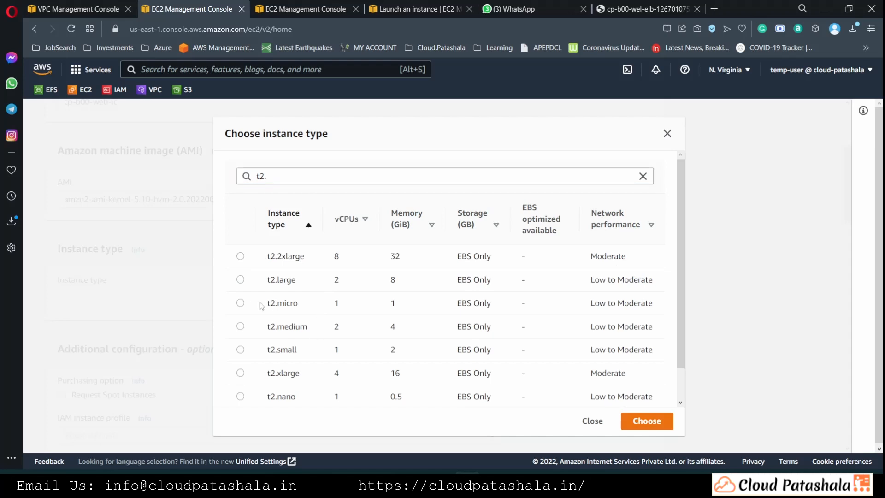
{"action": "left_click", "coordinate": [239, 302]}
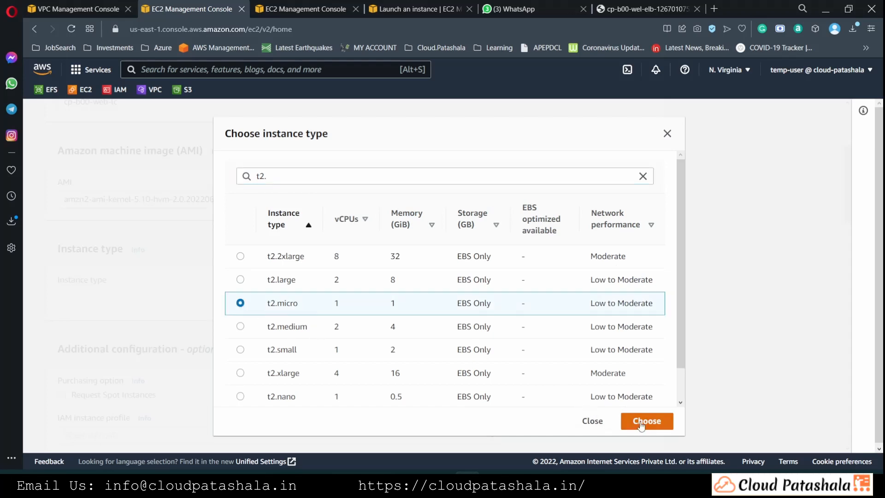
{"action": "left_click", "coordinate": [647, 420]}
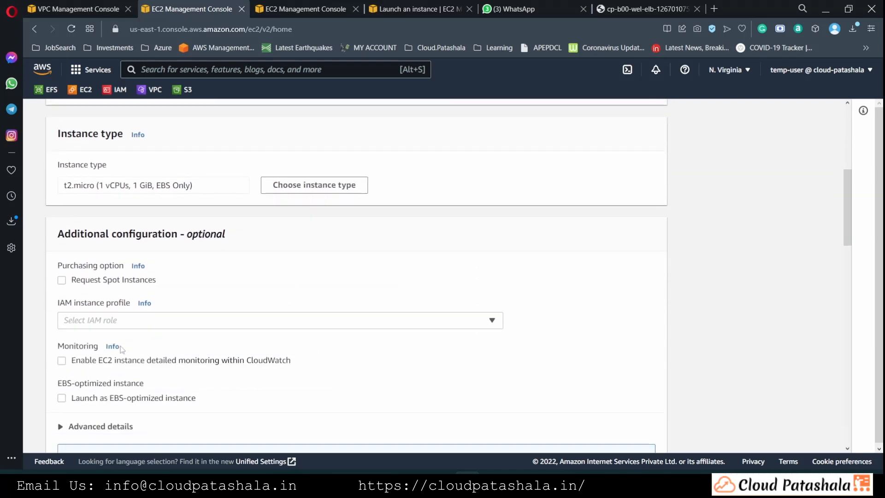
{"action": "mouse_move", "coordinate": [195, 289]}
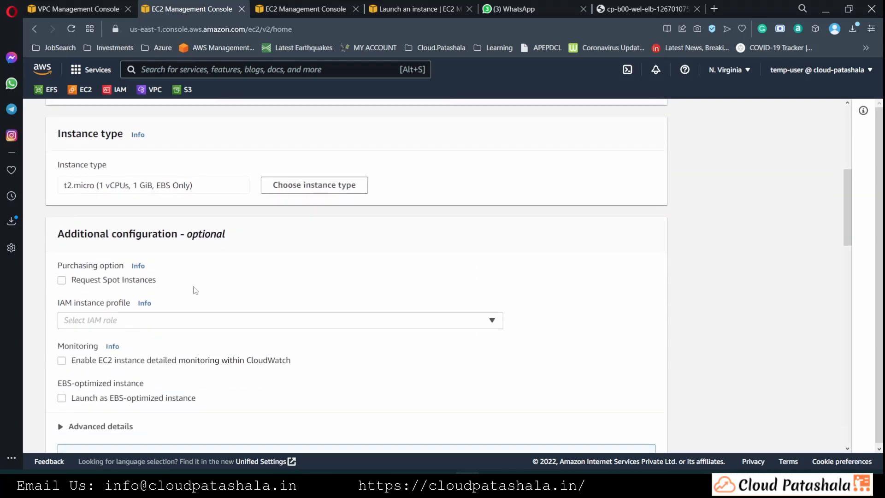
Step: Add the httpd bootstrap script writing the Hello world page as user data
{"action": "scroll", "scroll_direction": "down", "scroll_amount": 3}
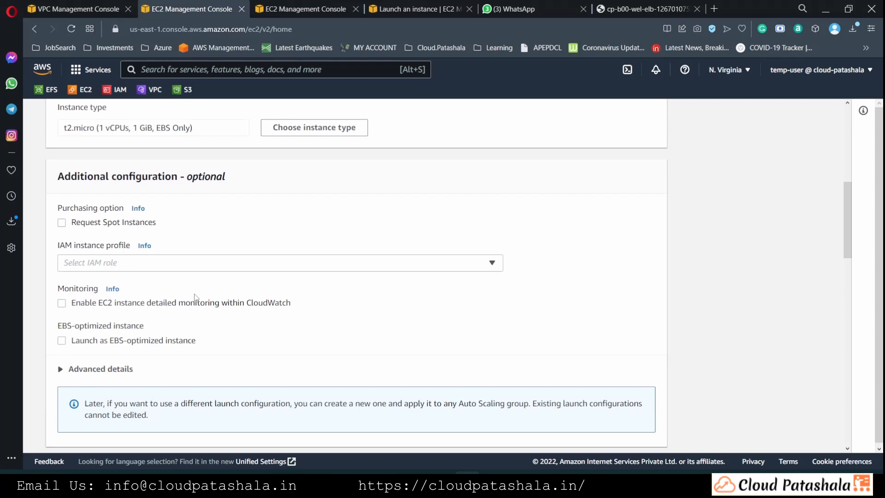
{"action": "mouse_move", "coordinate": [166, 280]}
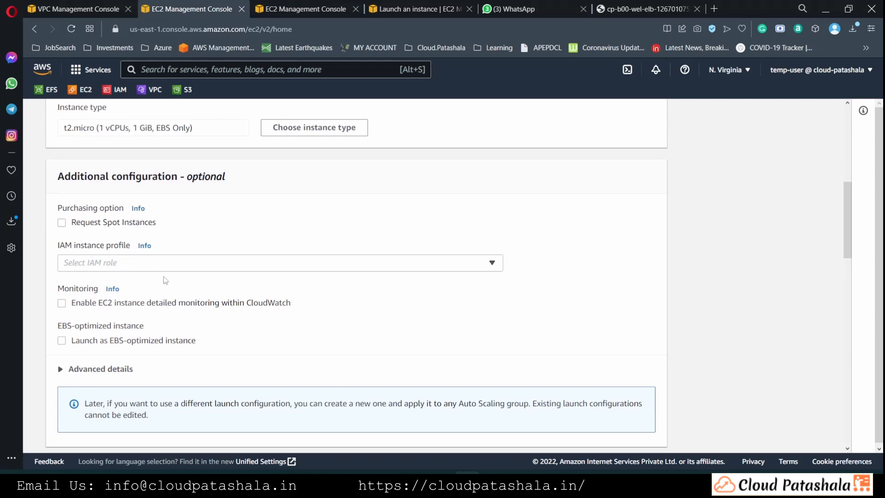
{"action": "mouse_move", "coordinate": [180, 304]}
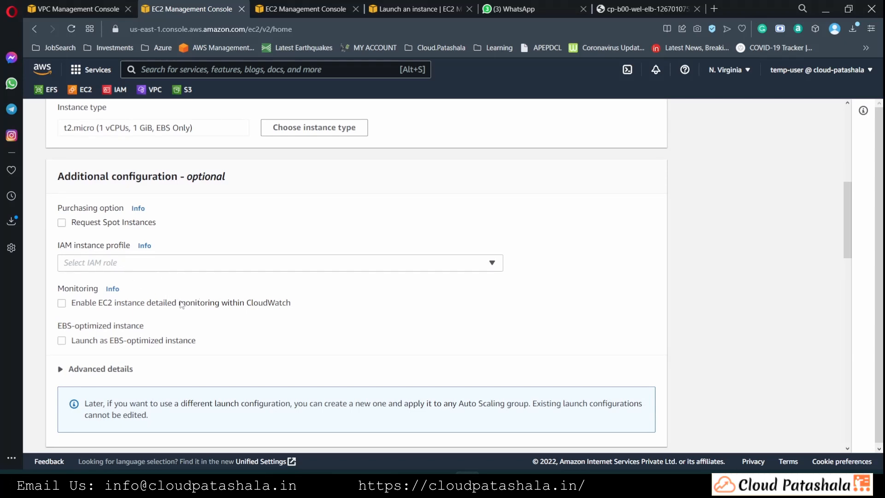
{"action": "scroll", "scroll_direction": "down", "scroll_amount": 3}
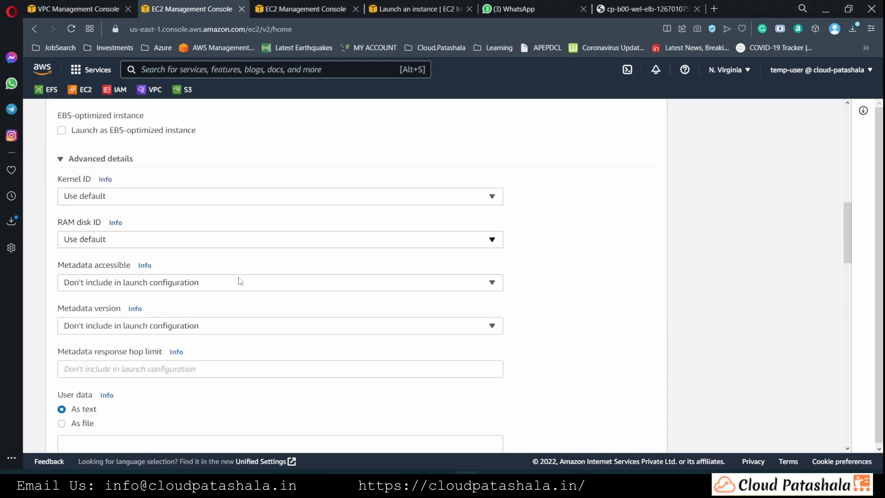
{"action": "scroll", "scroll_direction": "down", "scroll_amount": 3}
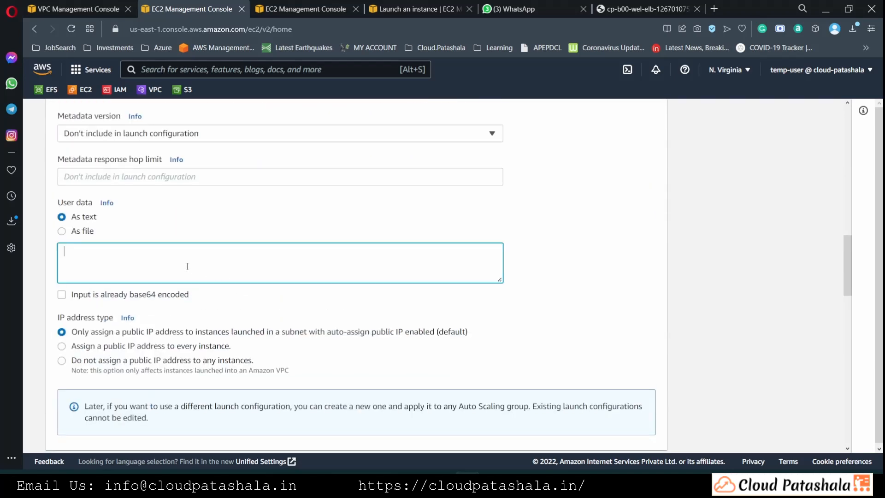
{"action": "type", "text": "sudo su"}
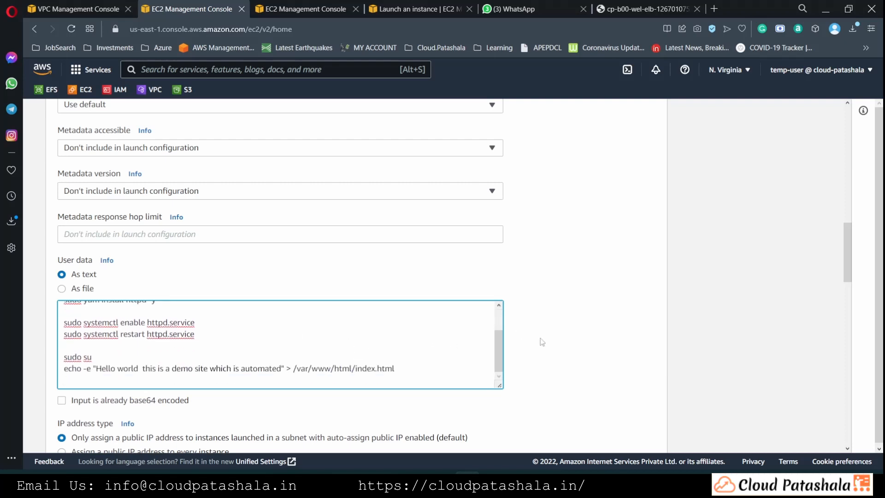
{"action": "scroll", "scroll_direction": "down", "scroll_amount": 3}
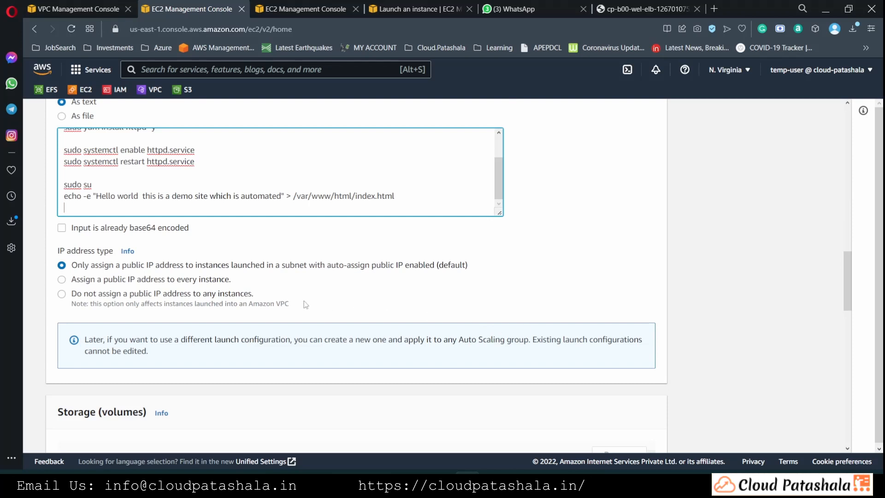
{"action": "scroll", "scroll_direction": "down", "scroll_amount": 3}
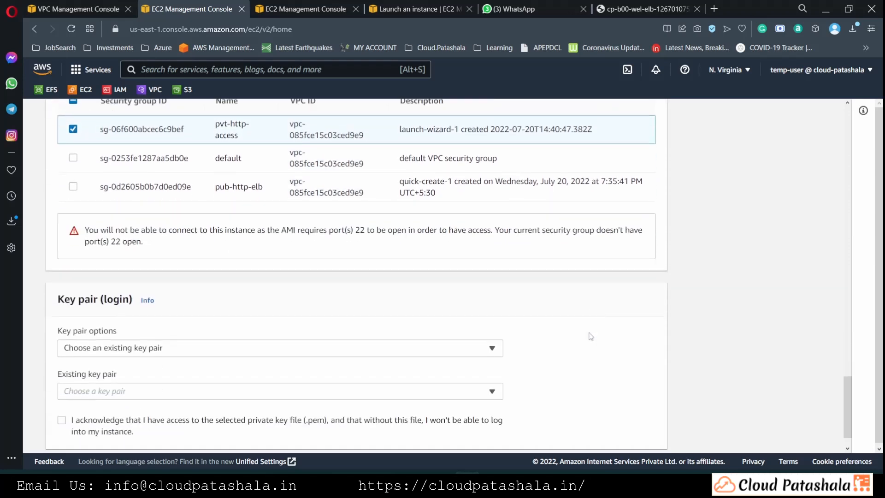
Step: Scroll through the launch page before heading to Auto Scaling Groups
{"action": "scroll", "scroll_direction": "down", "scroll_amount": 3}
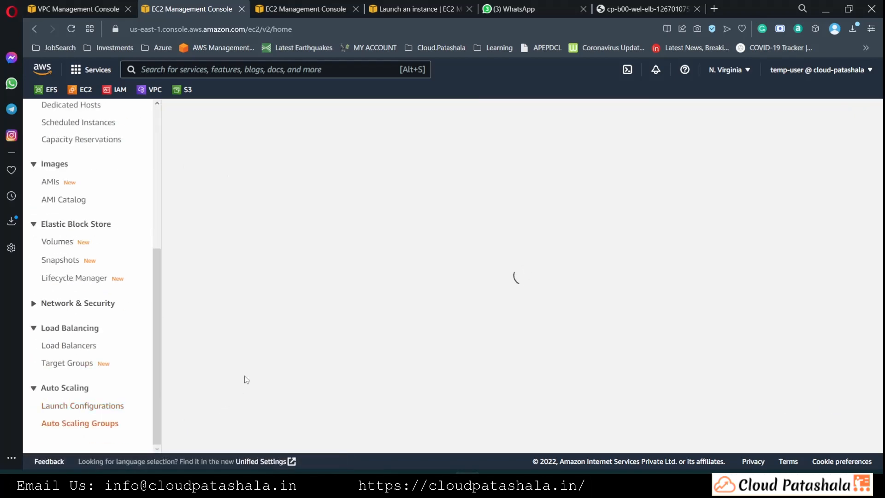
Step: Start a new Auto Scaling group named cp-b00-web-asg
{"action": "left_click", "coordinate": [79, 423]}
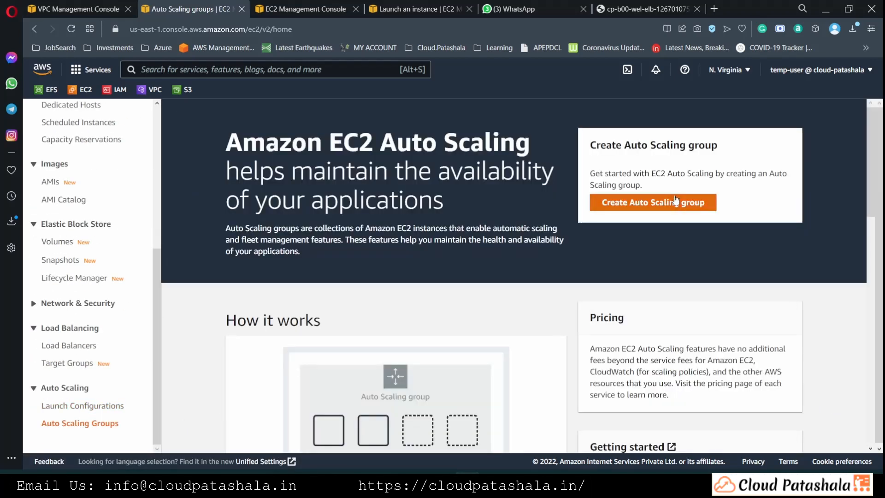
{"action": "left_click", "coordinate": [653, 202]}
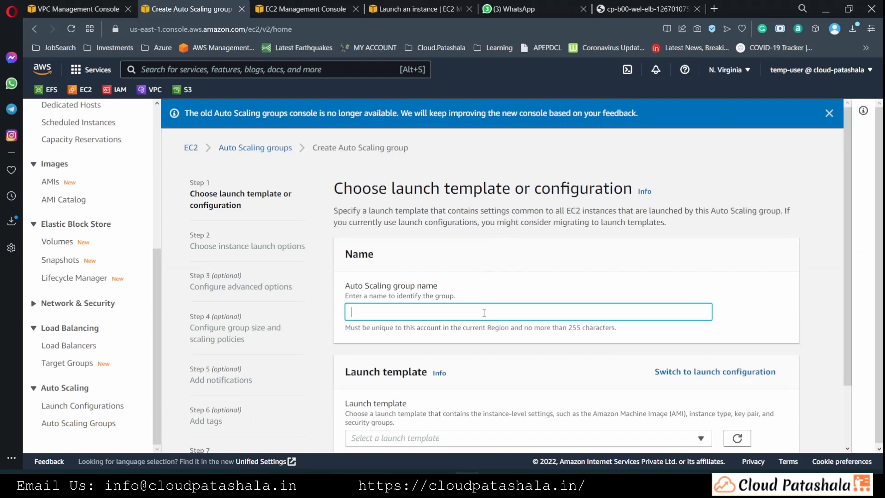
{"action": "type", "text": "cp-b00-web-asg"}
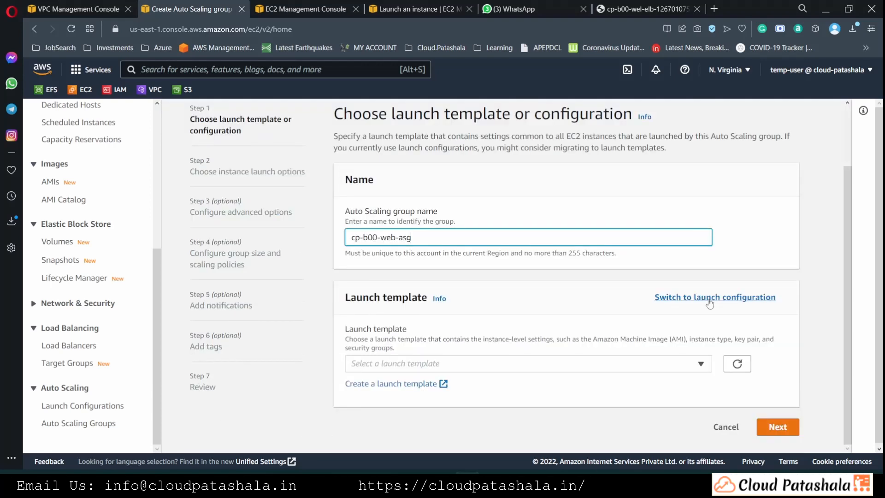
Step: Use the cp-b00-web-lc launch configuration (t2.micro) and continue to launch options
{"action": "left_click", "coordinate": [714, 297]}
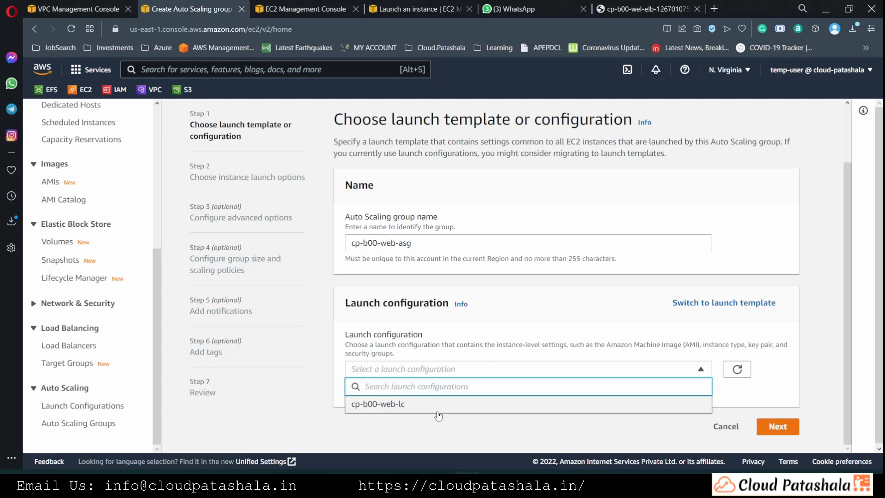
{"action": "left_click", "coordinate": [378, 404]}
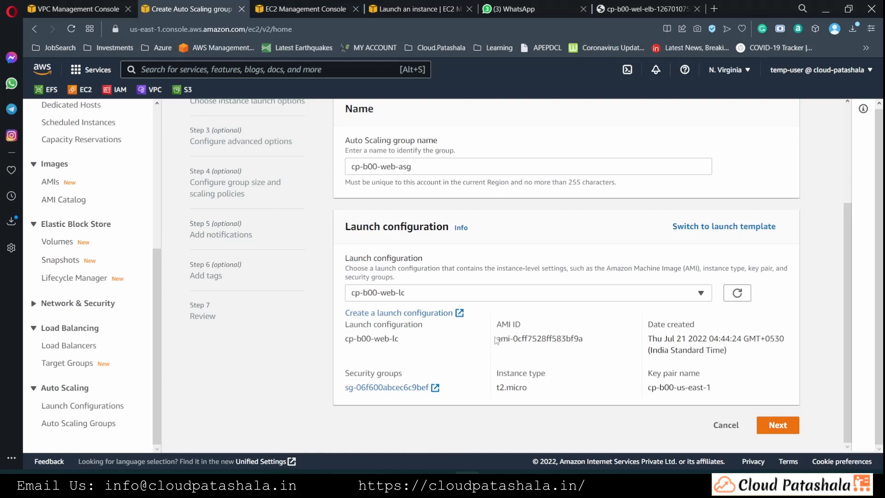
{"action": "double_click", "coordinate": [538, 339]}
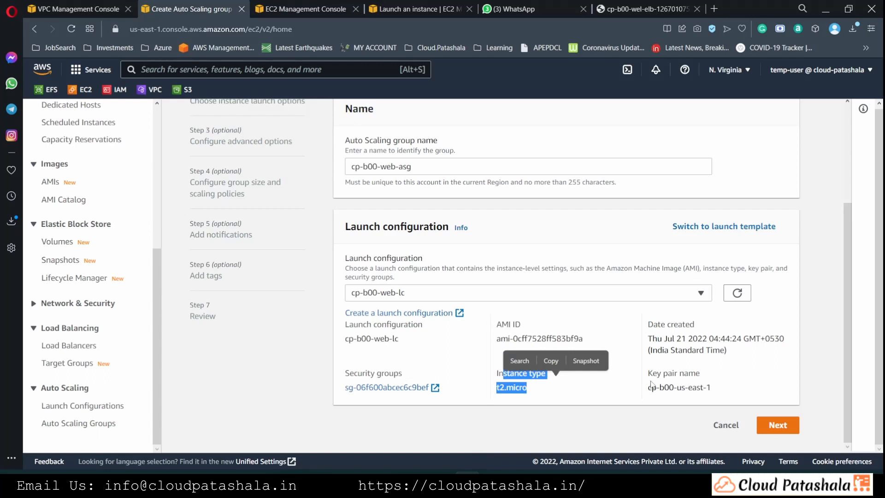
{"action": "mouse_move", "coordinate": [776, 425]}
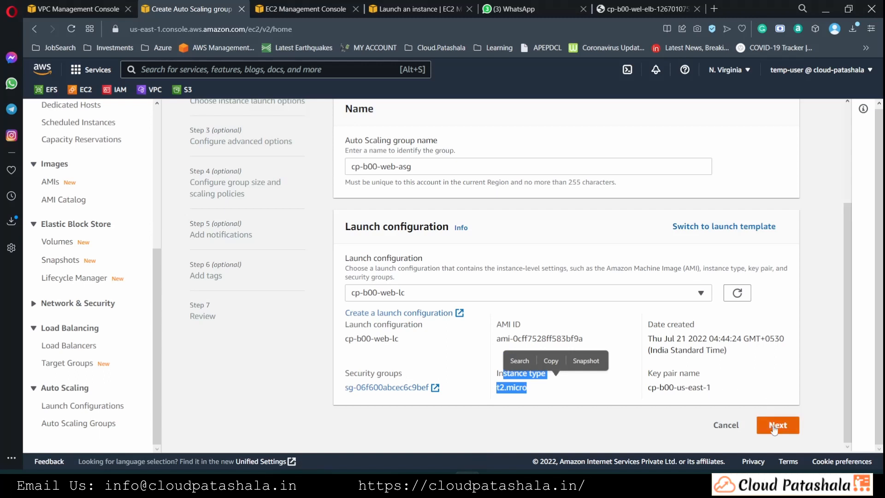
{"action": "left_click", "coordinate": [778, 425]}
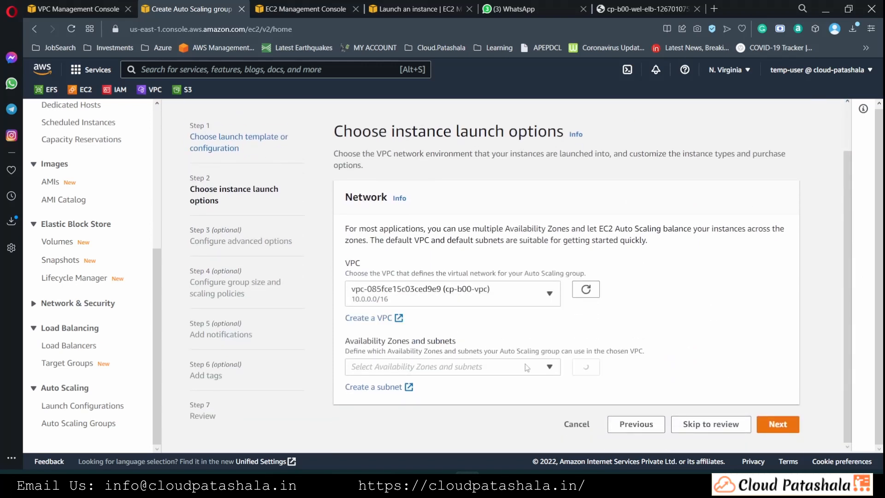
Step: Select private subnets cp-b00-pvt-sub-1a and cp-b00-pvt-sub-1b and continue
{"action": "left_click", "coordinate": [452, 367]}
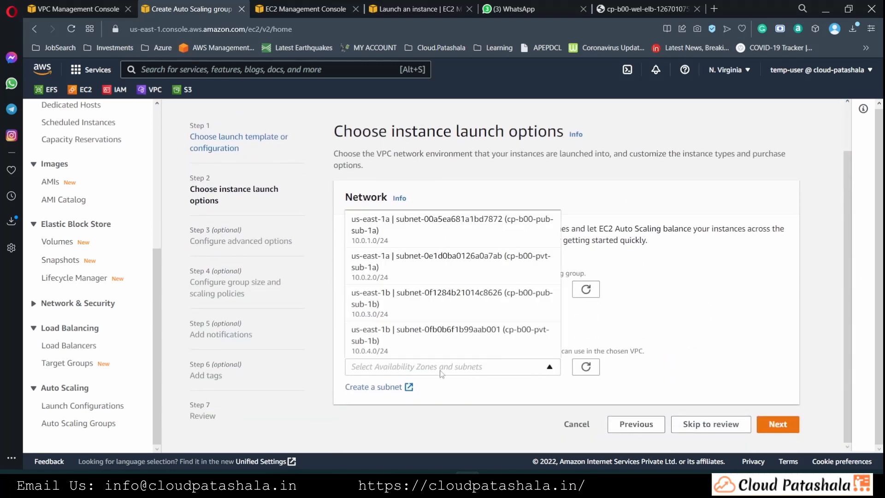
{"action": "mouse_move", "coordinate": [455, 342]}
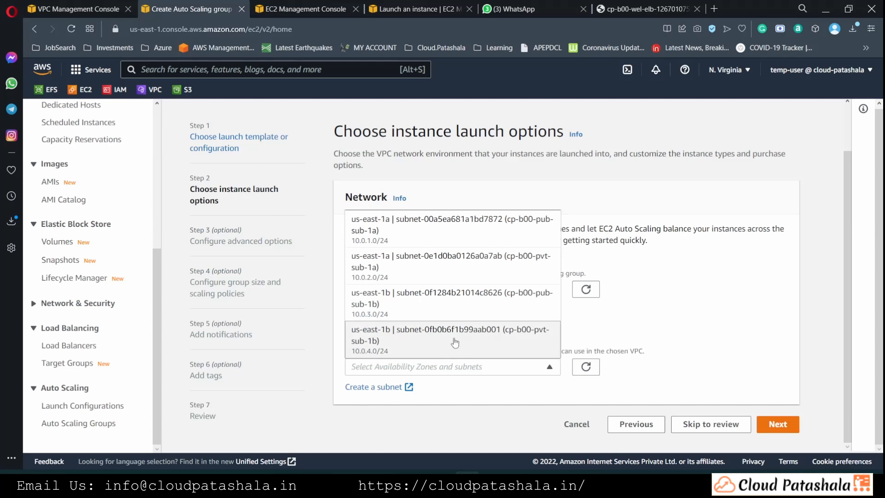
{"action": "left_click", "coordinate": [455, 339]}
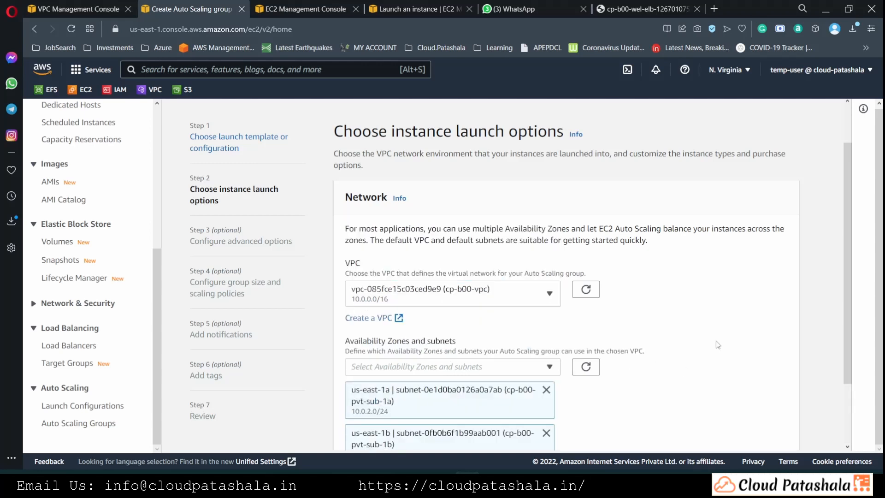
{"action": "scroll", "scroll_direction": "down", "scroll_amount": 3}
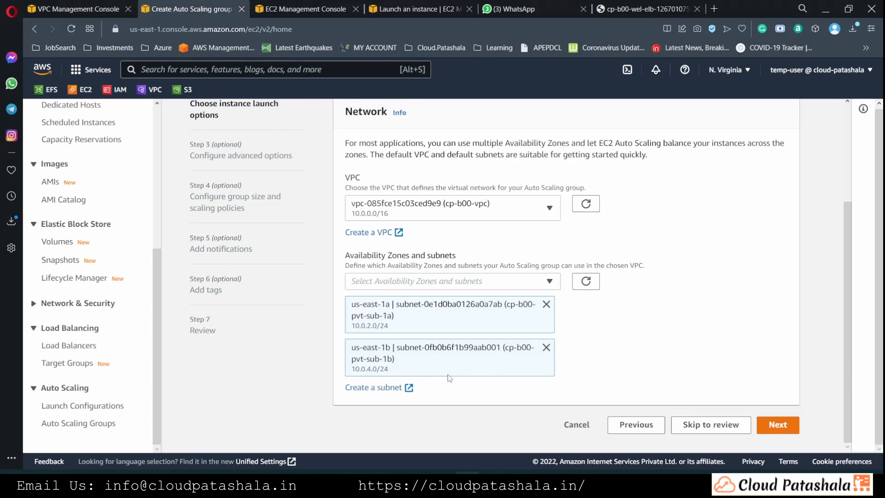
{"action": "left_click", "coordinate": [778, 424]}
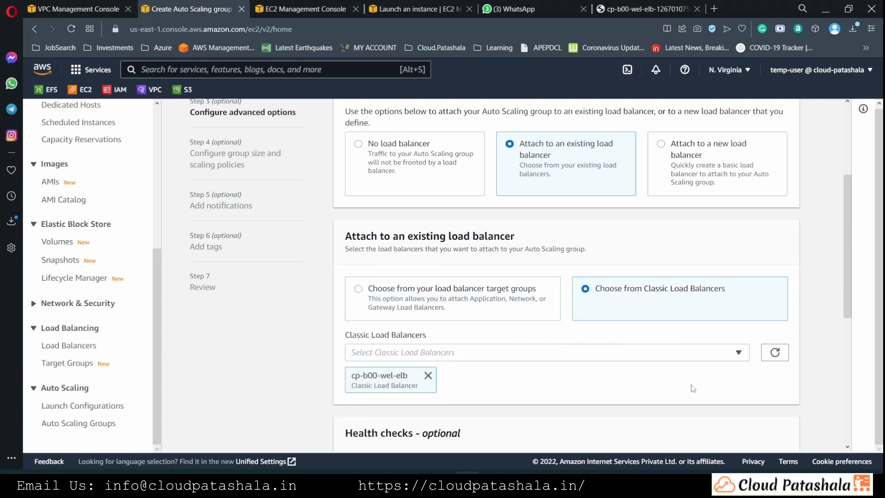
Step: Enable ELB health checks for the cp-b00-wel-elb attachment and continue to group size
{"action": "scroll", "scroll_direction": "down", "scroll_amount": 3}
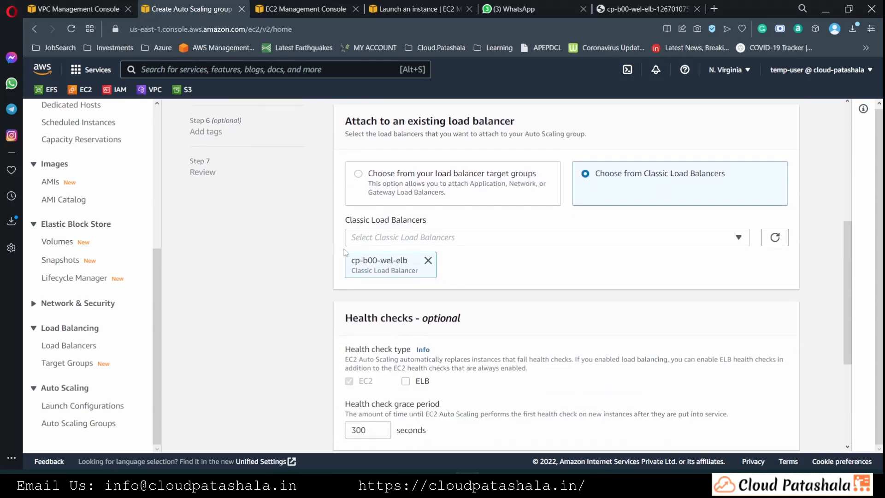
{"action": "mouse_move", "coordinate": [354, 268]}
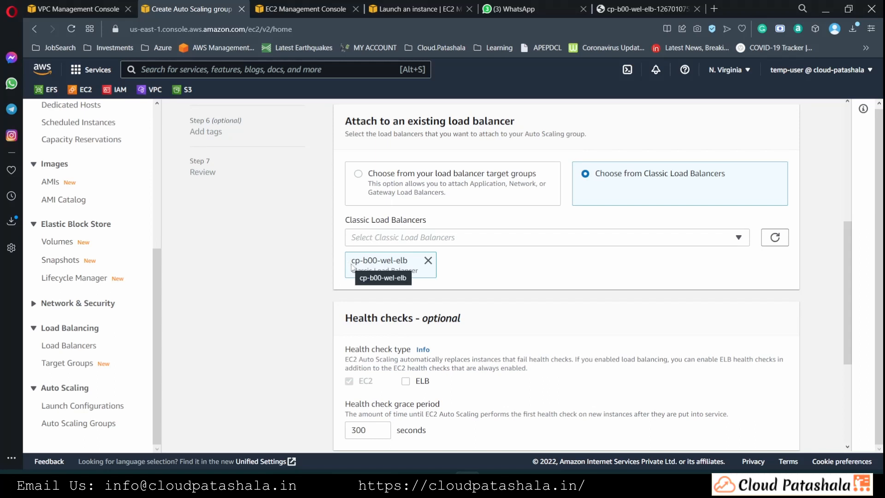
{"action": "scroll", "scroll_direction": "down", "scroll_amount": 3}
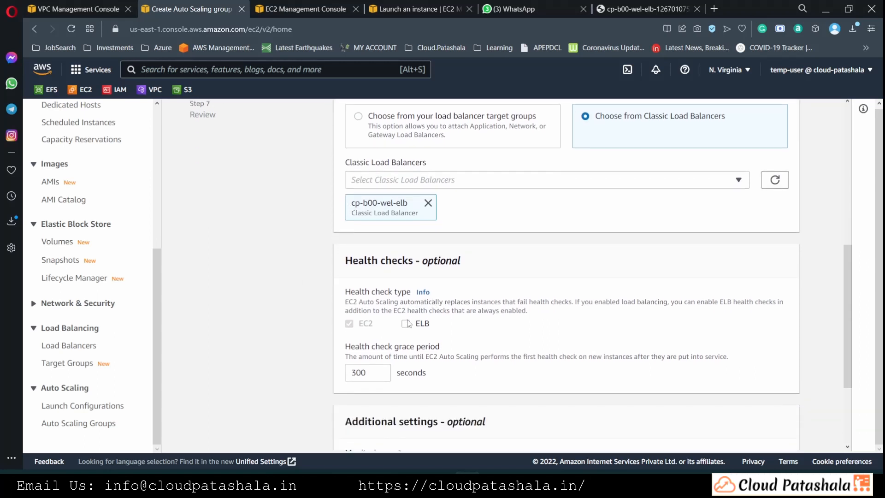
{"action": "left_click", "coordinate": [405, 324]}
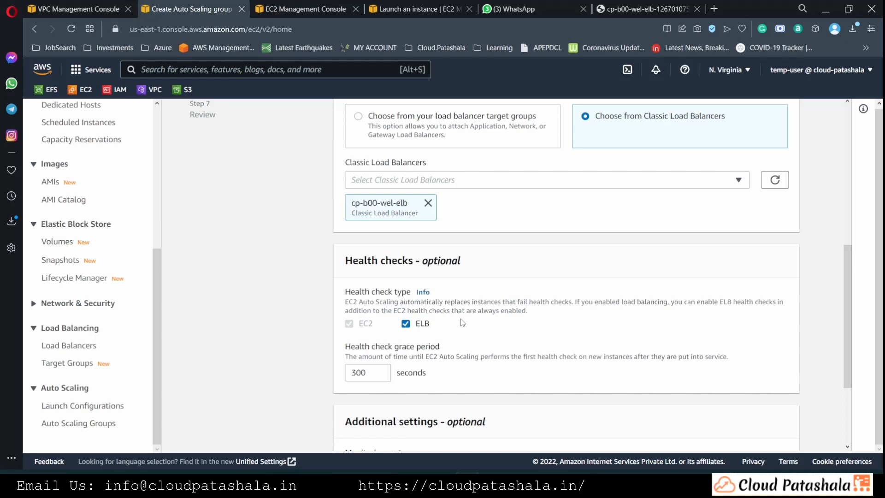
{"action": "scroll", "scroll_direction": "down", "scroll_amount": 3}
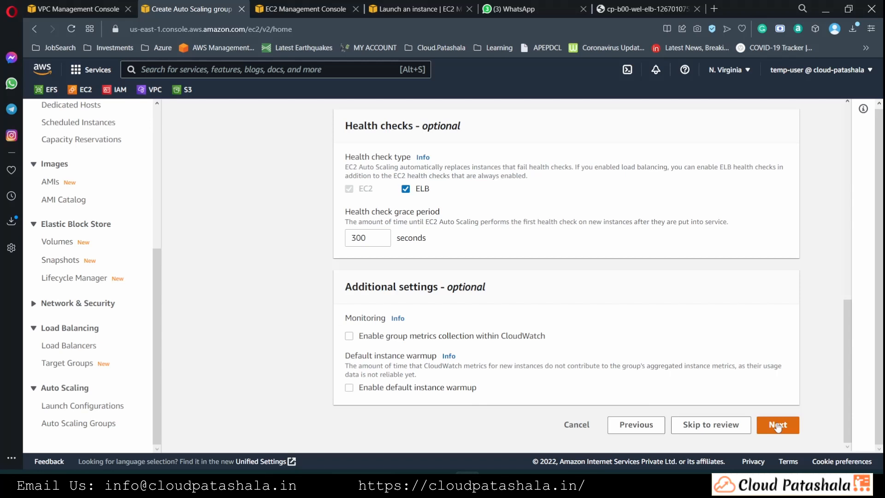
{"action": "left_click", "coordinate": [778, 424]}
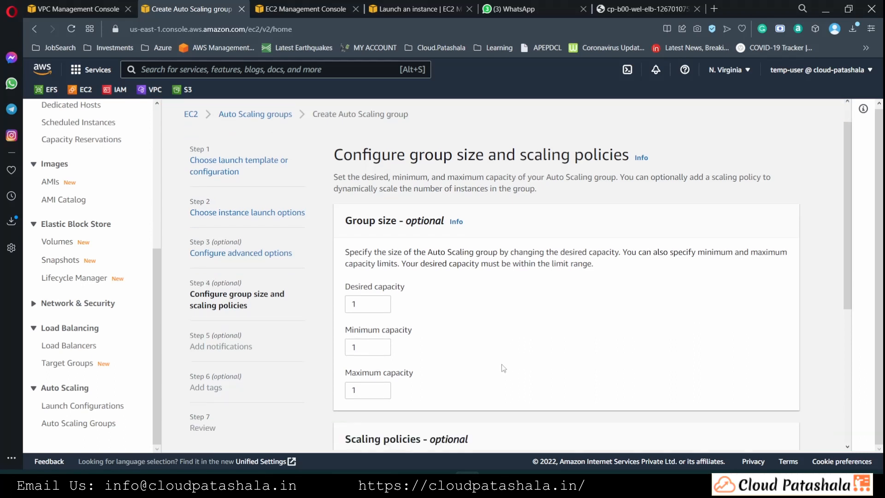
Step: Try a target tracking scaling policy with value 90
{"action": "scroll", "scroll_direction": "down", "scroll_amount": 3}
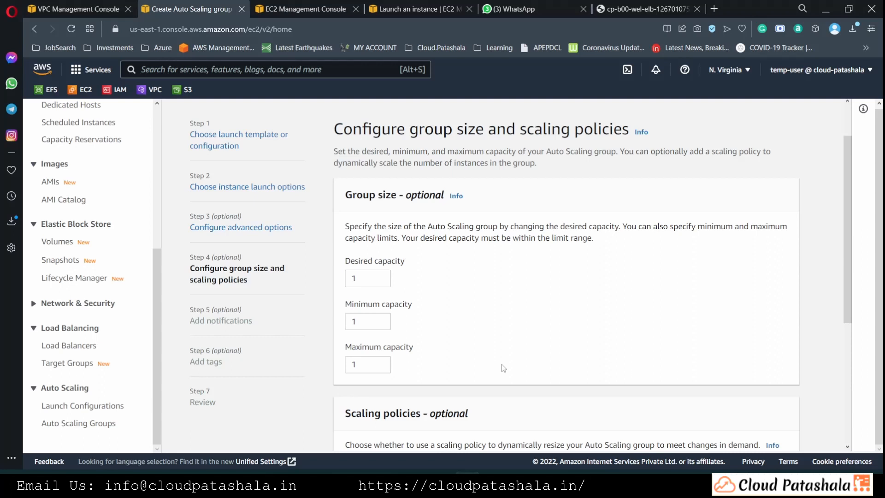
{"action": "mouse_move", "coordinate": [430, 365]}
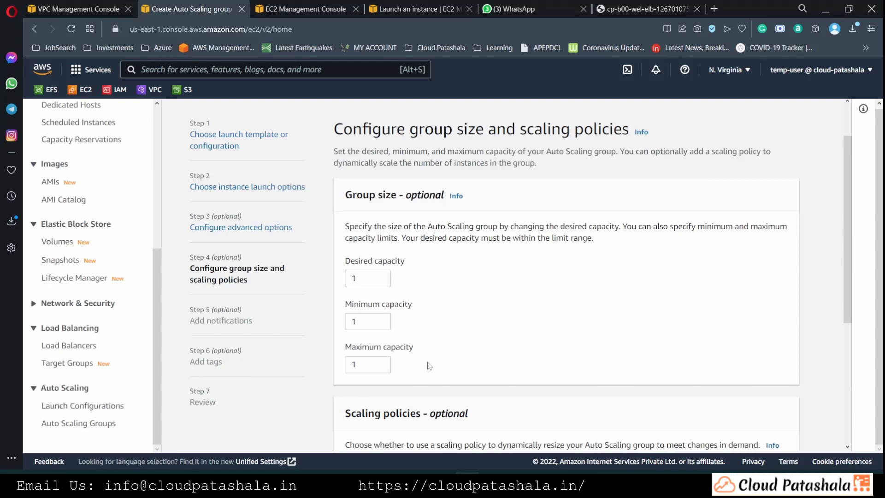
{"action": "scroll", "scroll_direction": "down", "scroll_amount": 3}
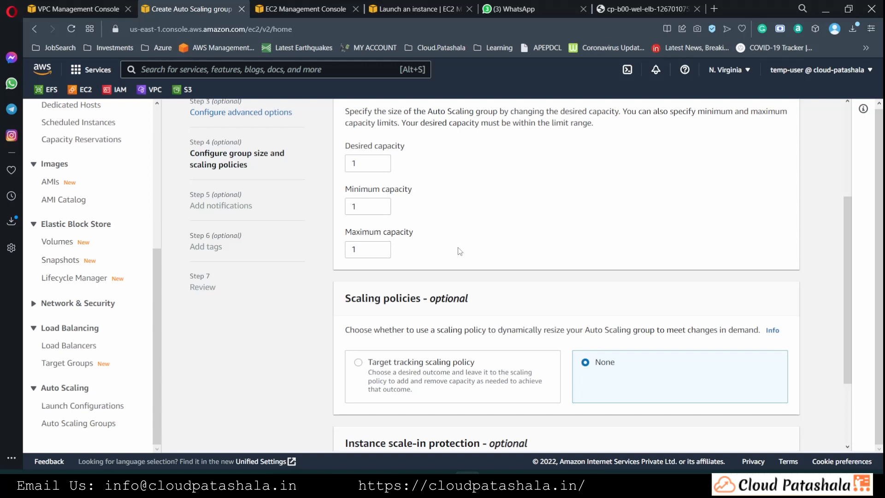
{"action": "scroll", "scroll_direction": "down", "scroll_amount": 3}
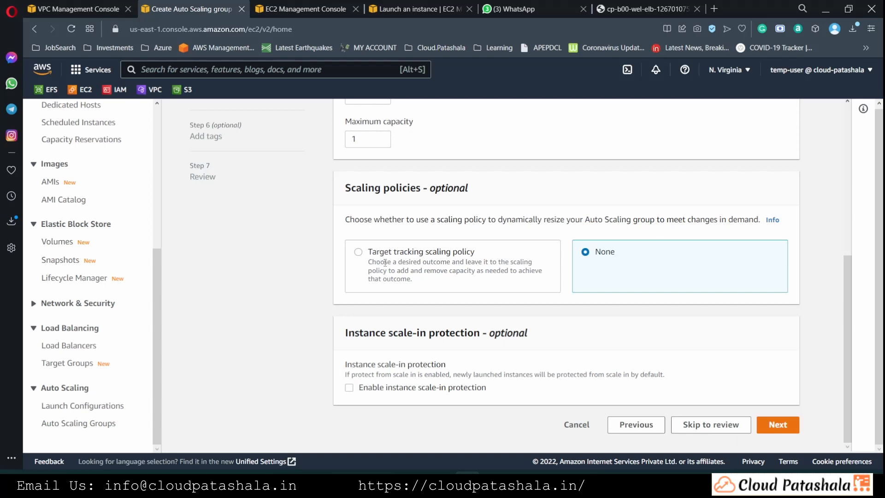
{"action": "mouse_move", "coordinate": [376, 249]}
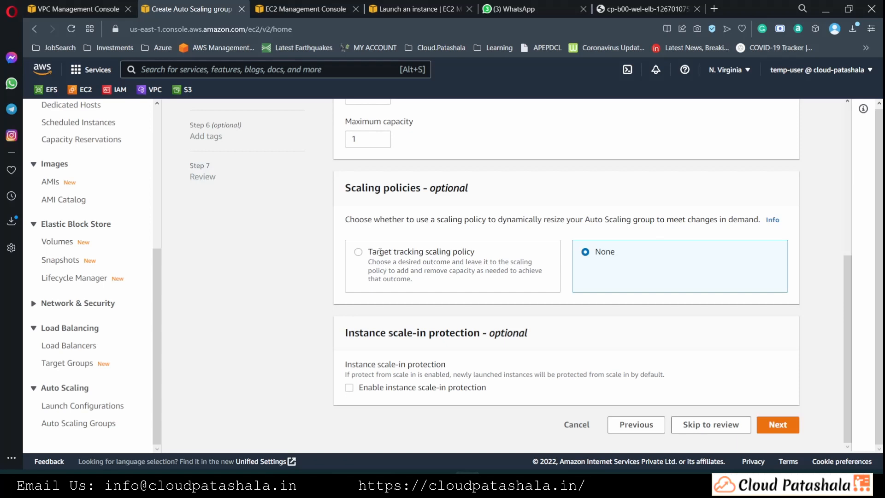
{"action": "left_click", "coordinate": [356, 251]}
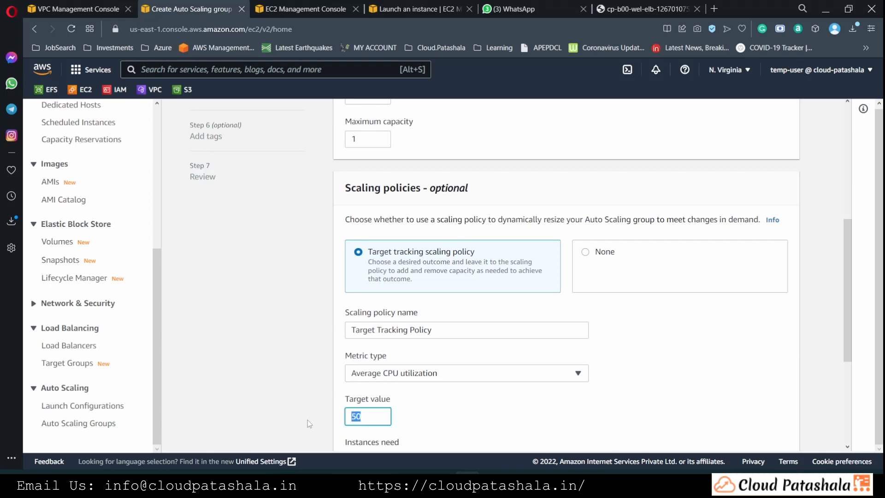
{"action": "type", "text": "90"}
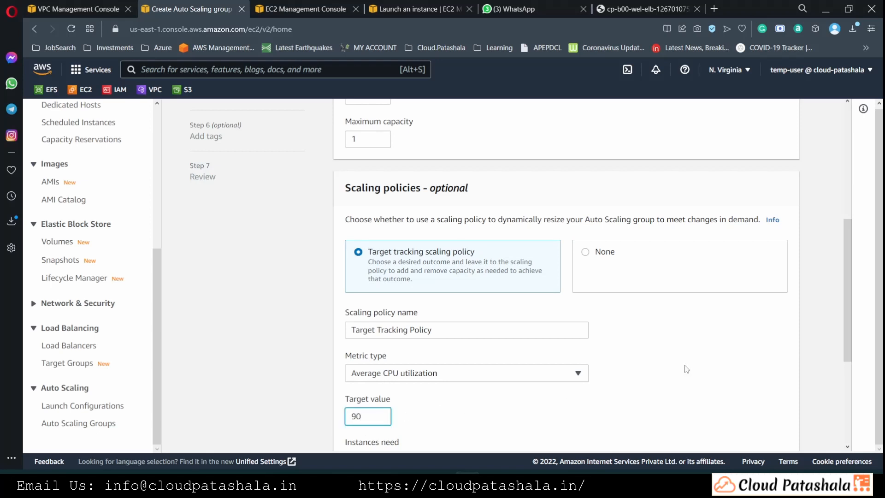
{"action": "scroll", "scroll_direction": "down", "scroll_amount": 3}
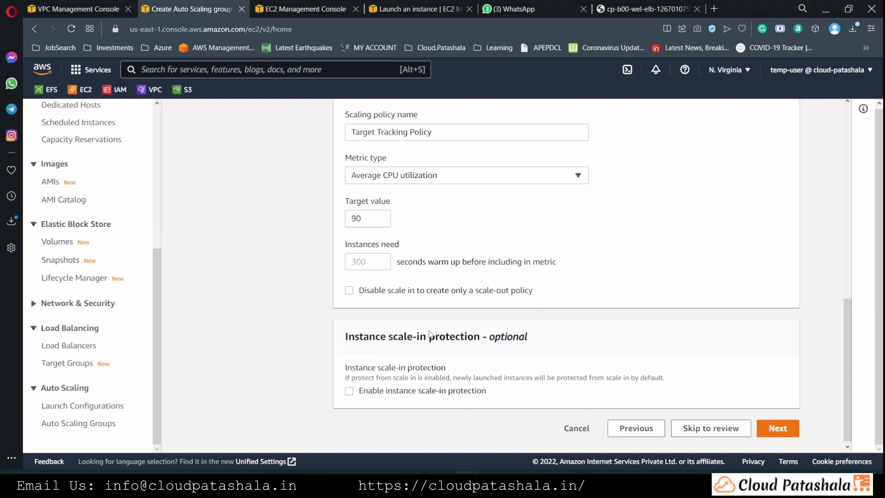
{"action": "scroll", "scroll_direction": "down", "scroll_amount": 3}
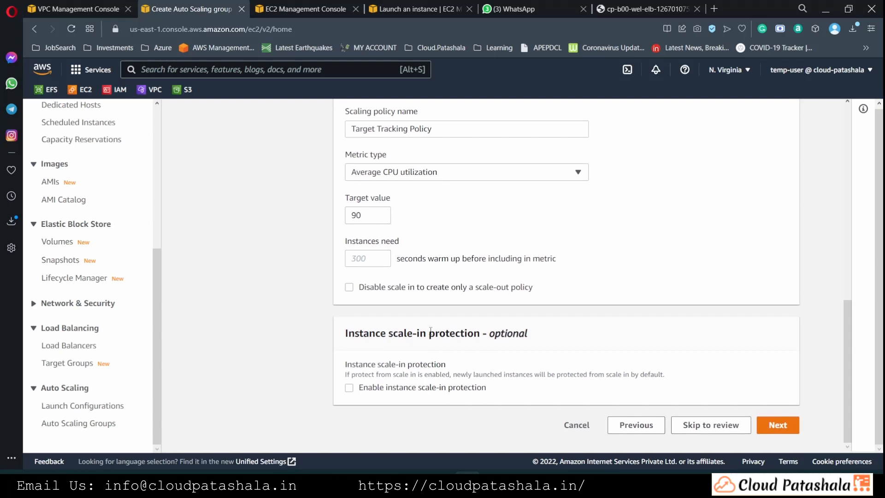
{"action": "scroll", "scroll_direction": "up", "scroll_amount": 3}
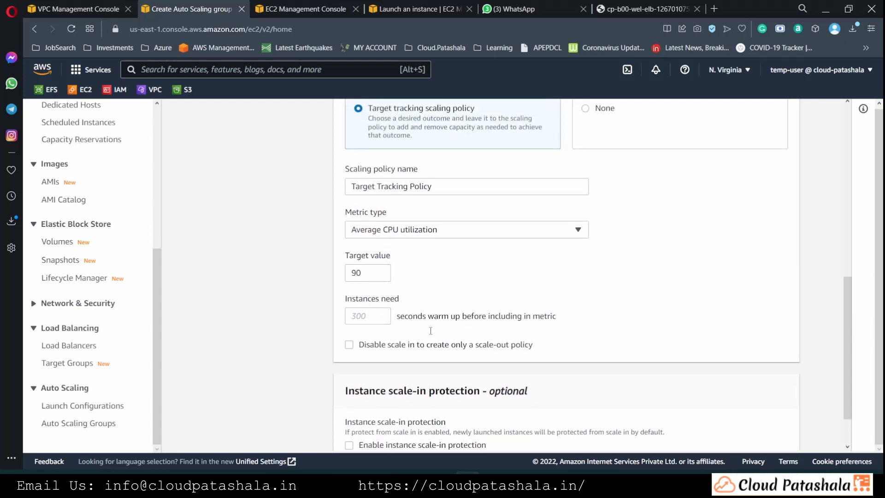
{"action": "scroll", "scroll_direction": "up", "scroll_amount": 3}
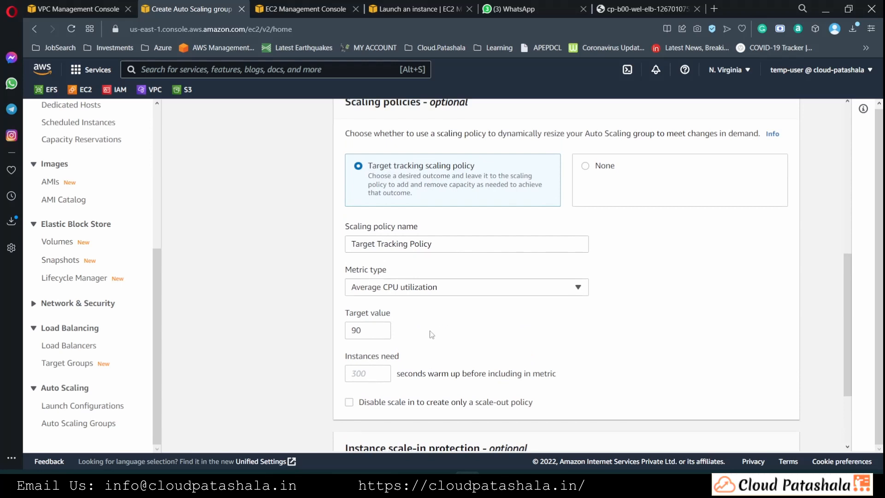
{"action": "scroll", "scroll_direction": "down", "scroll_amount": 3}
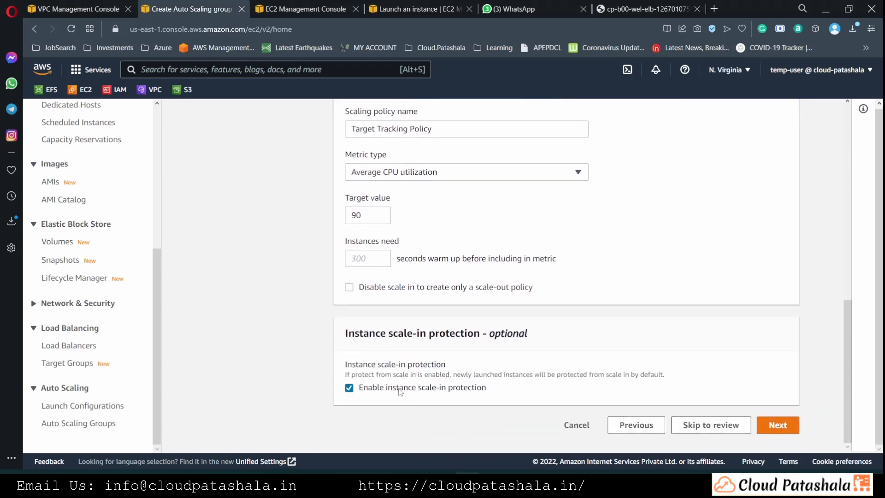
Step: Revert to no scaling policy with scale-in protection off and continue to notifications
{"action": "left_click", "coordinate": [348, 387]}
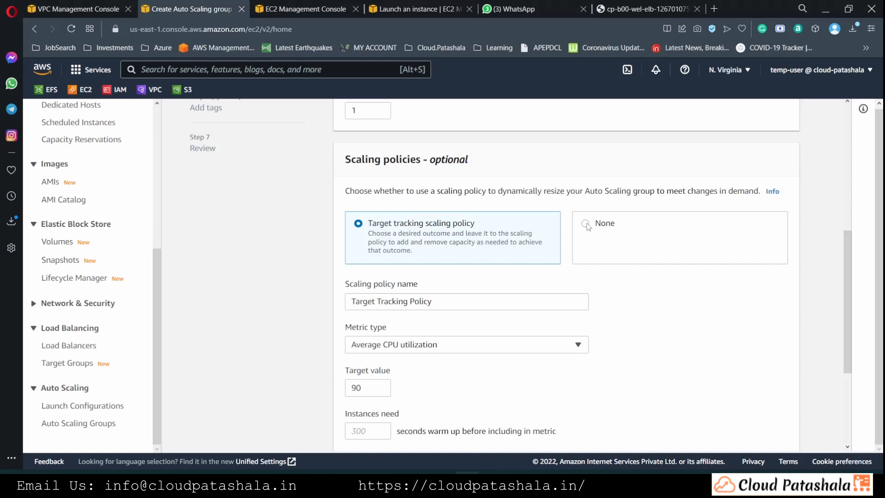
{"action": "left_click", "coordinate": [587, 224]}
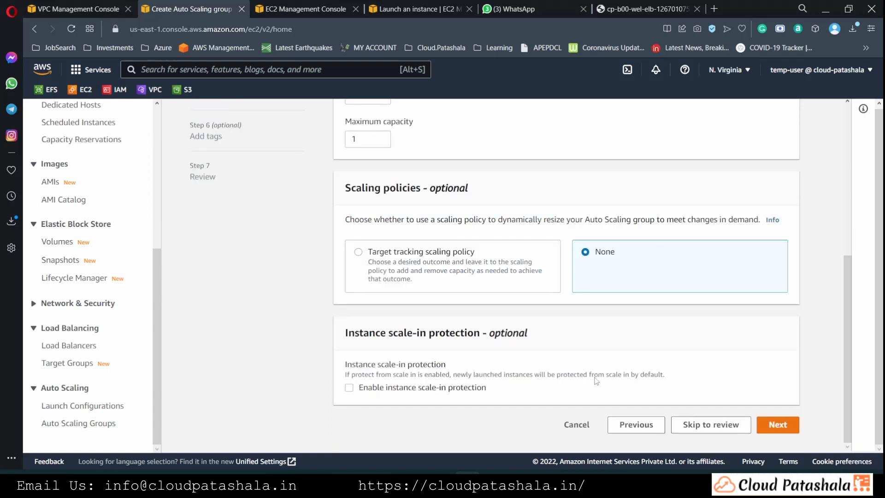
{"action": "mouse_move", "coordinate": [484, 265]}
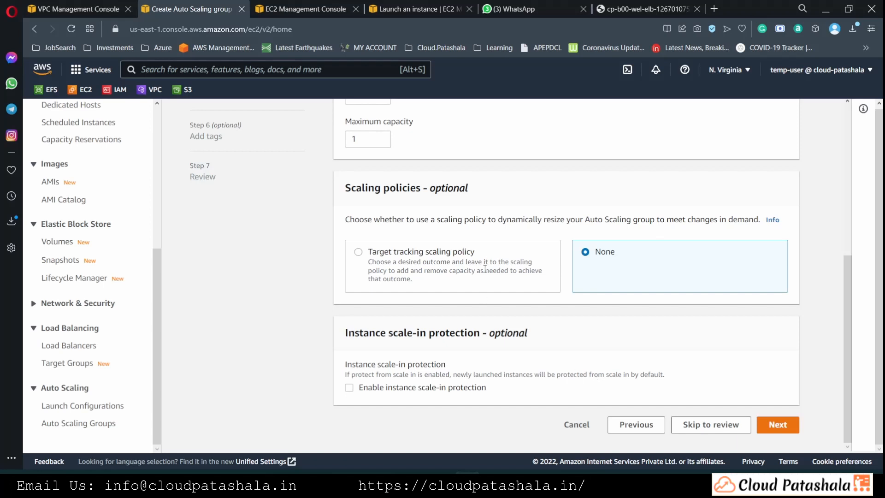
{"action": "mouse_move", "coordinate": [603, 282]}
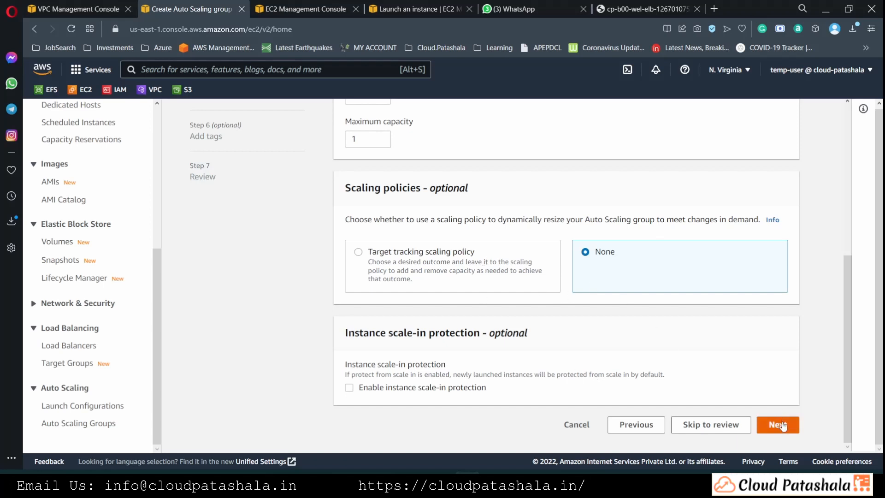
{"action": "left_click", "coordinate": [778, 424]}
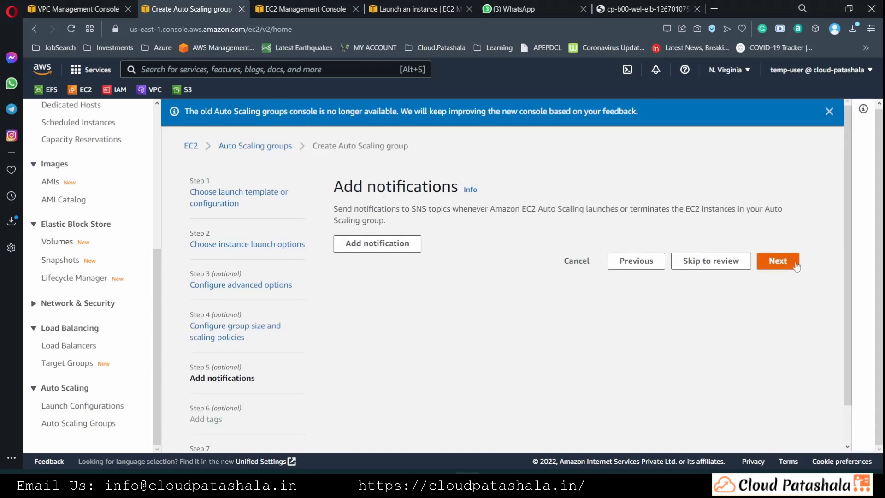
Step: Skip notifications and tag the group's instances with Name = cp-b00-web-srv
{"action": "left_click", "coordinate": [778, 260]}
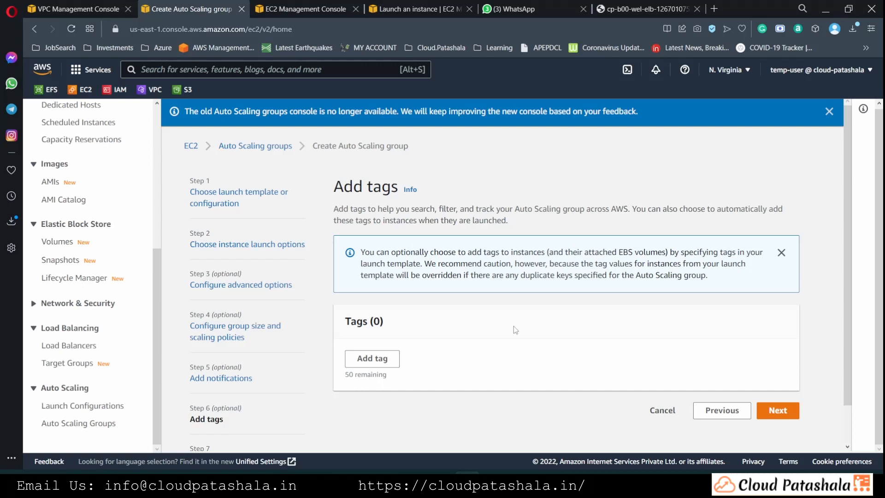
{"action": "left_click", "coordinate": [373, 358]}
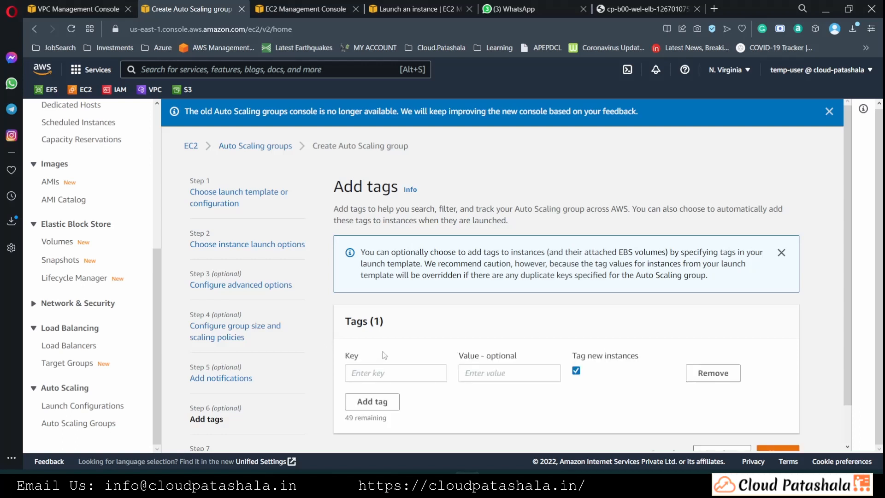
{"action": "type", "text": "Nam"}
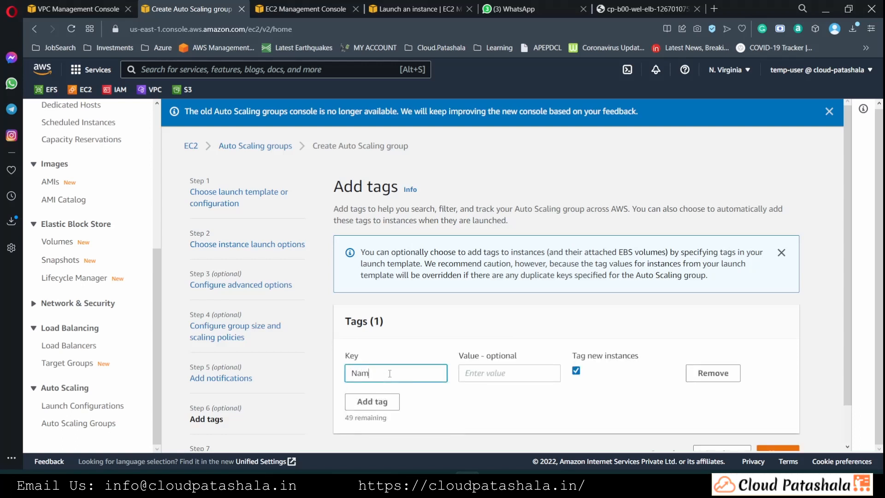
{"action": "type", "text": "cp-b00-web-srv"}
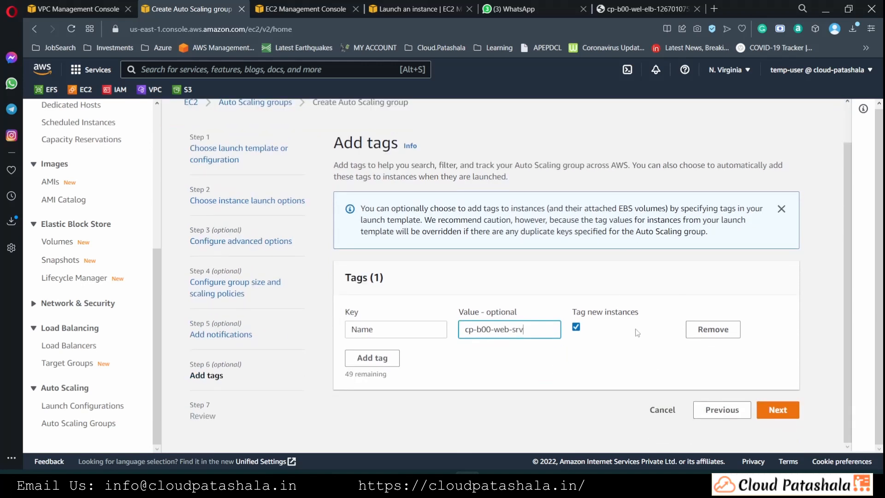
Step: Review the settings and create the Auto Scaling group cp-b00-web-asg
{"action": "left_click", "coordinate": [778, 409]}
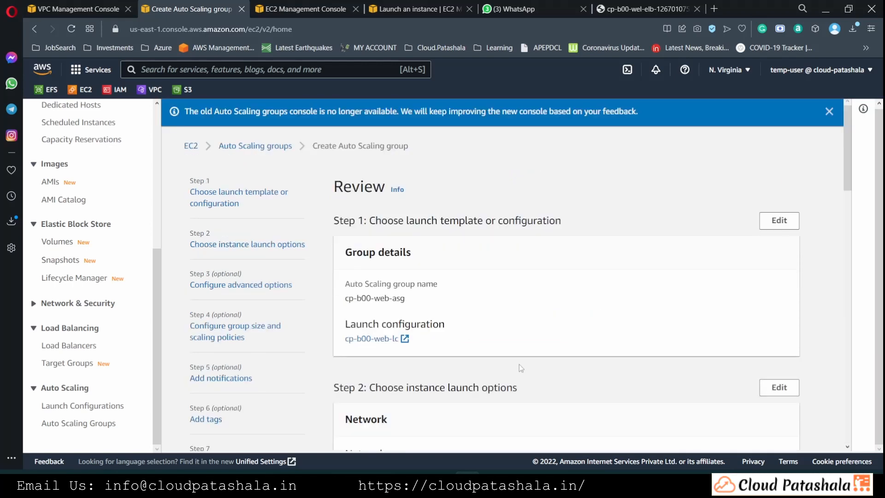
{"action": "scroll", "scroll_direction": "down", "scroll_amount": 3}
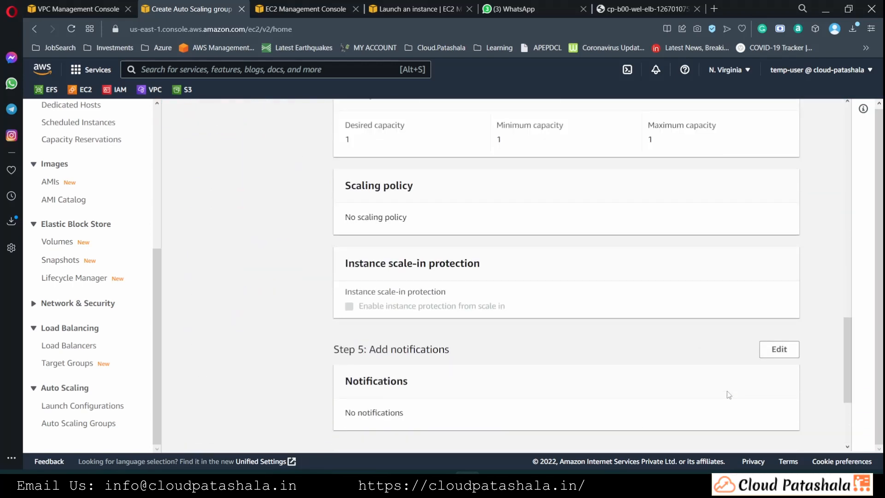
{"action": "scroll", "scroll_direction": "down", "scroll_amount": 3}
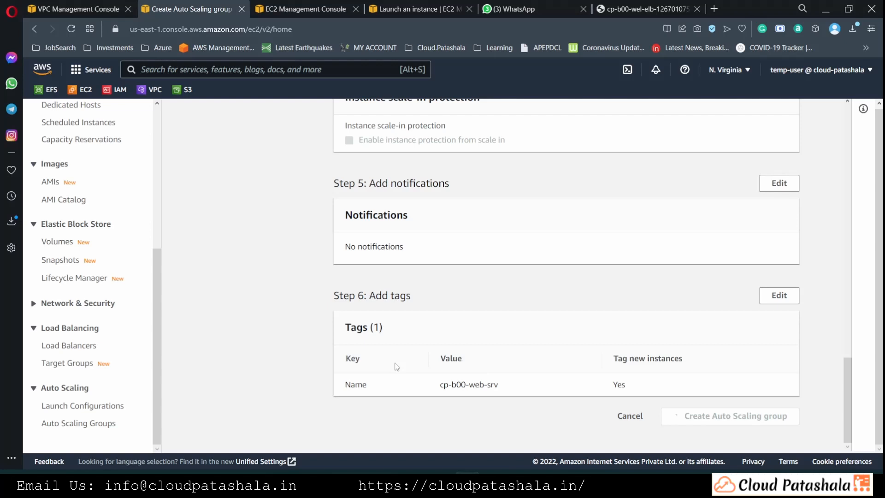
{"action": "left_click", "coordinate": [730, 415]}
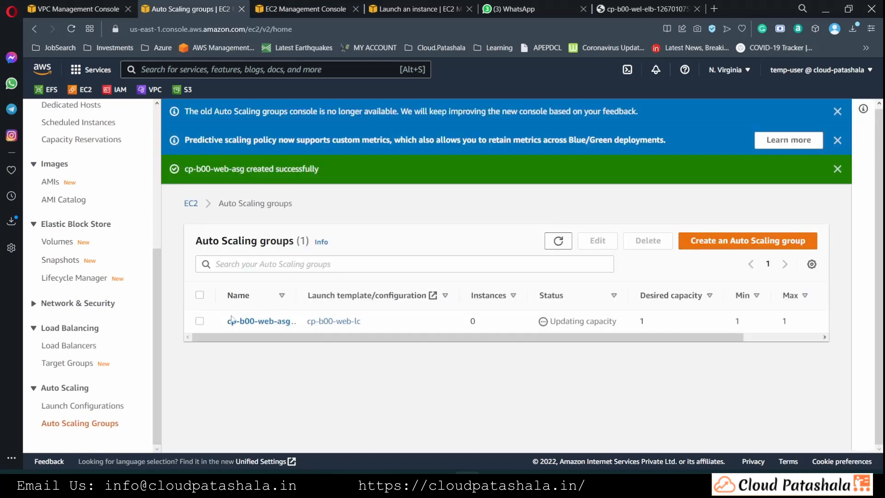
Step: Copy the launched instance ID i-039d799b5dbb61eaa from cp-b00-web-asg's activity history
{"action": "left_click", "coordinate": [260, 321]}
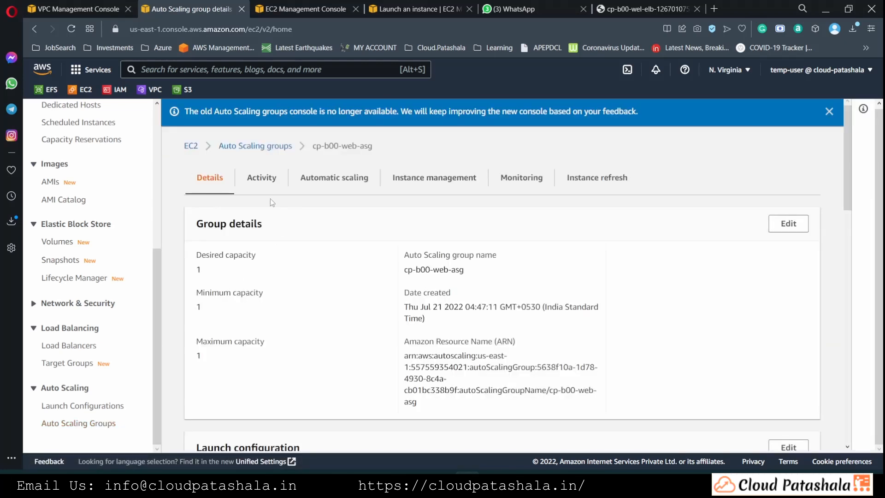
{"action": "left_click", "coordinate": [262, 178]}
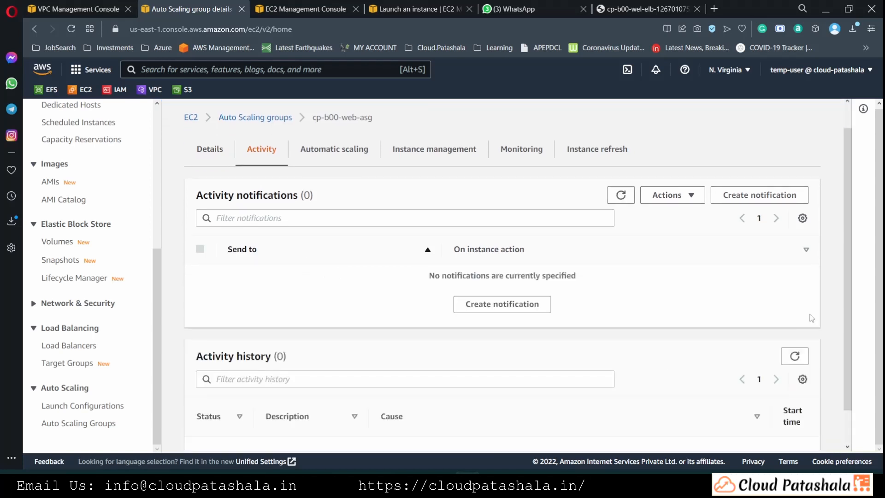
{"action": "scroll", "scroll_direction": "down", "scroll_amount": 3}
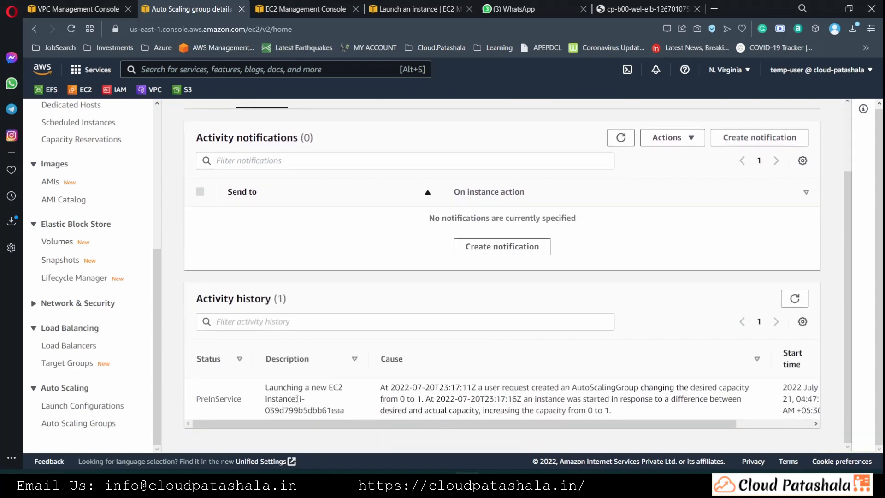
{"action": "double_click", "coordinate": [304, 411]}
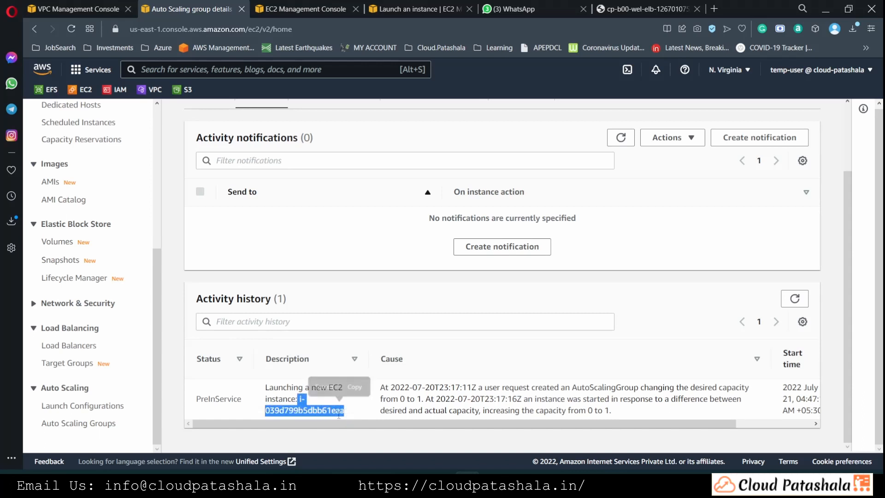
{"action": "right_click", "coordinate": [305, 411]}
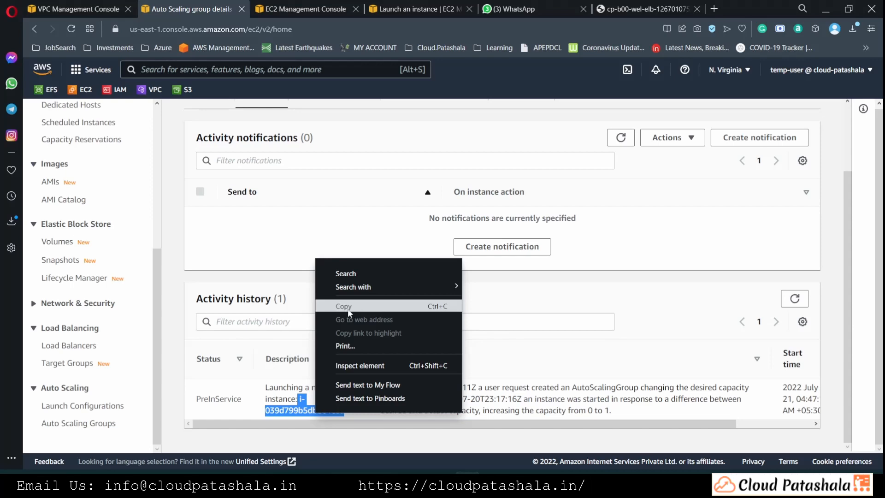
{"action": "left_click", "coordinate": [300, 8]}
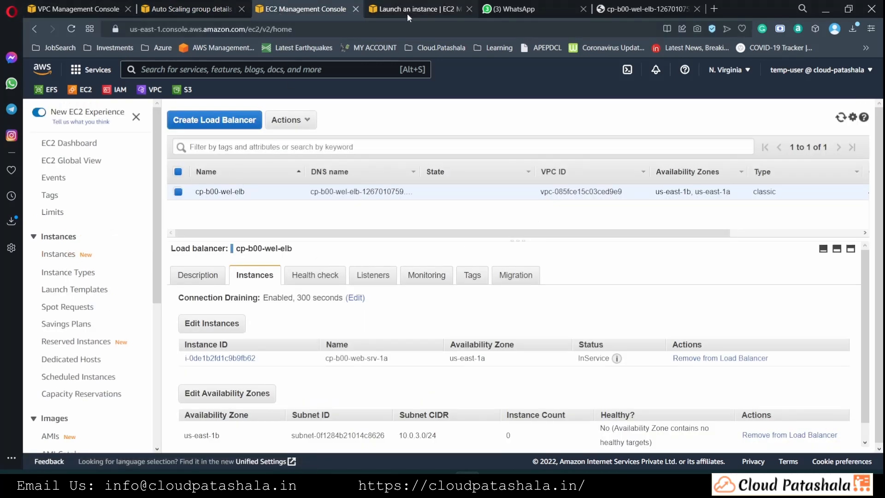
Step: Look up instance i-039d799b5dbb61eaa in the EC2 Instances list
{"action": "left_click", "coordinate": [421, 9]}
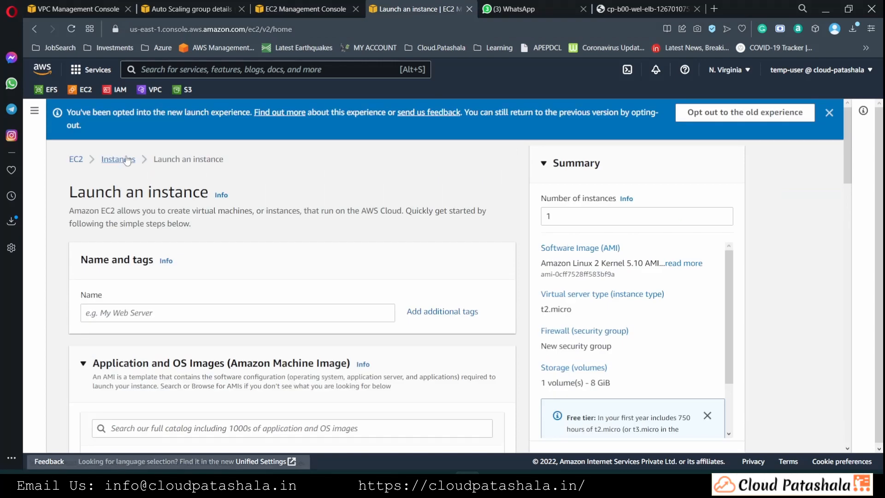
{"action": "left_click", "coordinate": [118, 158]}
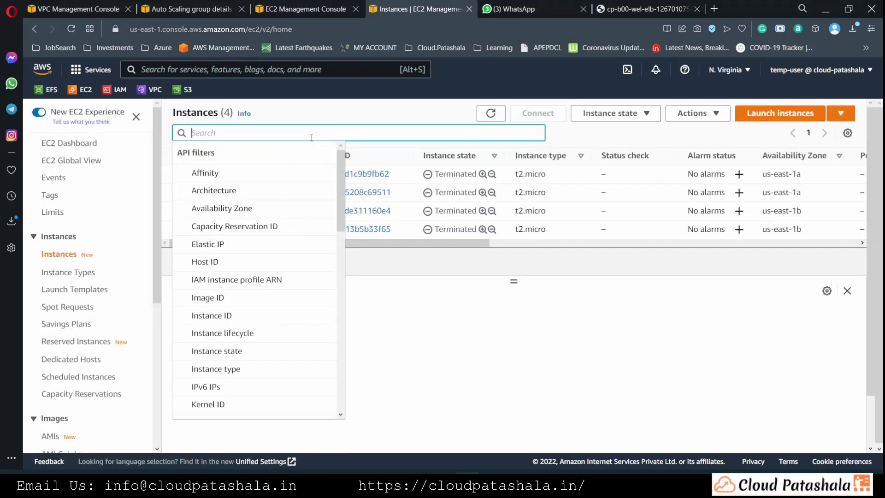
{"action": "type", "text": "i-039d799b5dbb61eaa"}
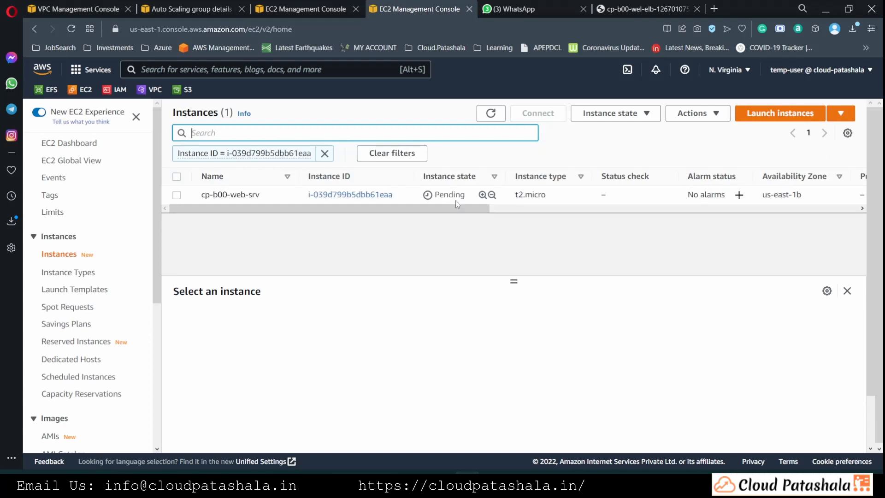
{"action": "left_click", "coordinate": [176, 195]}
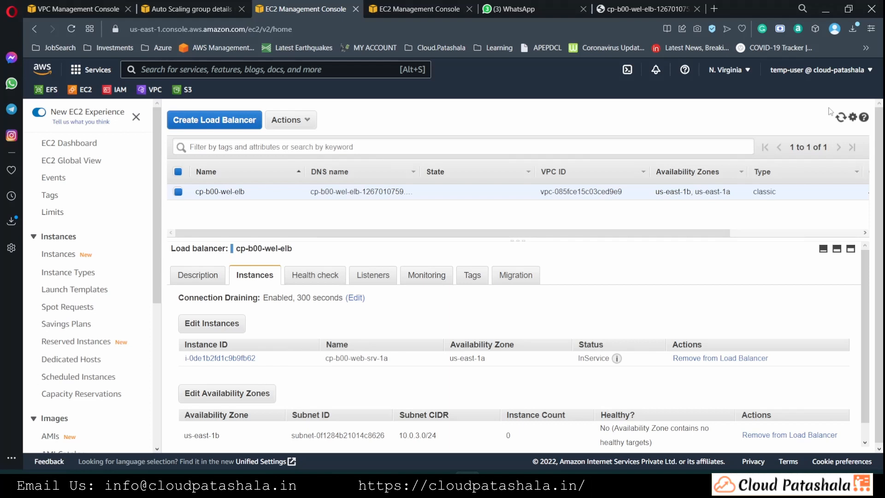
Step: Check cp-b00-web-srv registered as OutOfService on the load balancer, then view the demo site
{"action": "left_click", "coordinate": [719, 358]}
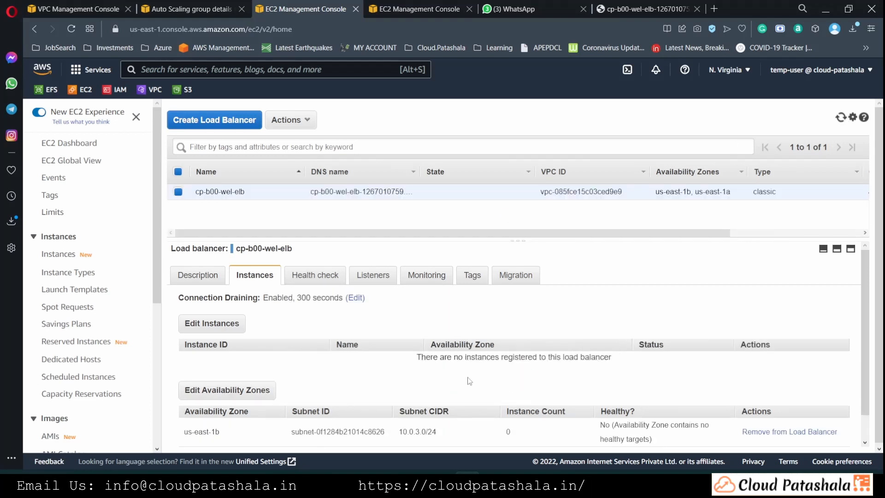
{"action": "left_click", "coordinate": [841, 117]}
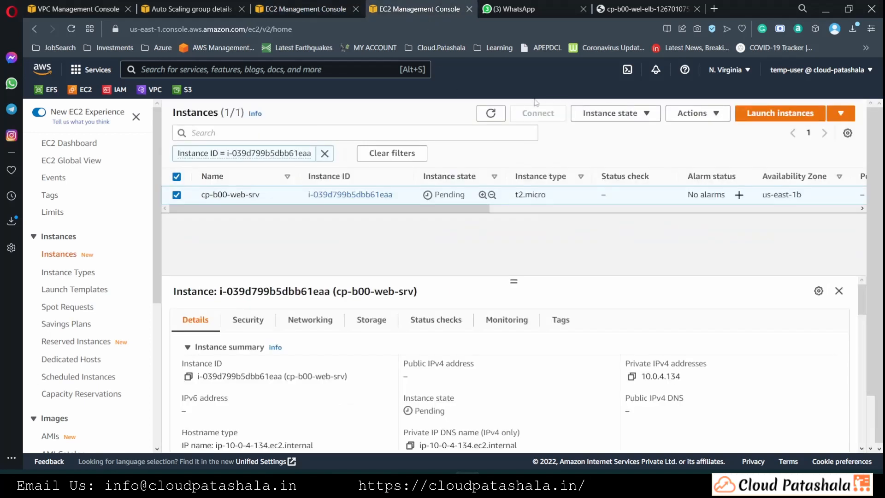
{"action": "left_click", "coordinate": [490, 112]}
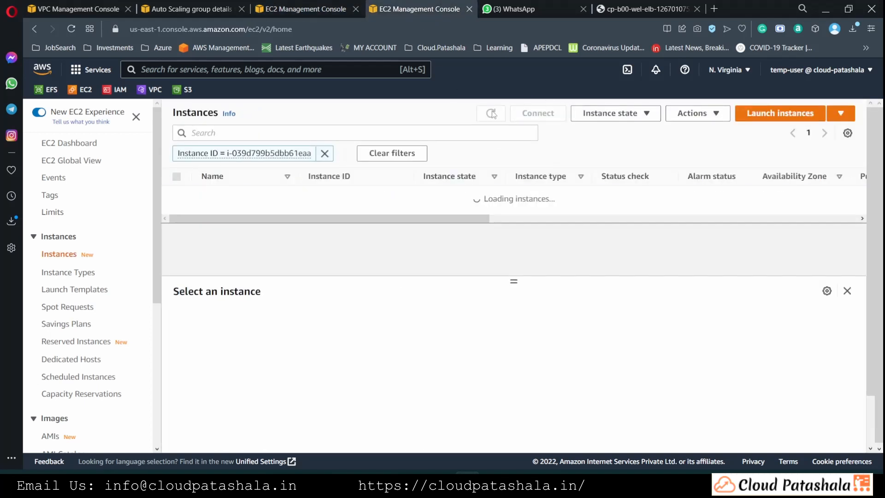
{"action": "left_click", "coordinate": [490, 112]}
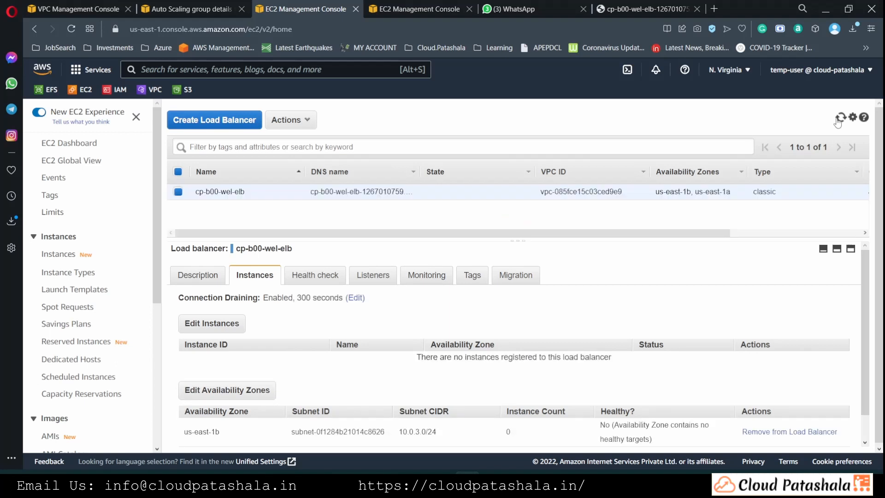
{"action": "mouse_move", "coordinate": [614, 248]}
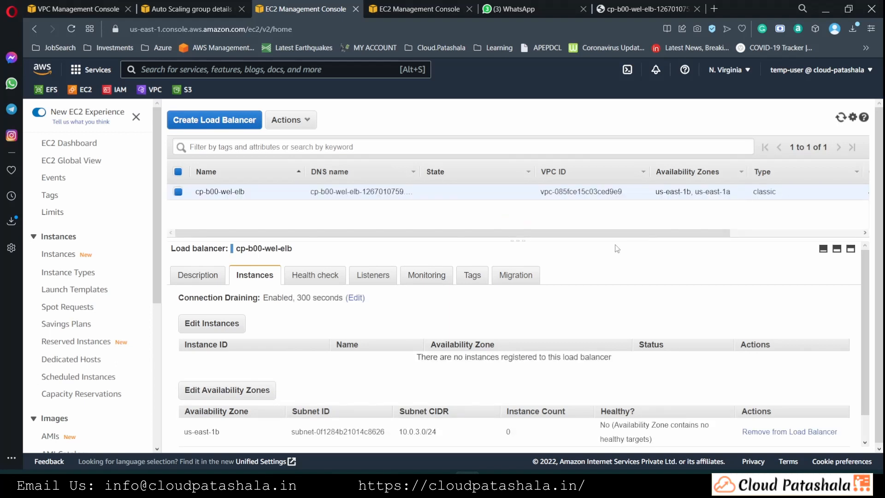
{"action": "mouse_move", "coordinate": [591, 249]}
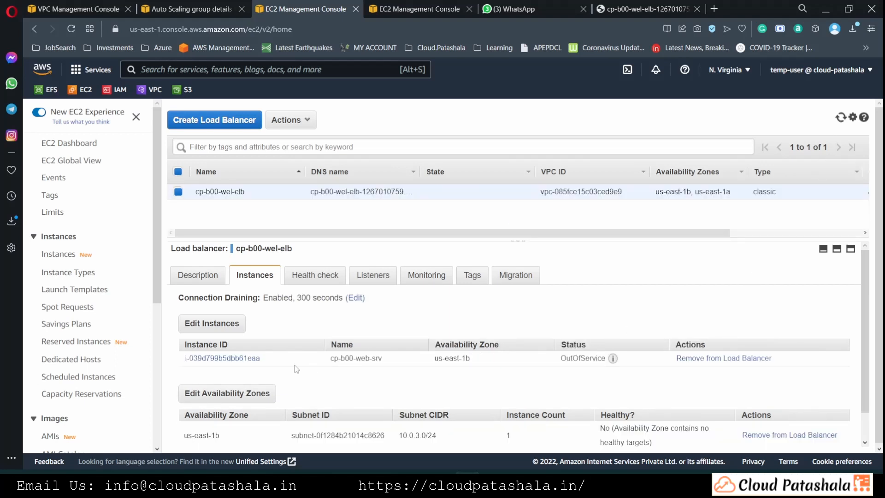
{"action": "mouse_move", "coordinate": [571, 373]}
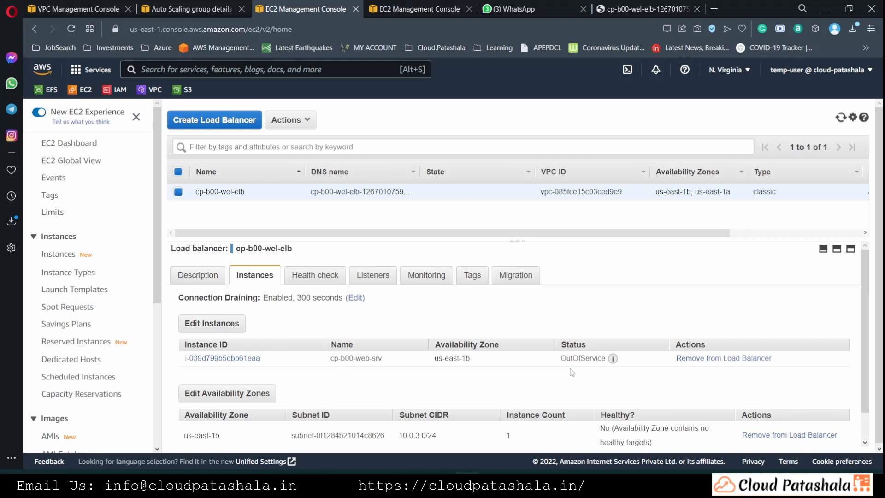
{"action": "mouse_move", "coordinate": [573, 376]}
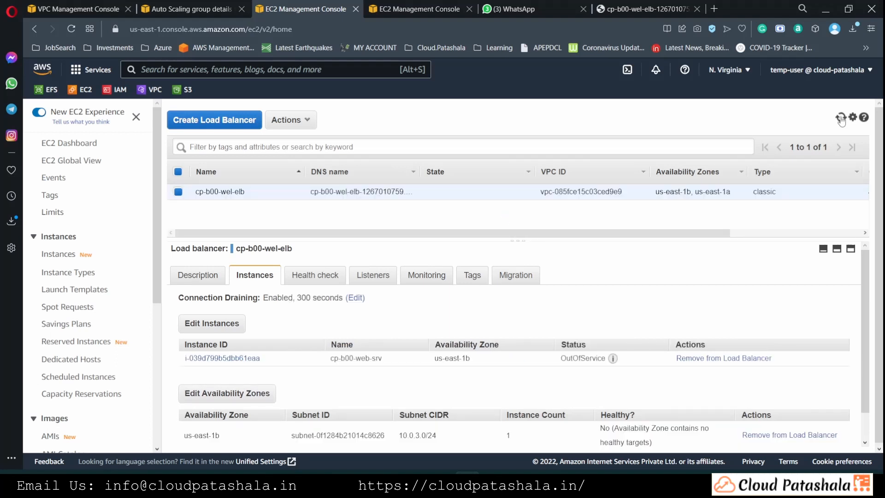
{"action": "left_click", "coordinate": [644, 8]}
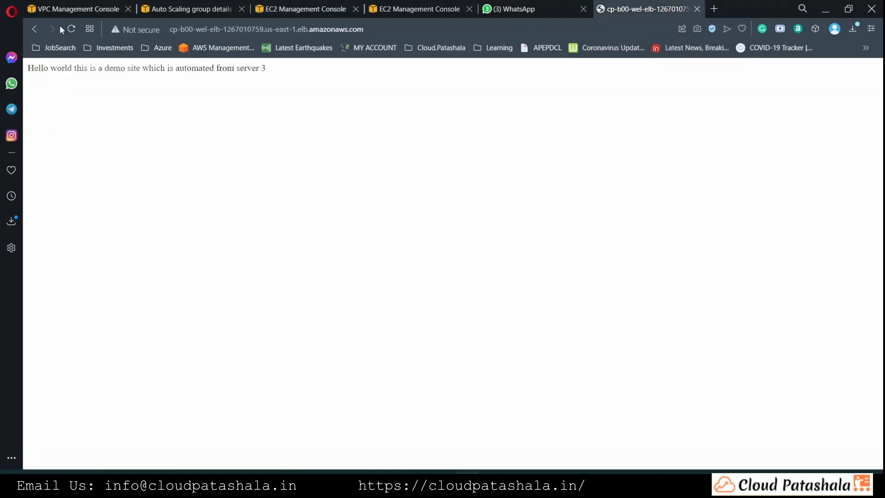
Step: Reload the demo site and refresh the load balancer until cp-b00-web-srv is InService
{"action": "left_click", "coordinate": [72, 28]}
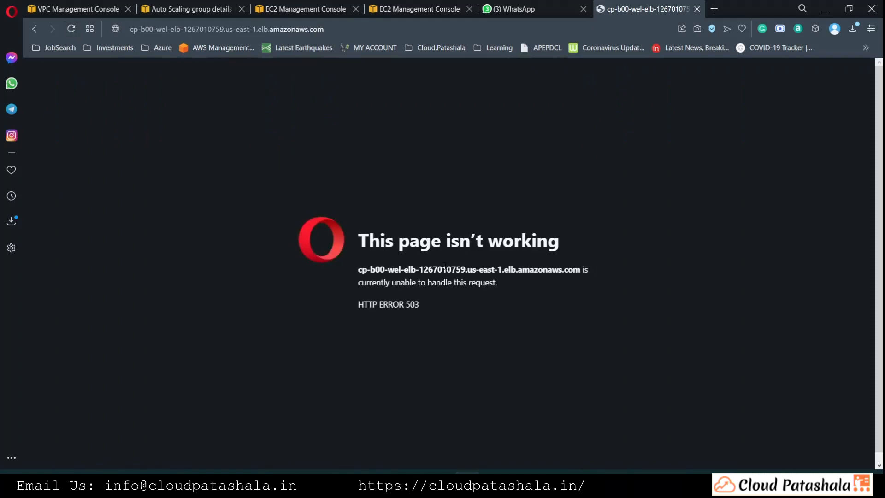
{"action": "mouse_move", "coordinate": [70, 29]}
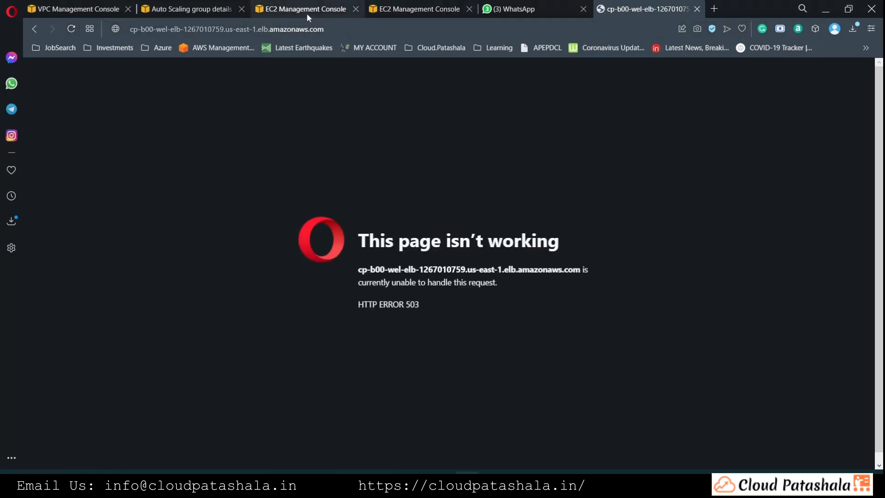
{"action": "left_click", "coordinate": [304, 10]}
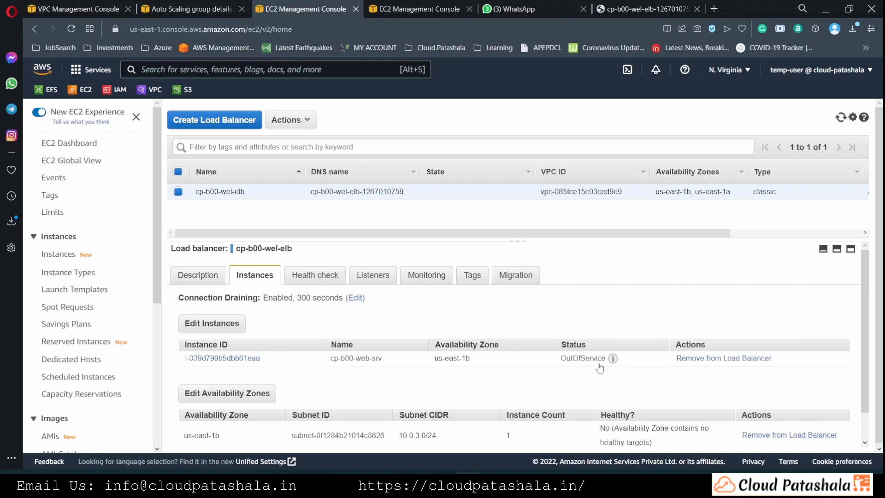
{"action": "left_click", "coordinate": [840, 117]}
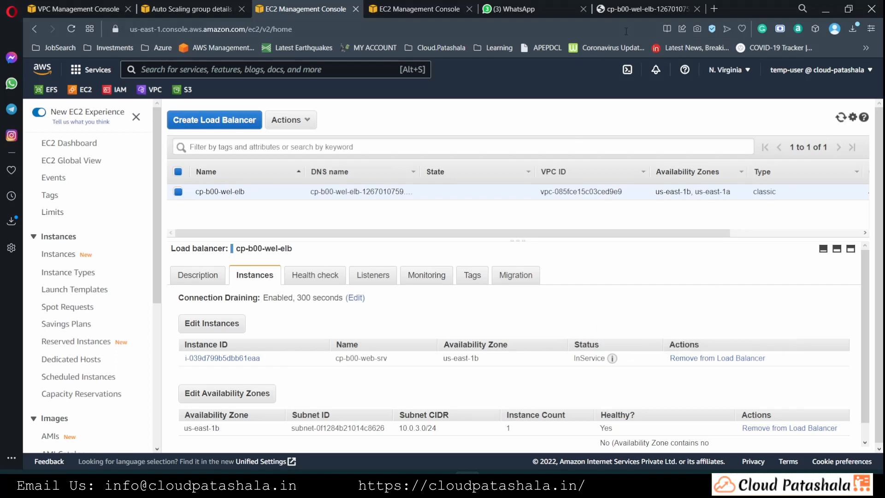
Step: Reload the demo page to confirm the Hello world greeting, then return to cp-b00-web-asg
{"action": "left_click", "coordinate": [643, 9]}
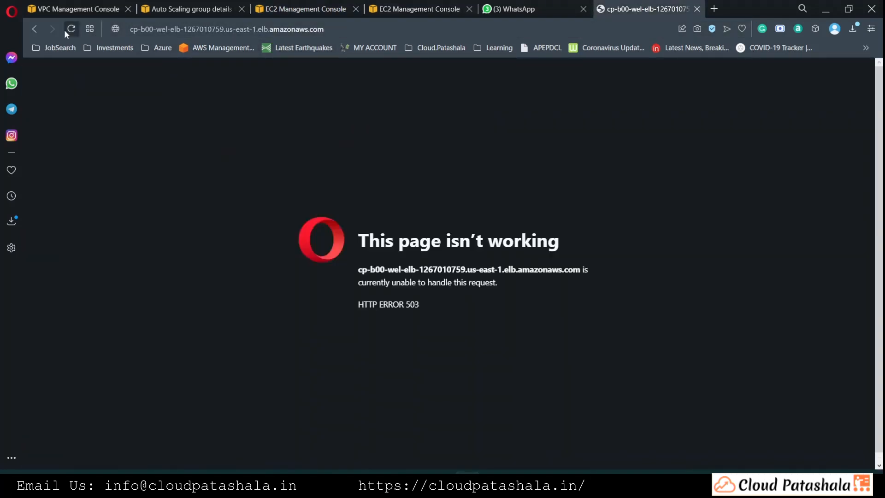
{"action": "left_click", "coordinate": [71, 29]}
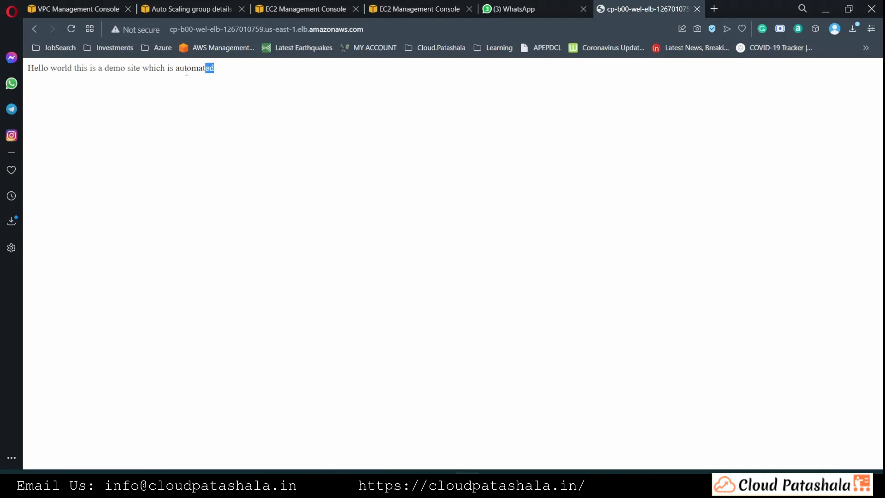
{"action": "triple_click", "coordinate": [120, 68]}
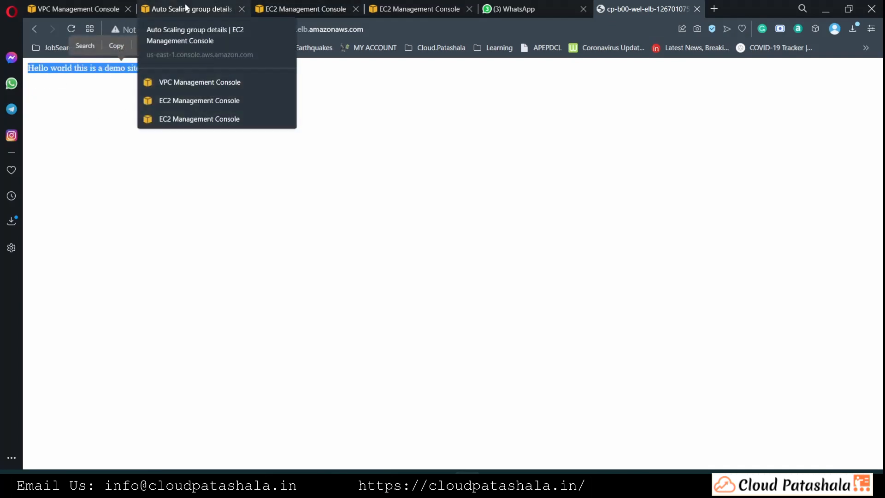
{"action": "left_click", "coordinate": [188, 8]}
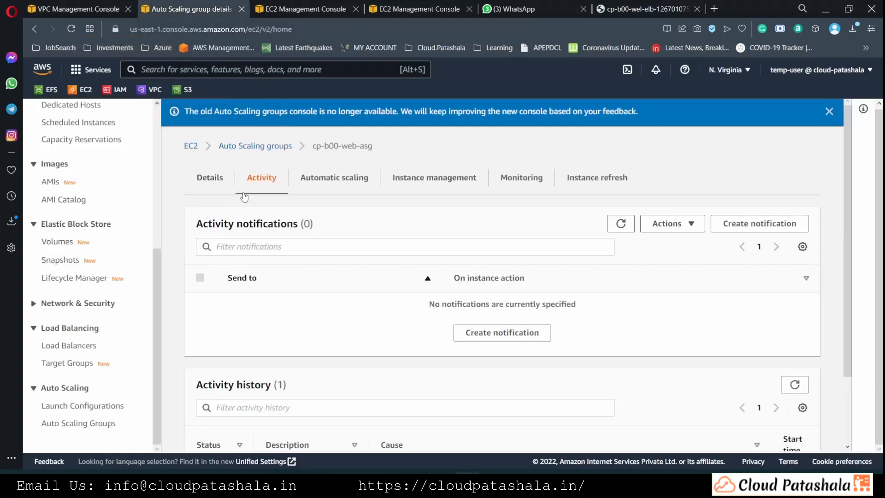
Step: Set cp-b00-web-asg maximum capacity to 100 and desired capacity to 2
{"action": "left_click", "coordinate": [210, 178]}
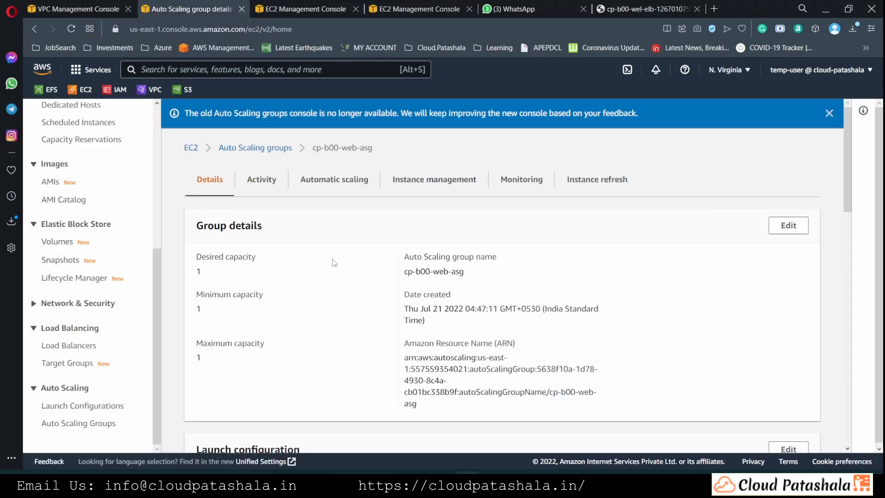
{"action": "left_click", "coordinate": [788, 225]}
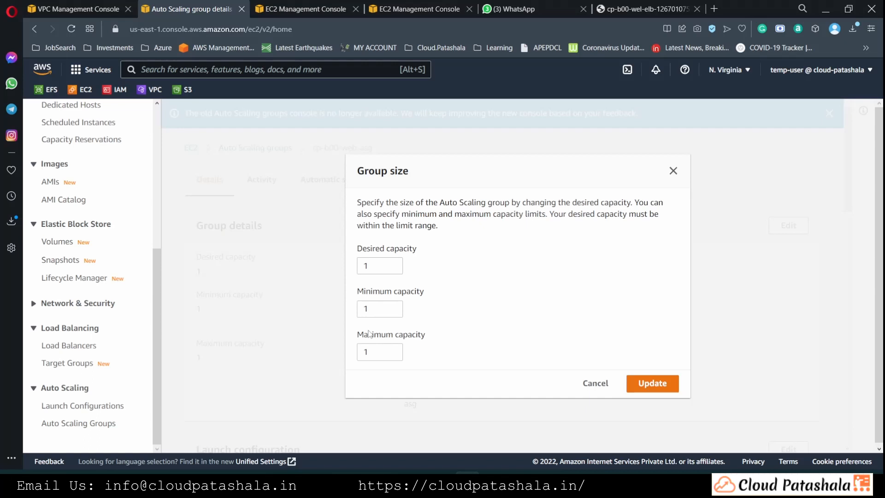
{"action": "left_click", "coordinate": [380, 352]}
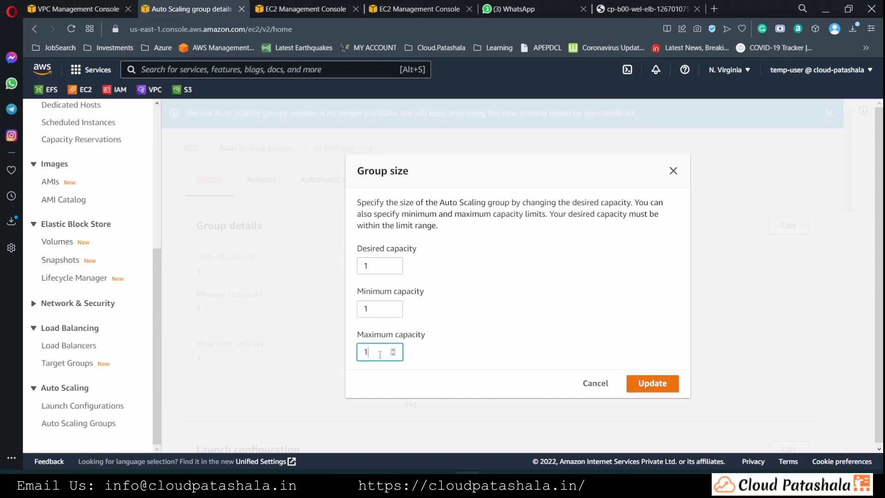
{"action": "type", "text": "100"}
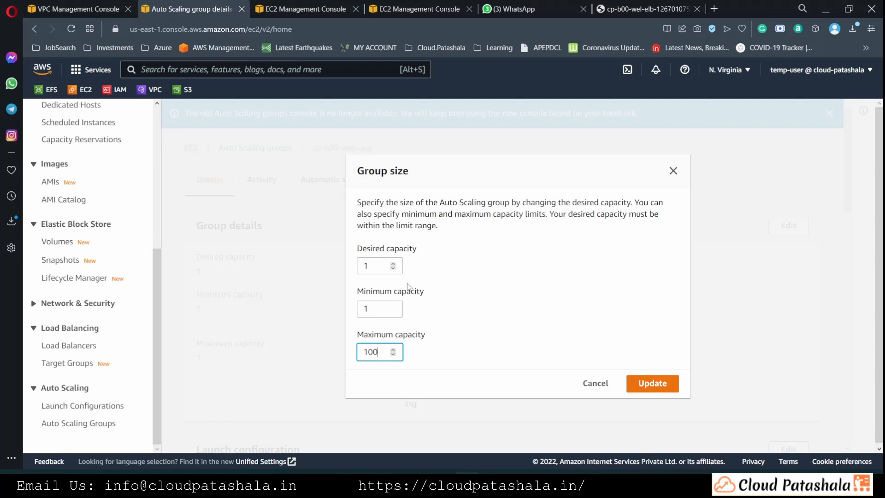
{"action": "type", "text": "2"}
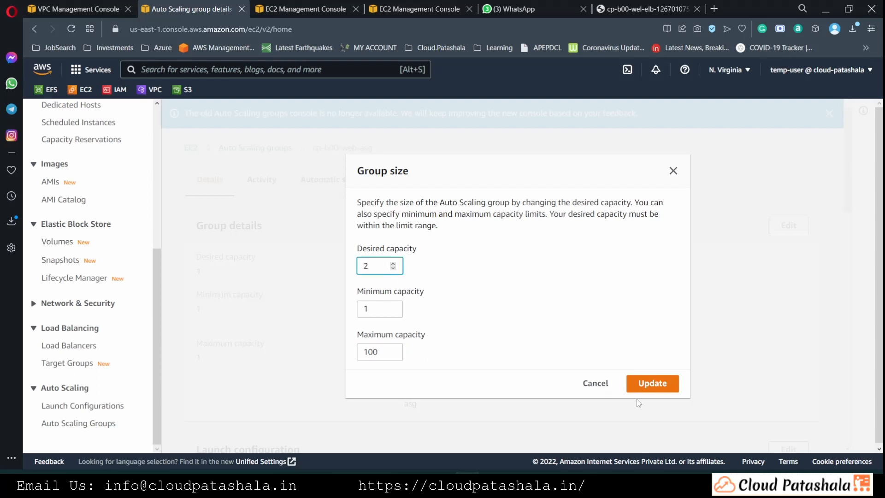
{"action": "mouse_move", "coordinate": [492, 297]}
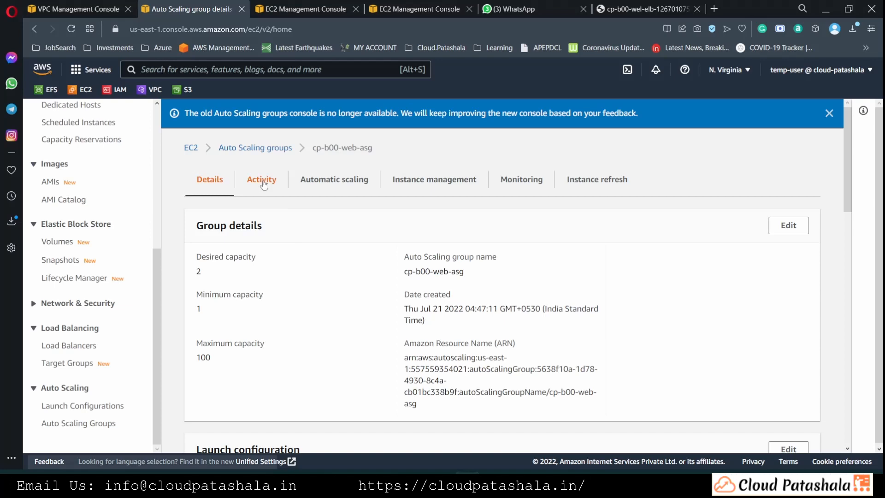
Step: Confirm a second instance launching in the activity history and go to the Instances list
{"action": "left_click", "coordinate": [262, 179]}
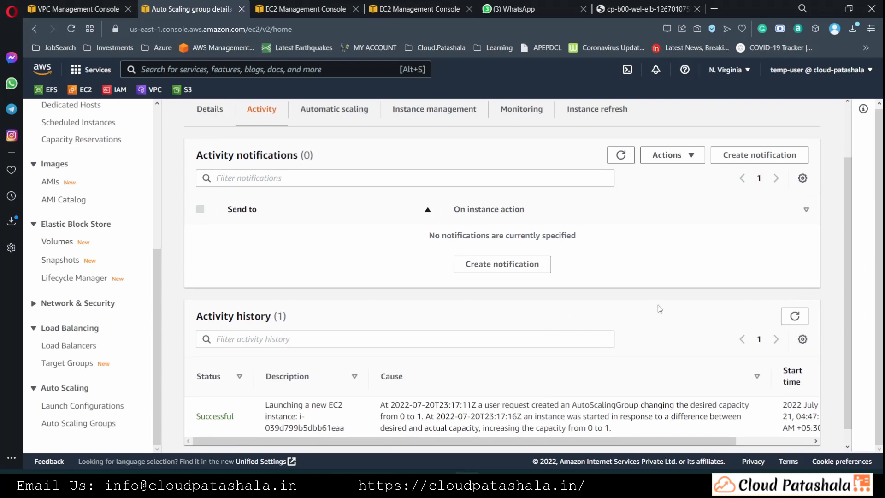
{"action": "scroll", "scroll_direction": "down", "scroll_amount": 3}
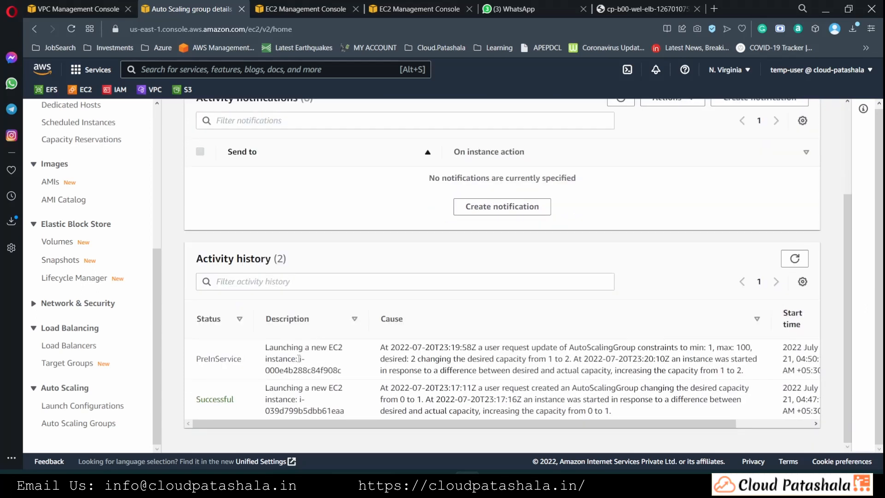
{"action": "left_click", "coordinate": [300, 9]}
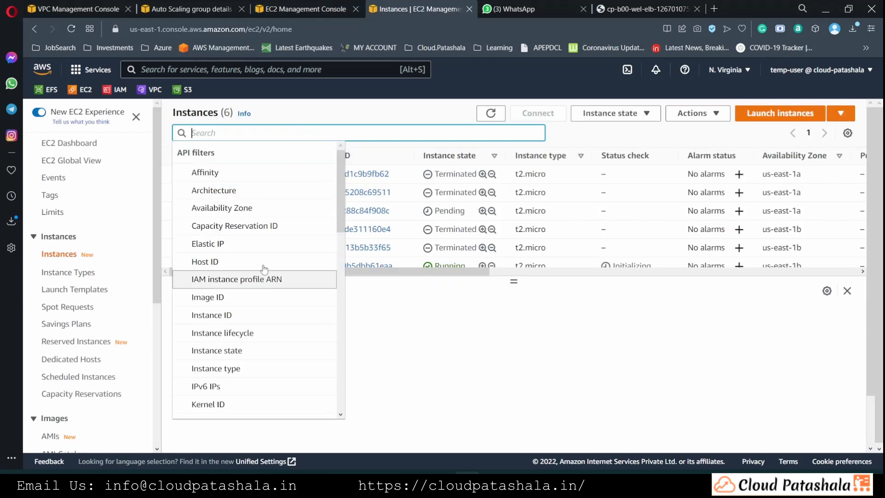
Step: Filter EC2 instances by Name and inspect a cp-b00-web-srv instance's tags
{"action": "scroll", "scroll_direction": "down", "scroll_amount": 3}
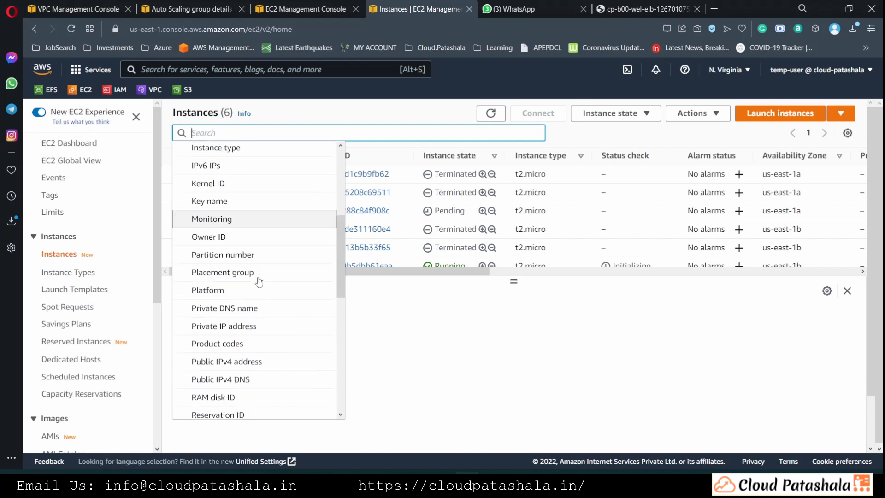
{"action": "scroll", "scroll_direction": "down", "scroll_amount": 3}
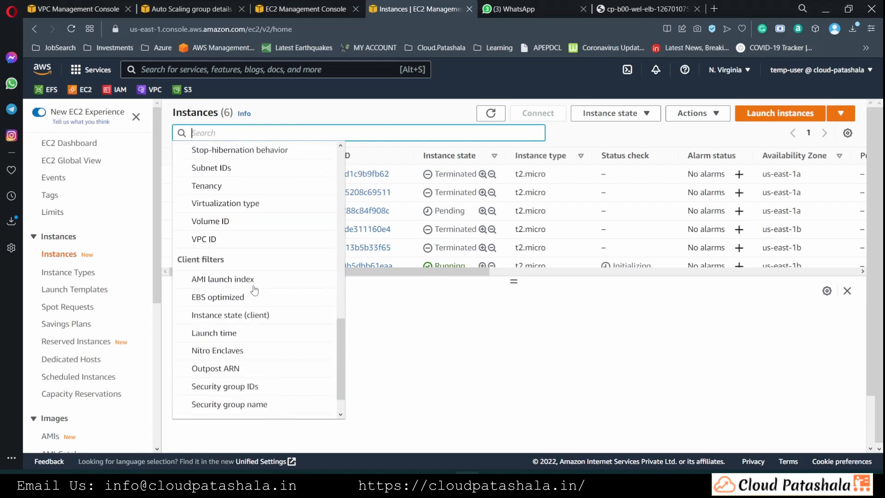
{"action": "type", "text": "Name"}
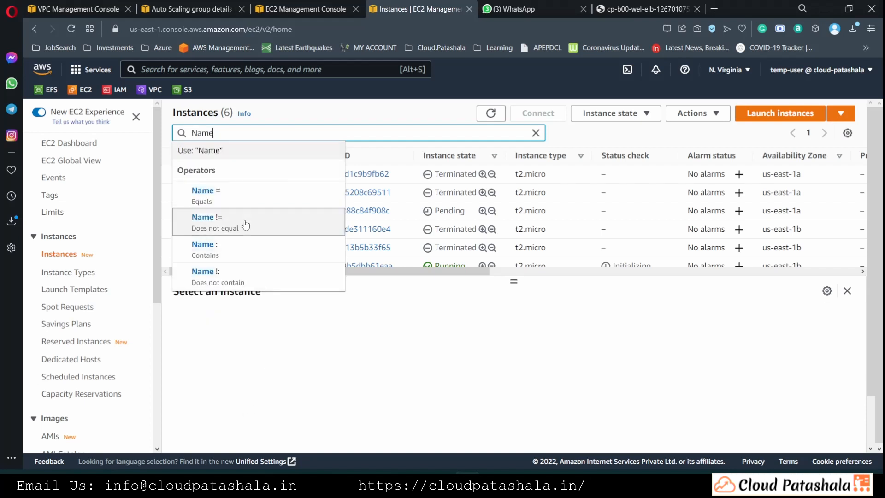
{"action": "left_click", "coordinate": [202, 190]}
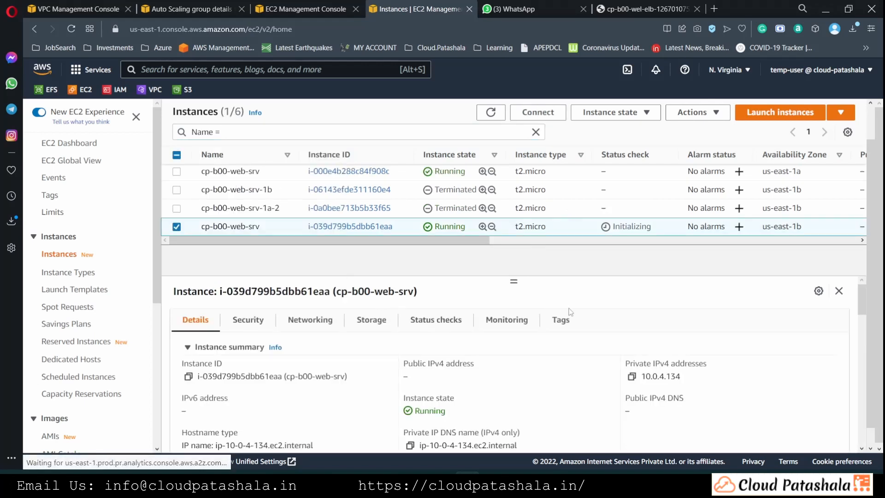
{"action": "left_click", "coordinate": [560, 319]}
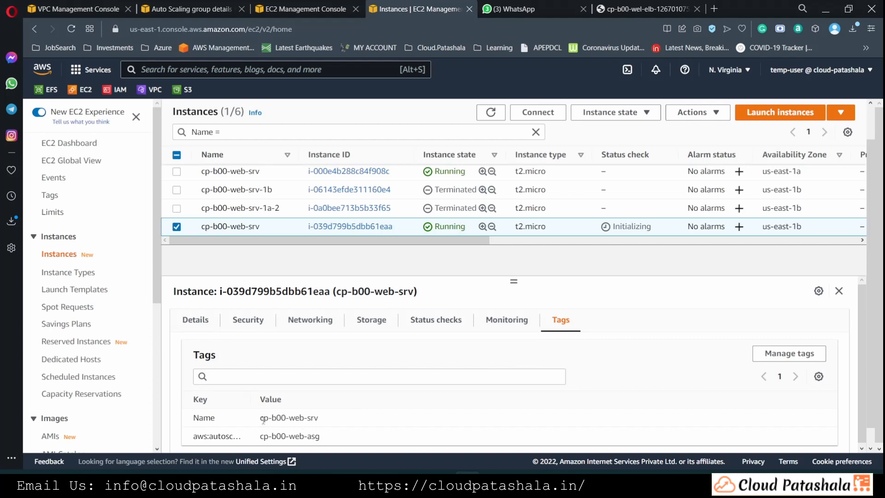
{"action": "double_click", "coordinate": [287, 418]}
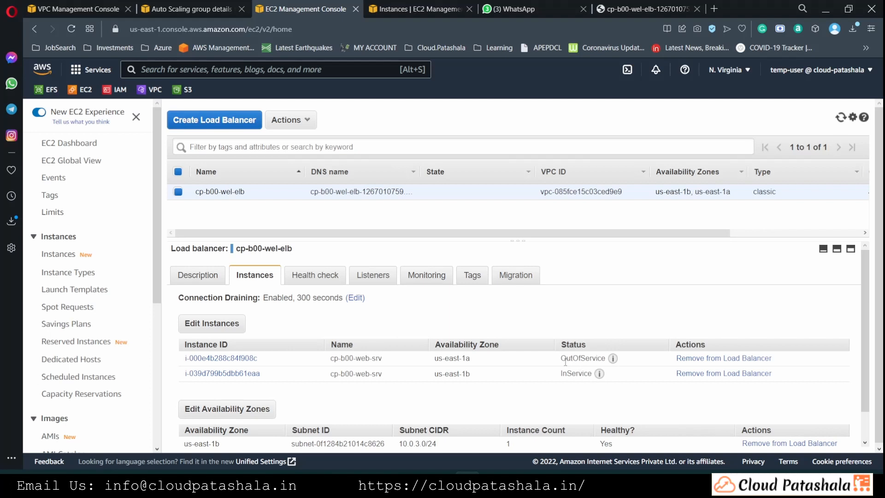
{"action": "mouse_move", "coordinate": [558, 362]}
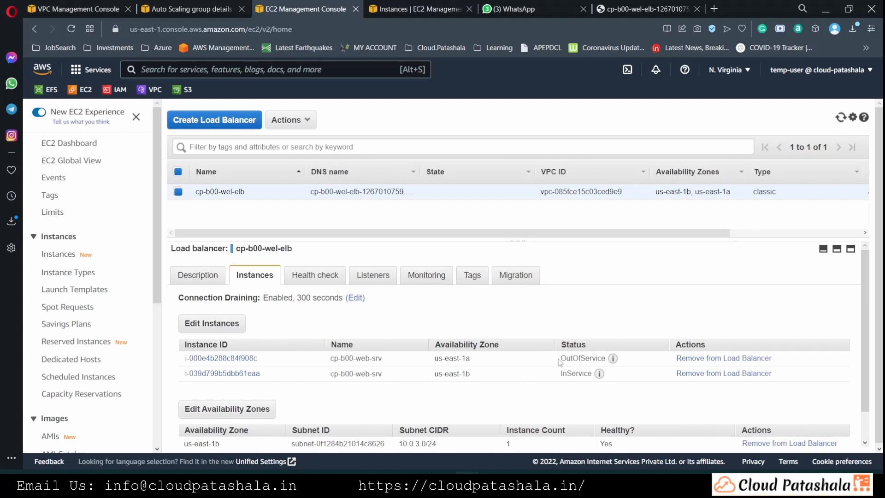
{"action": "mouse_move", "coordinate": [437, 237]}
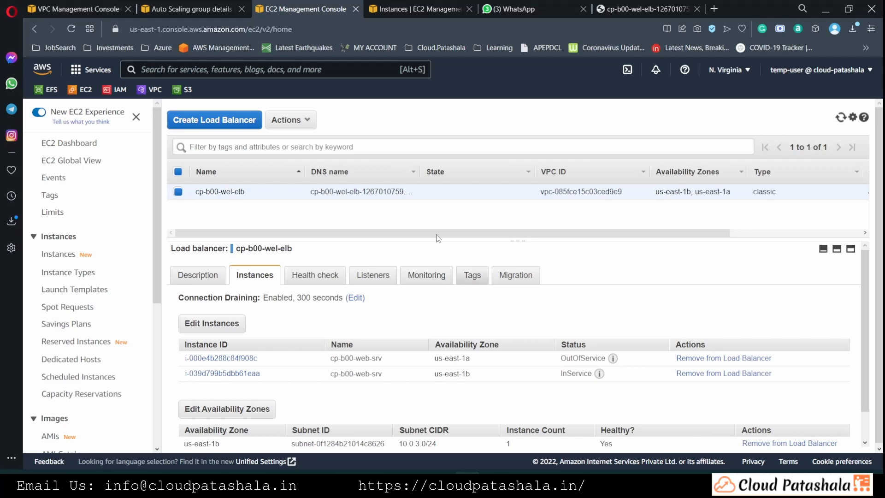
{"action": "mouse_move", "coordinate": [188, 9]}
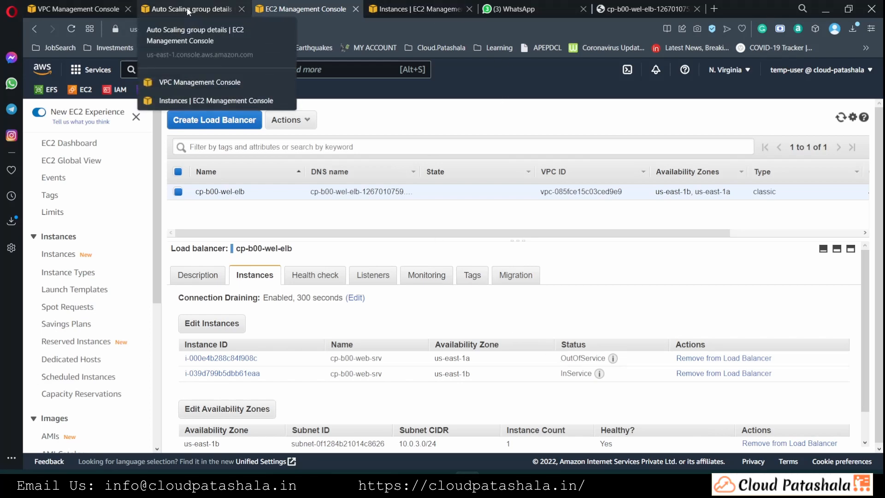
Step: Return to the cp-b00-web-asg Auto Scaling group page
{"action": "left_click", "coordinate": [186, 8]}
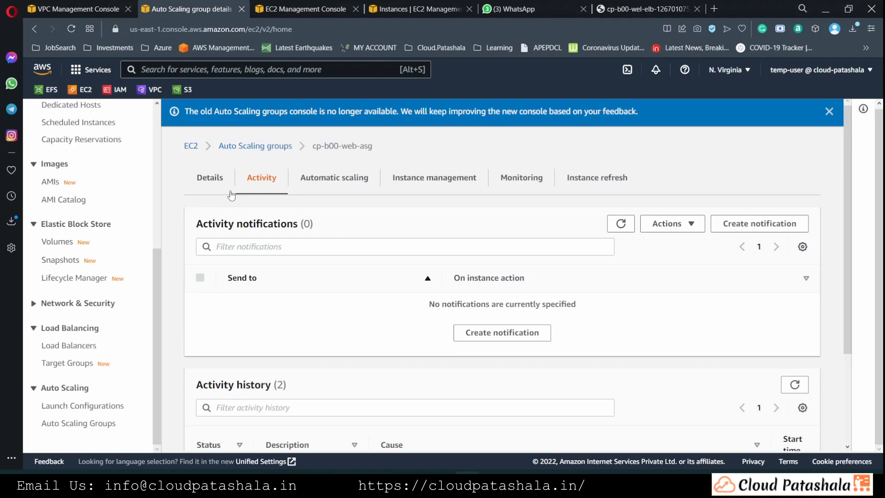
Step: Raise cp-b00-web-asg desired capacity to 90 and view its scaling activity
{"action": "left_click", "coordinate": [209, 178]}
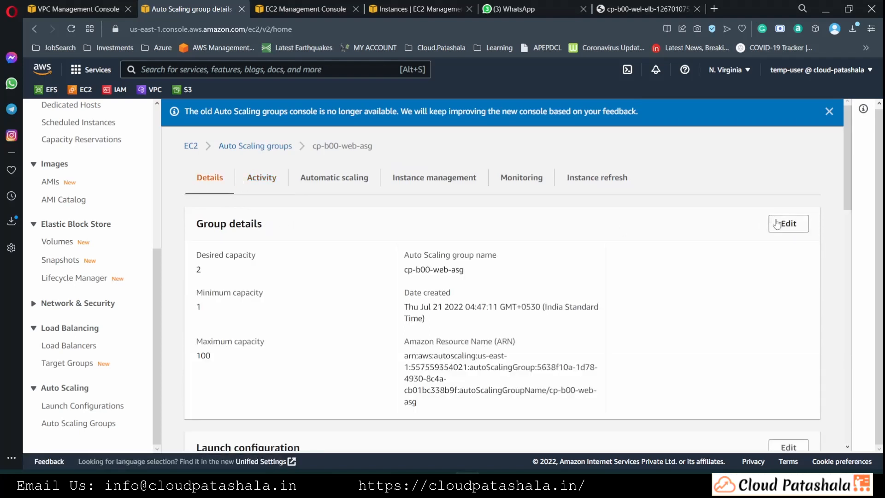
{"action": "left_click", "coordinate": [788, 223]}
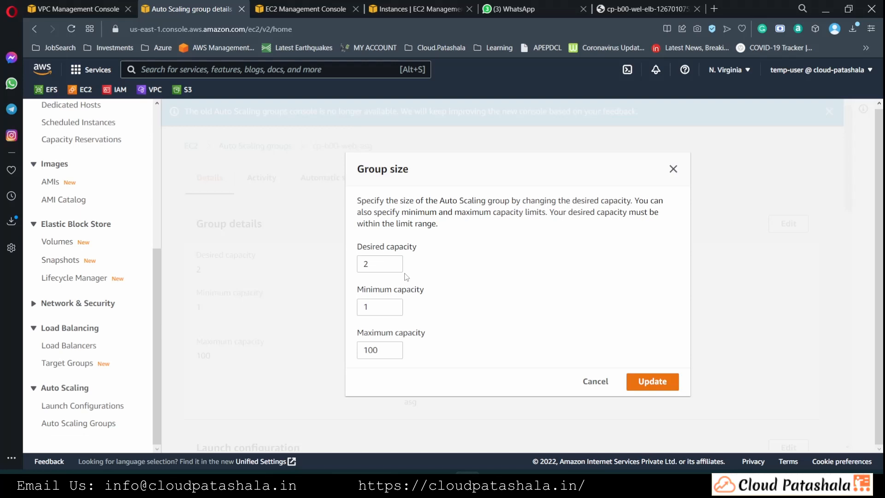
{"action": "left_click", "coordinate": [380, 264]}
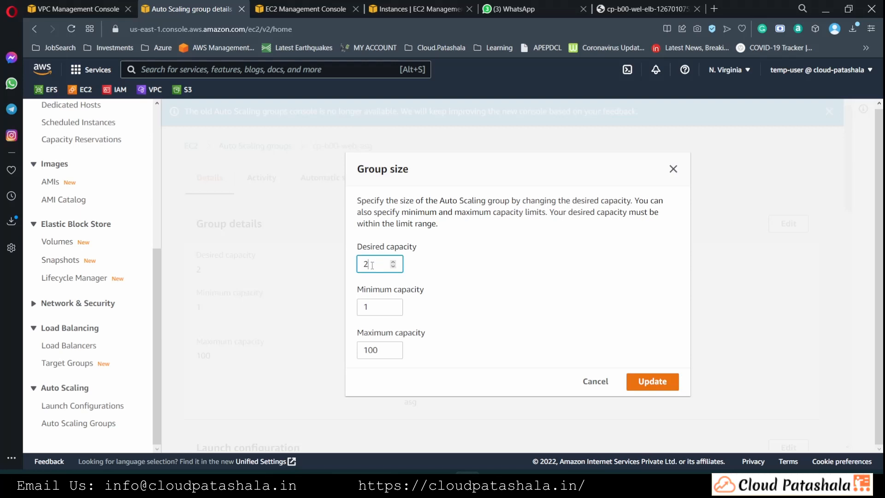
{"action": "type", "text": "9"}
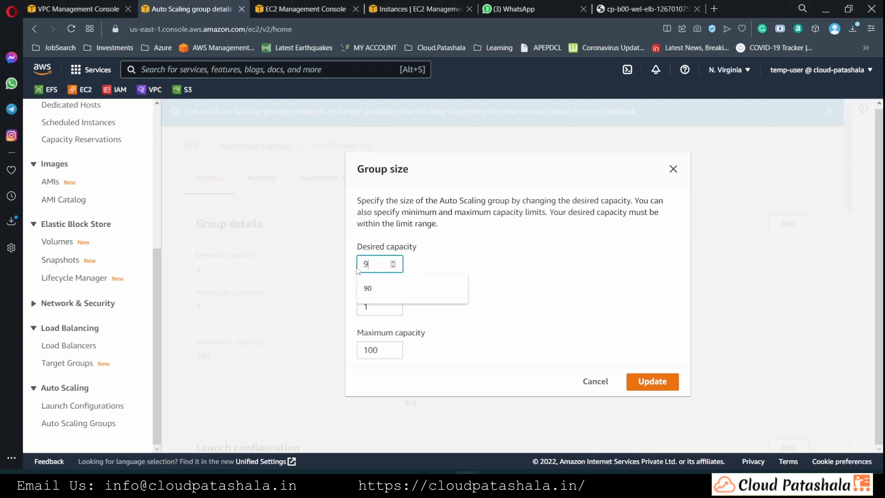
{"action": "left_click", "coordinate": [367, 288]}
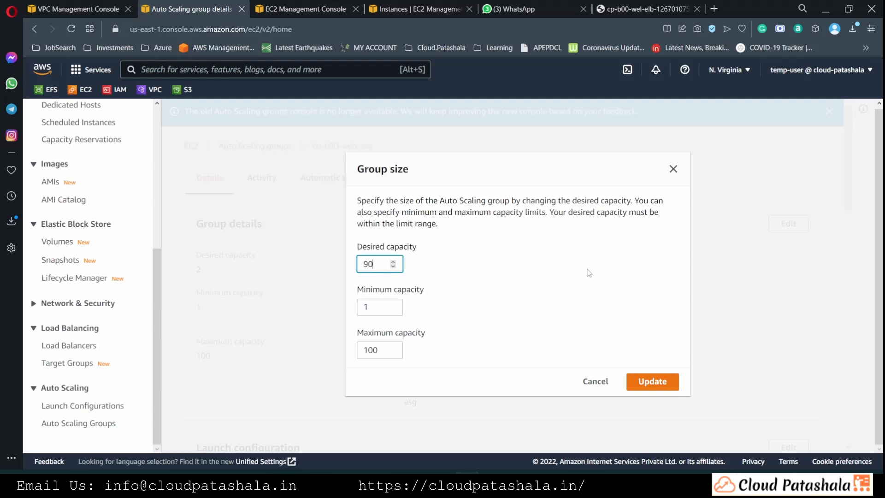
{"action": "left_click", "coordinate": [653, 382]}
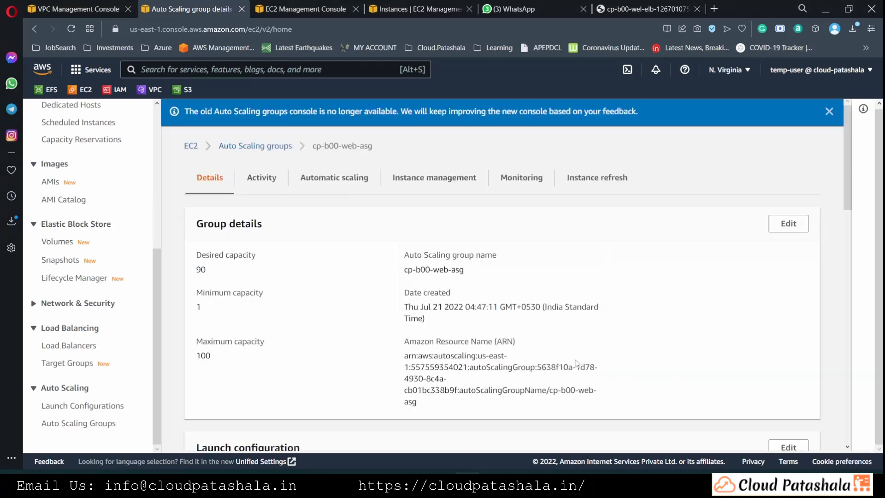
{"action": "left_click", "coordinate": [261, 178]}
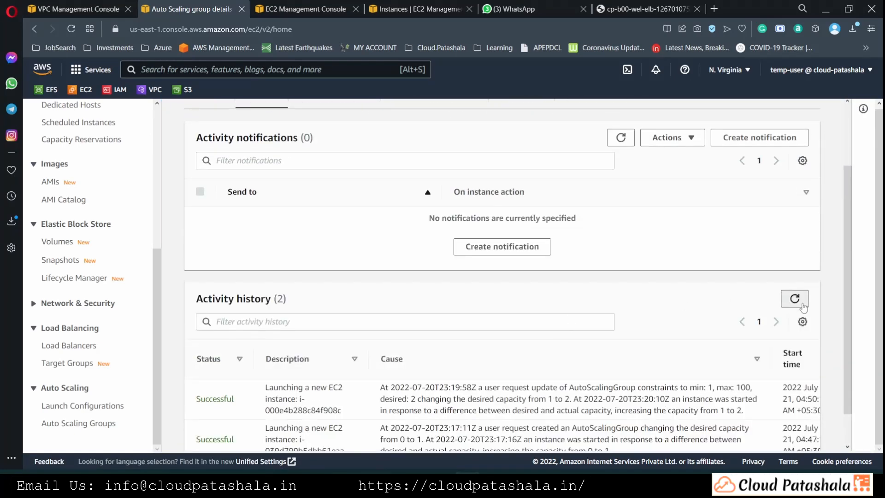
Step: Refresh the activity history showing 90 launches and go to the EC2 Instances list
{"action": "scroll", "scroll_direction": "down", "scroll_amount": 3}
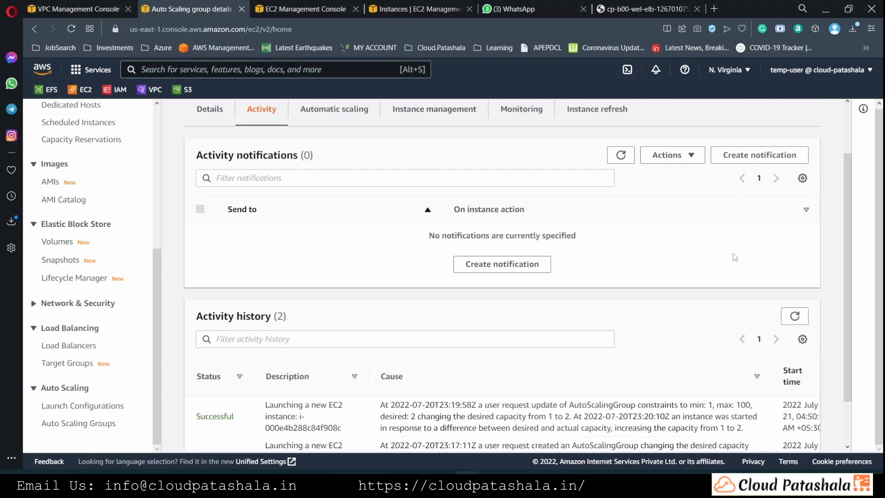
{"action": "left_click", "coordinate": [794, 316]}
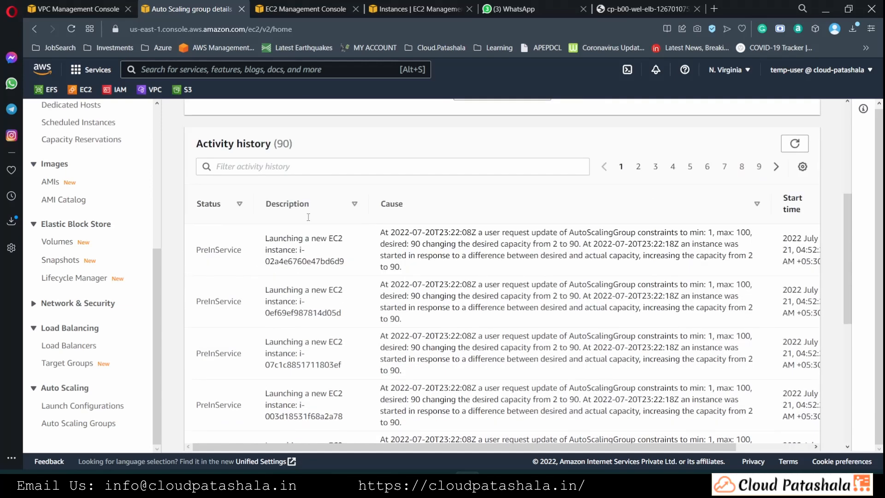
{"action": "left_click", "coordinate": [305, 8]}
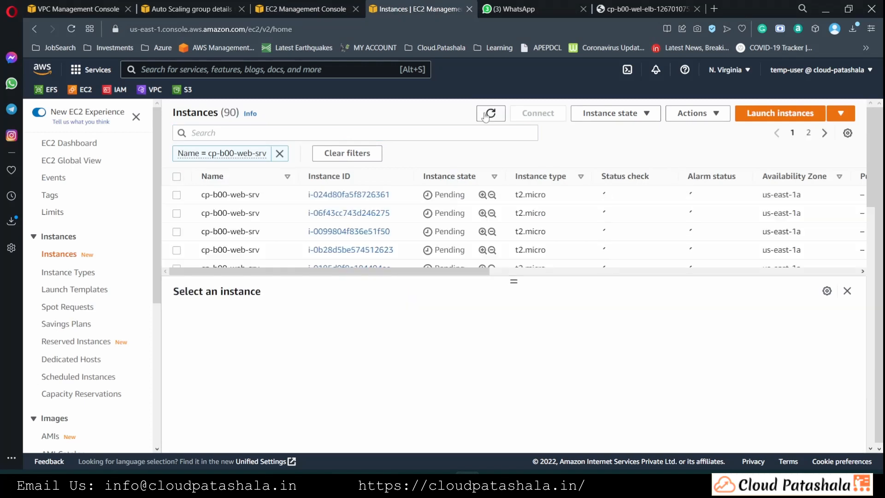
Step: Reload the Instances list to see the 90 pending cp-b00-web-srv instances
{"action": "left_click", "coordinate": [490, 113]}
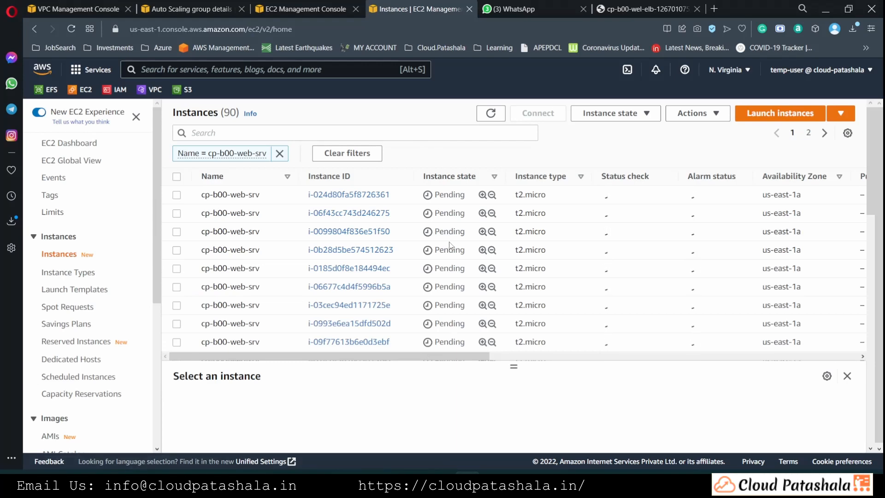
{"action": "scroll", "scroll_direction": "down", "scroll_amount": 3}
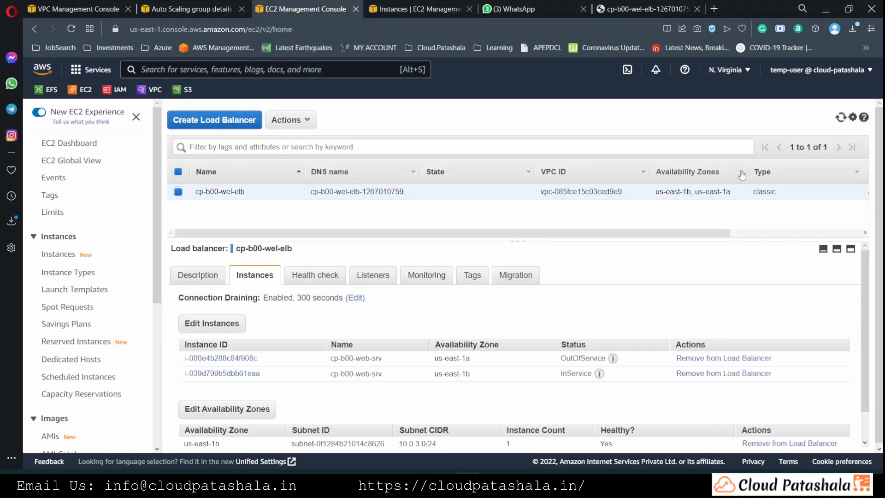
Step: Refresh cp-b00-web-elb's registered instances and review the new OutOfService cp-b00-web-srv entries
{"action": "left_click", "coordinate": [840, 117]}
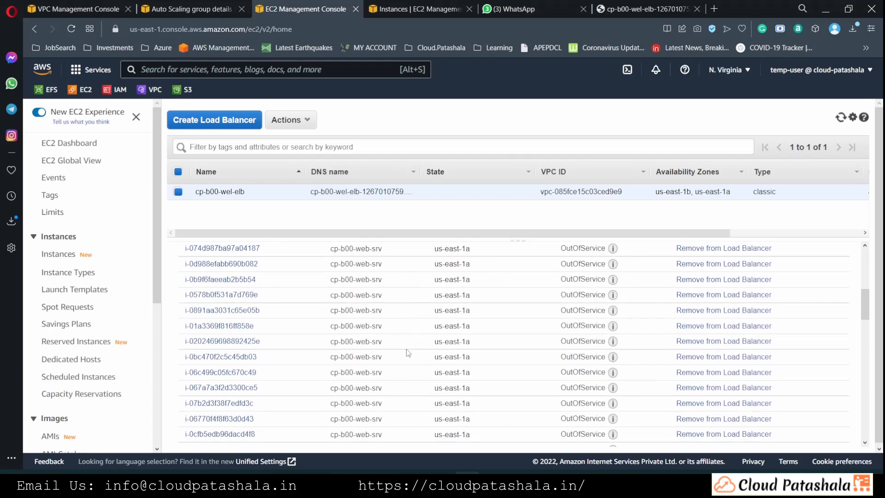
{"action": "scroll", "scroll_direction": "down", "scroll_amount": 3}
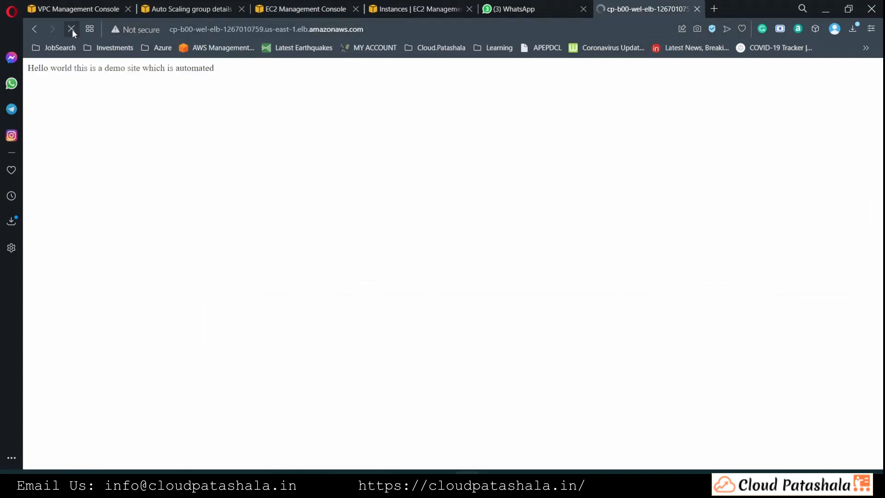
Step: Reload the Hello world demo page, then return to the load balancer's instance list
{"action": "left_click", "coordinate": [71, 30]}
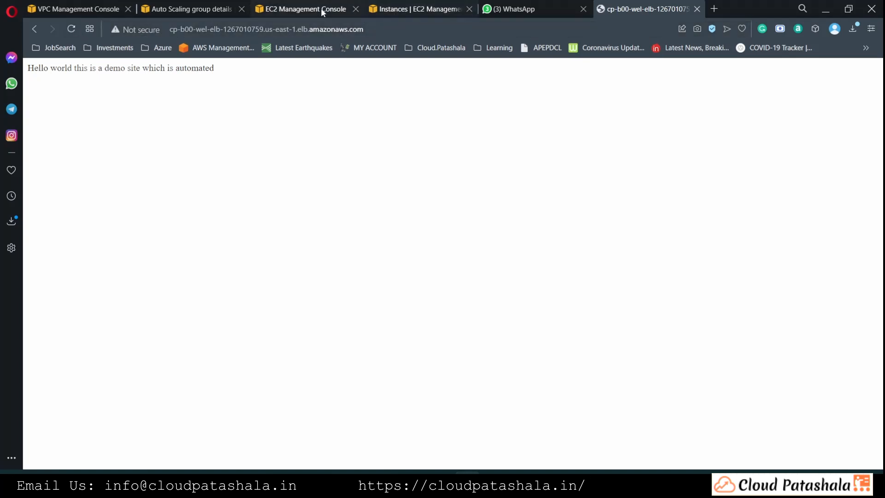
{"action": "left_click", "coordinate": [303, 9]}
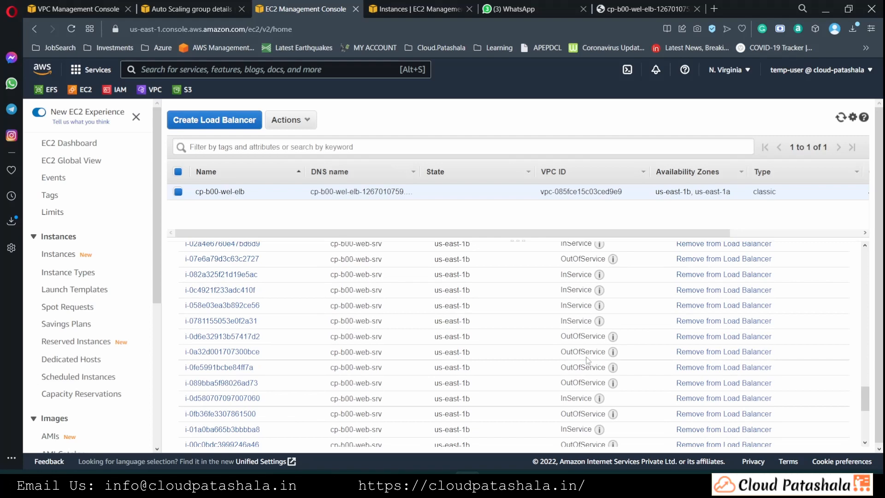
Step: Recheck instance health, reload the demo page twice, and return to cp-b00-web-asg details showing desired capacity 90
{"action": "scroll", "scroll_direction": "down", "scroll_amount": 3}
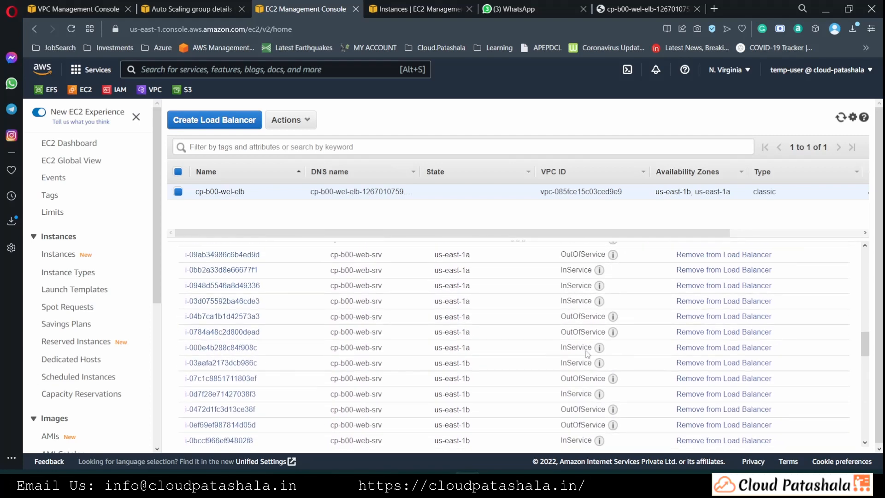
{"action": "scroll", "scroll_direction": "down", "scroll_amount": 3}
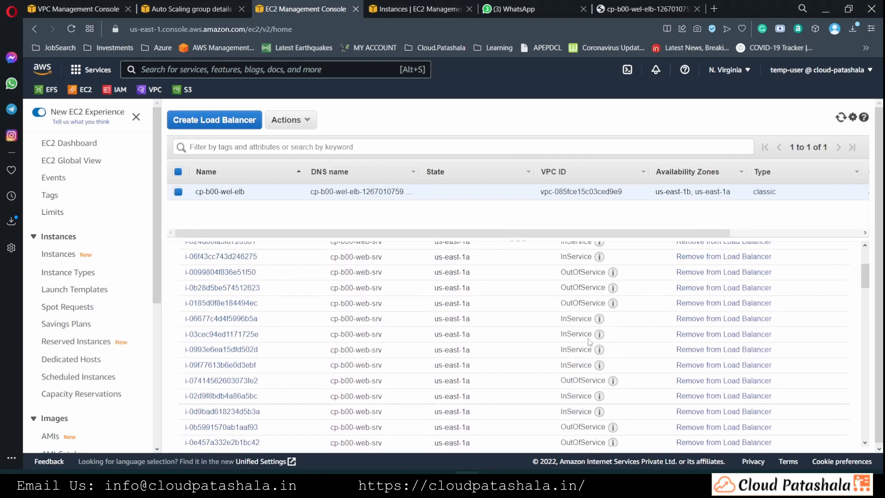
{"action": "left_click", "coordinate": [840, 117]}
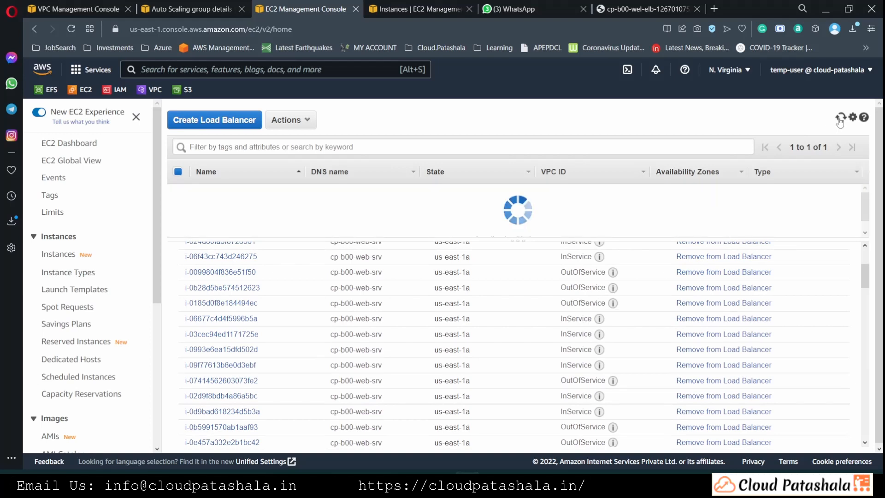
{"action": "left_click", "coordinate": [838, 117]}
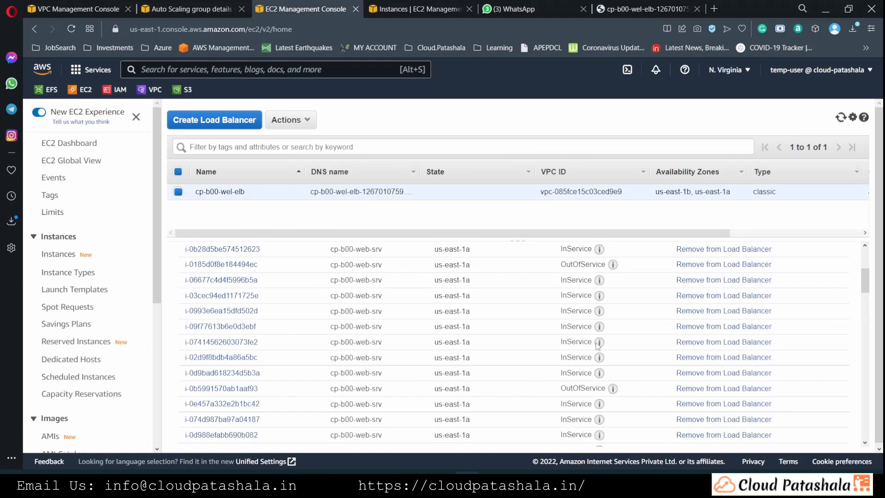
{"action": "left_click", "coordinate": [647, 8]}
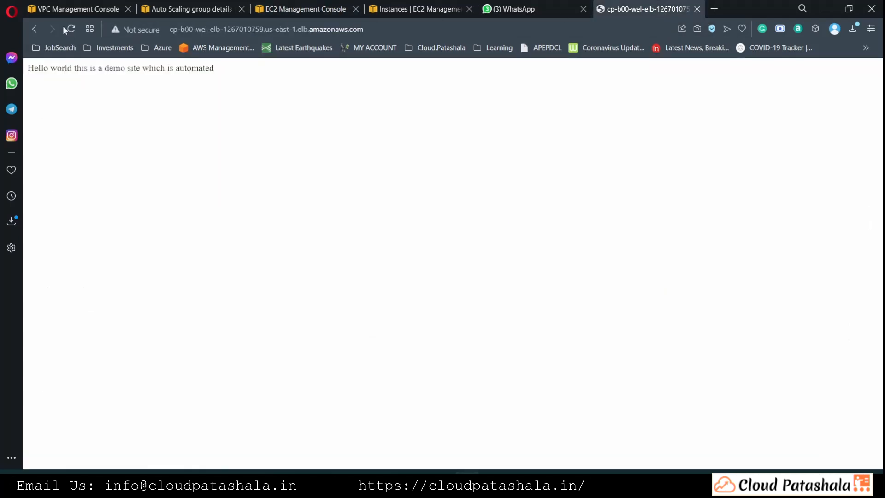
{"action": "left_click", "coordinate": [70, 29]}
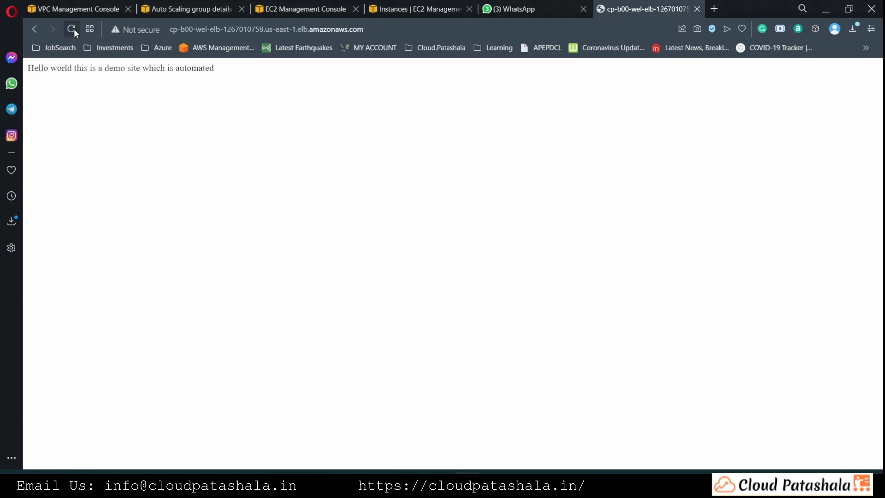
{"action": "left_click", "coordinate": [184, 8]}
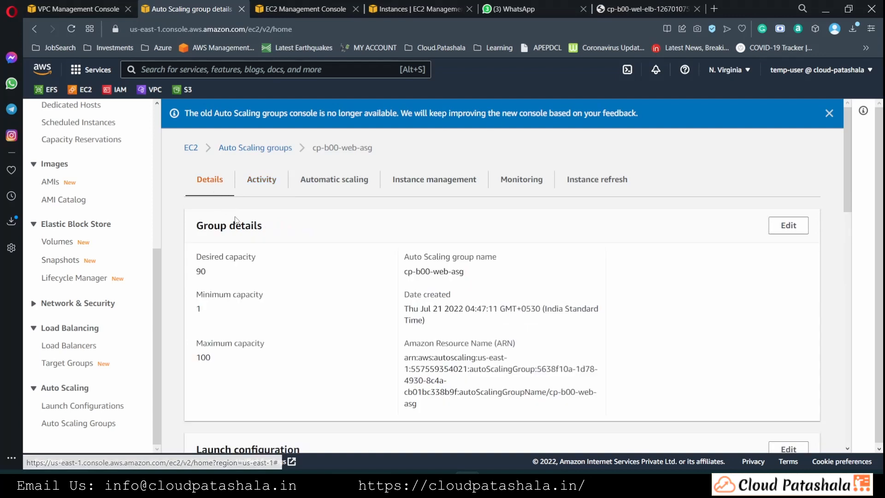
Step: Set cp-b00-web-asg desired capacity to 2, update it, and view the group's activity
{"action": "left_click", "coordinate": [788, 225]}
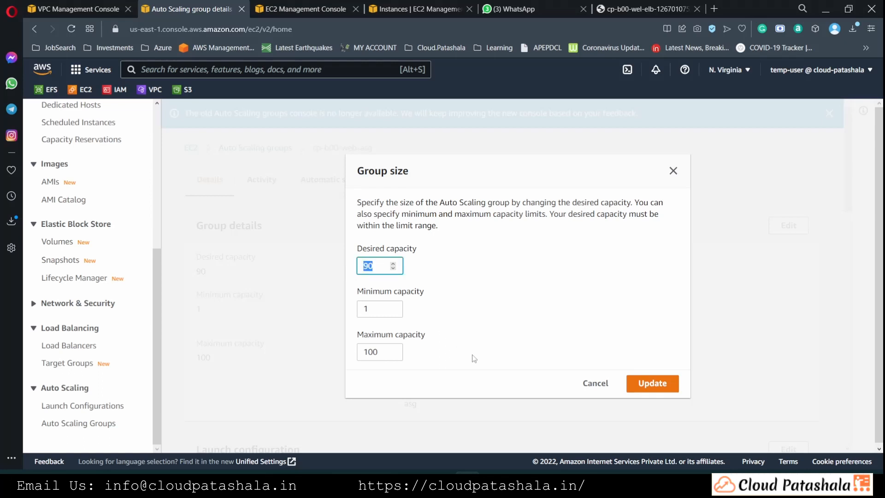
{"action": "type", "text": "2"}
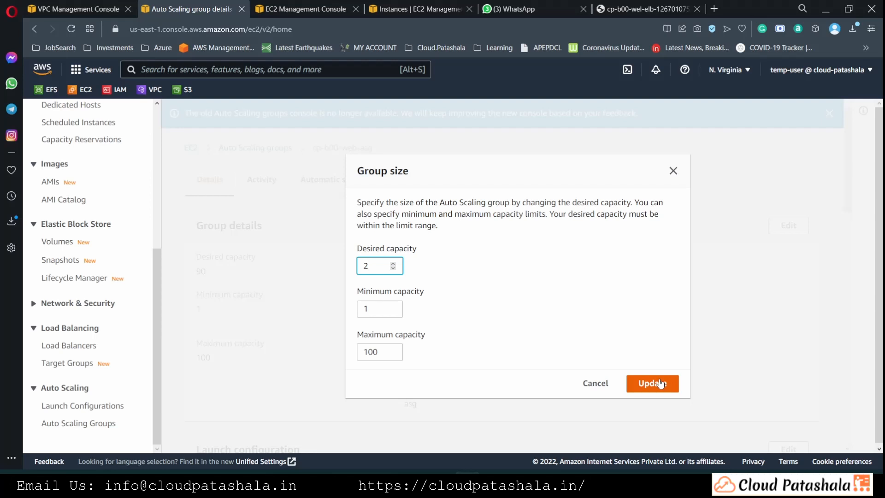
{"action": "left_click", "coordinate": [653, 382]}
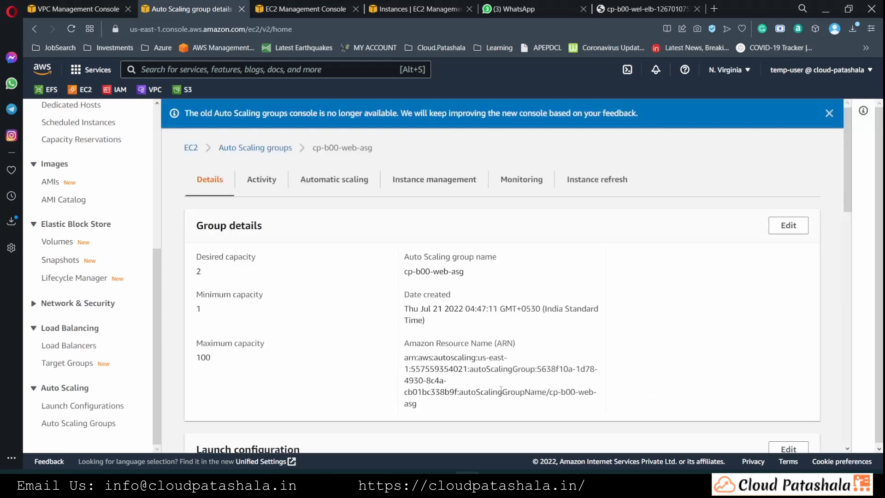
{"action": "left_click", "coordinate": [262, 179]}
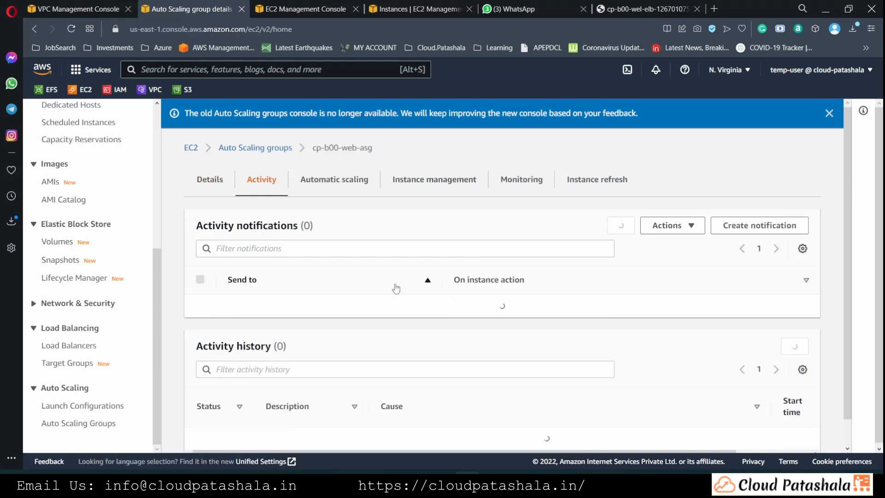
{"action": "left_click", "coordinate": [302, 8]}
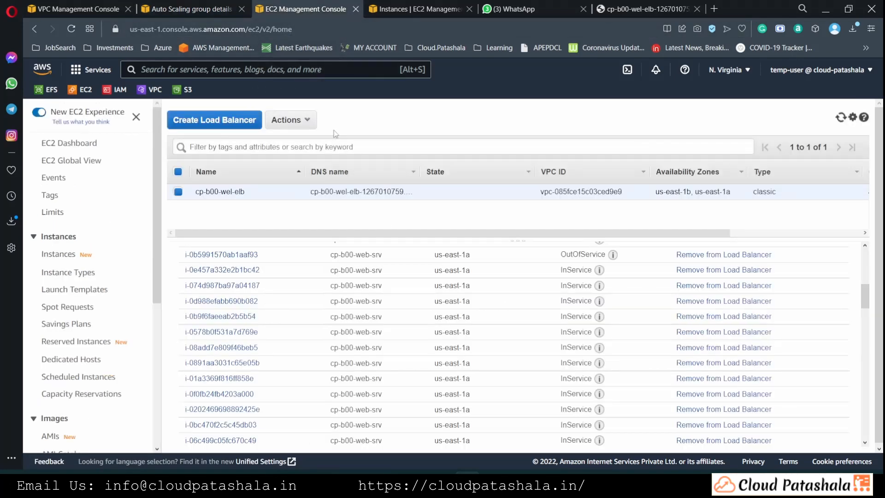
{"action": "left_click", "coordinate": [418, 8]}
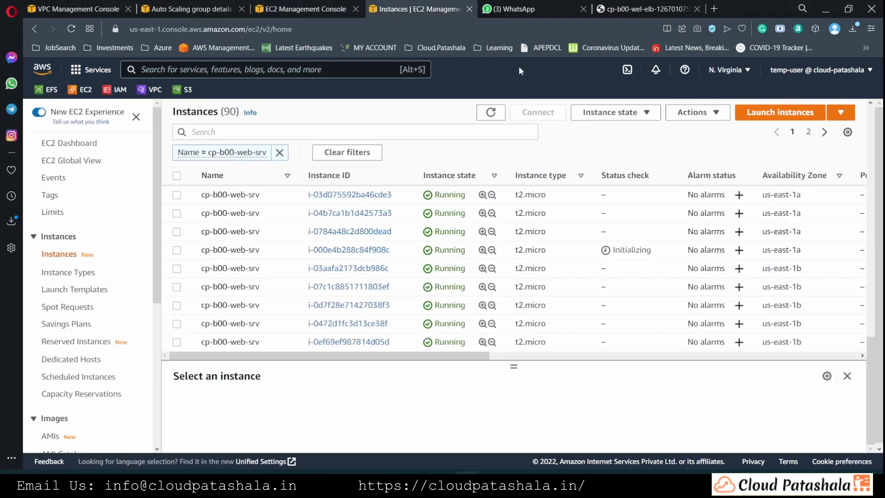
{"action": "left_click", "coordinate": [499, 114]}
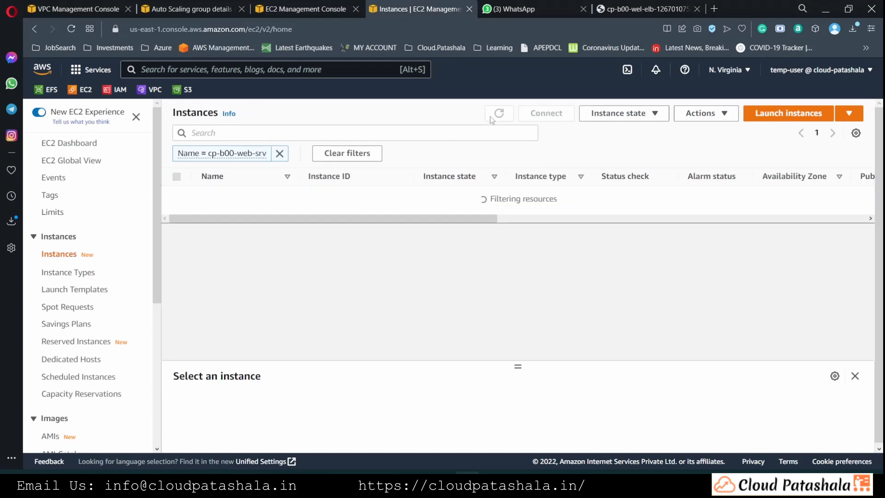
{"action": "left_click", "coordinate": [490, 112]}
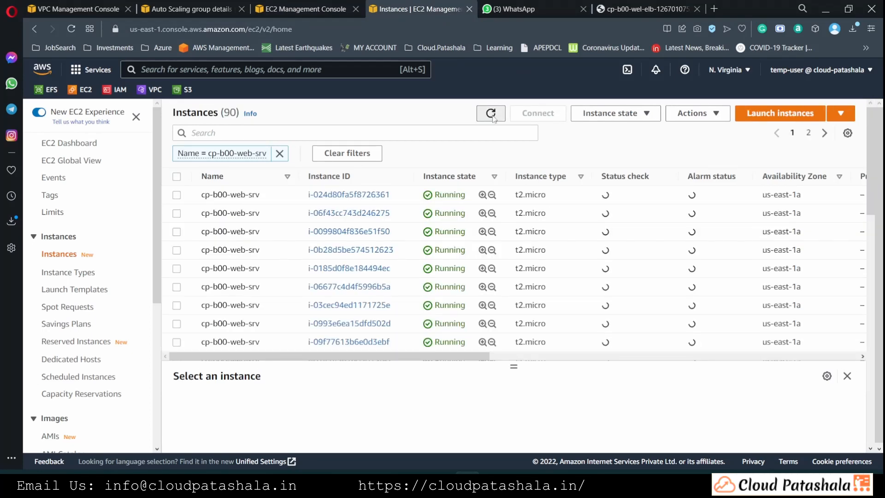
{"action": "left_click", "coordinate": [490, 113]}
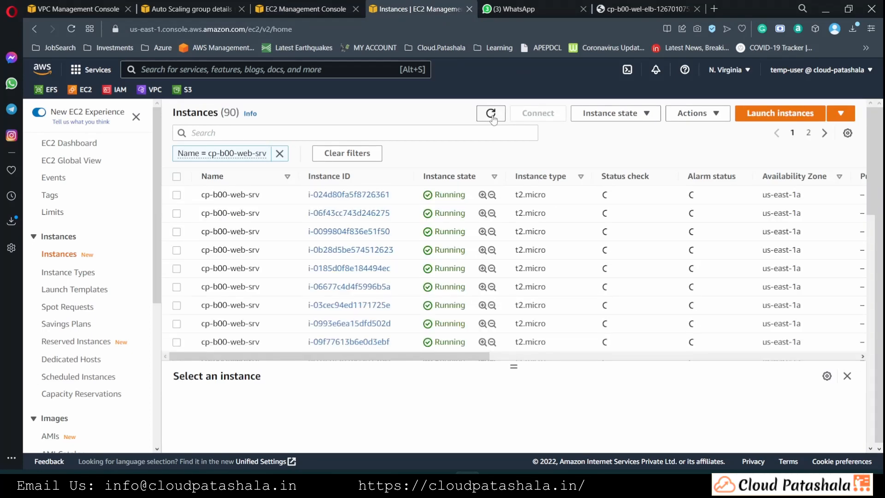
{"action": "left_click", "coordinate": [490, 112]}
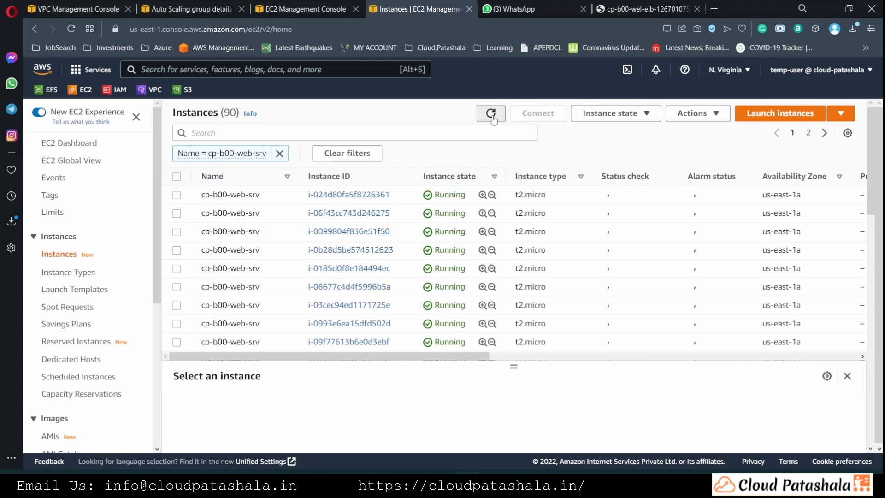
{"action": "left_click", "coordinate": [490, 113]}
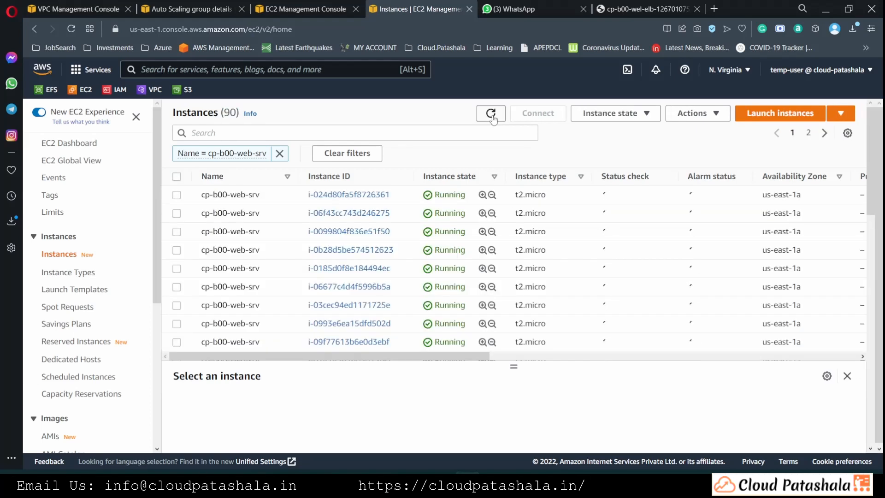
{"action": "left_click", "coordinate": [490, 112]}
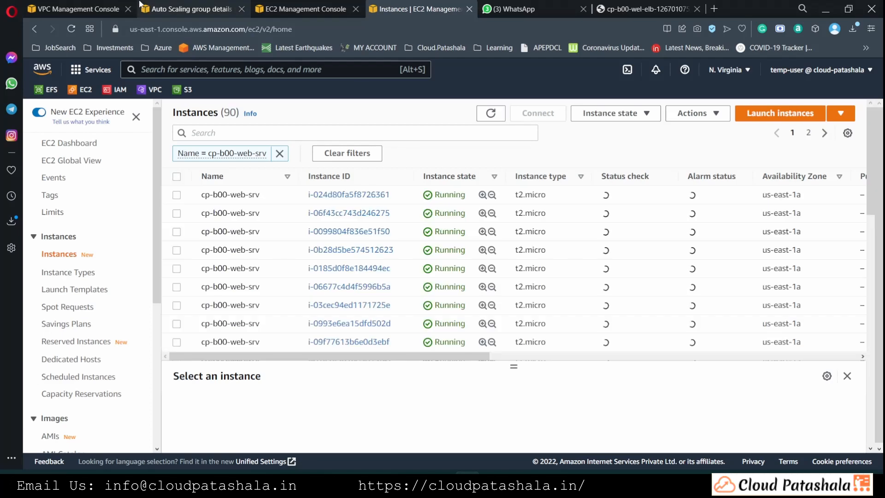
{"action": "left_click", "coordinate": [187, 9]}
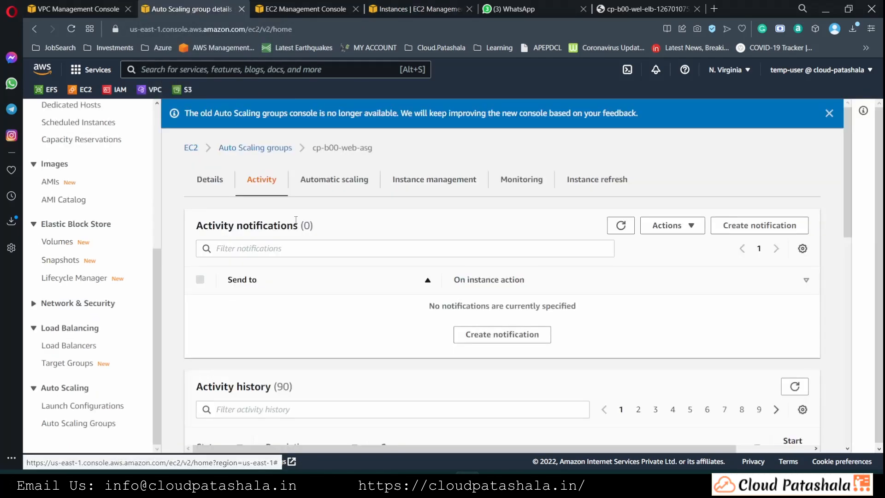
Step: Read the termination entries for shrinking 90 to 2, then go to load balancer cp-b00-wel-elb's instances
{"action": "scroll", "scroll_direction": "down", "scroll_amount": 3}
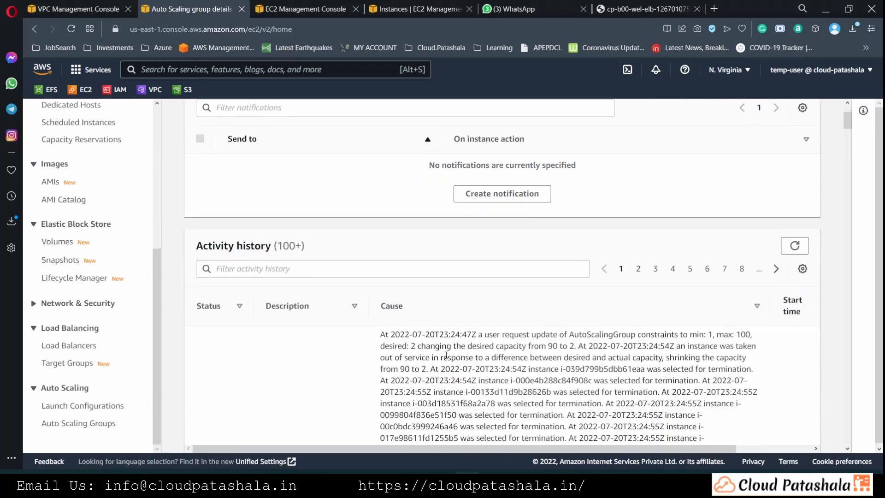
{"action": "scroll", "scroll_direction": "down", "scroll_amount": 3}
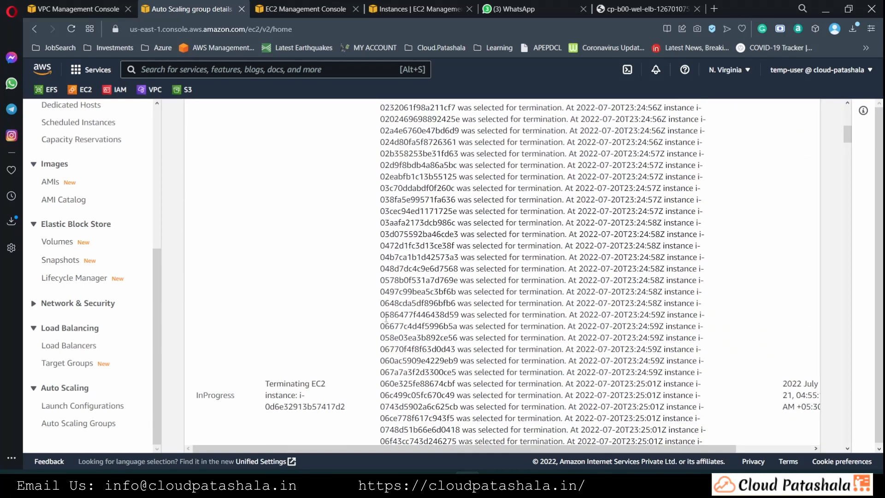
{"action": "left_click", "coordinate": [305, 9]}
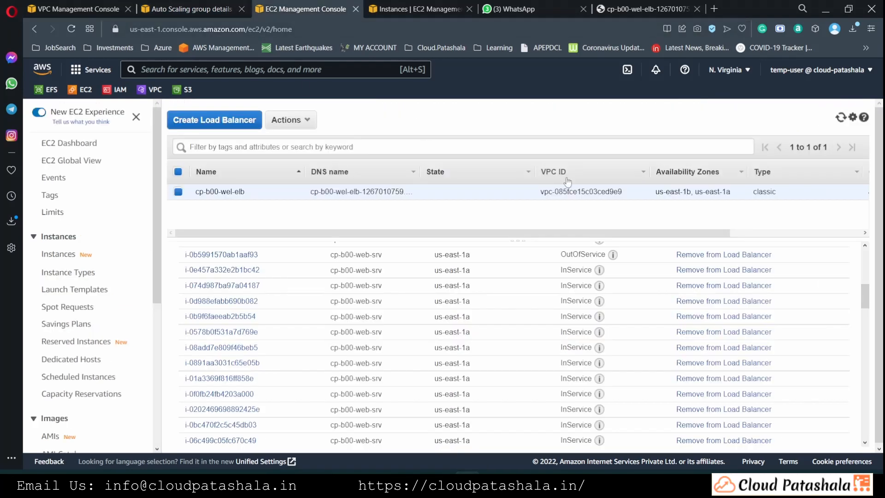
Step: Refresh cp-b00-wel-elb until it lists three InService instances, then switch to the demo page
{"action": "left_click", "coordinate": [415, 9]}
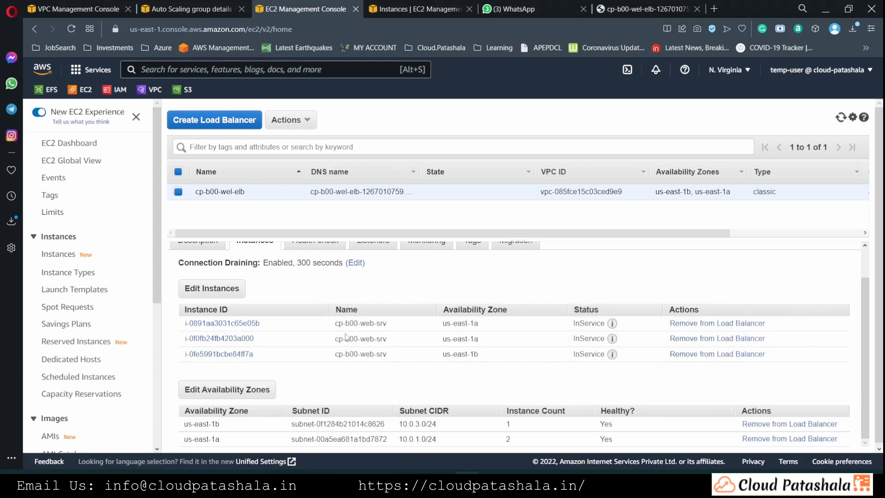
{"action": "mouse_move", "coordinate": [313, 337]}
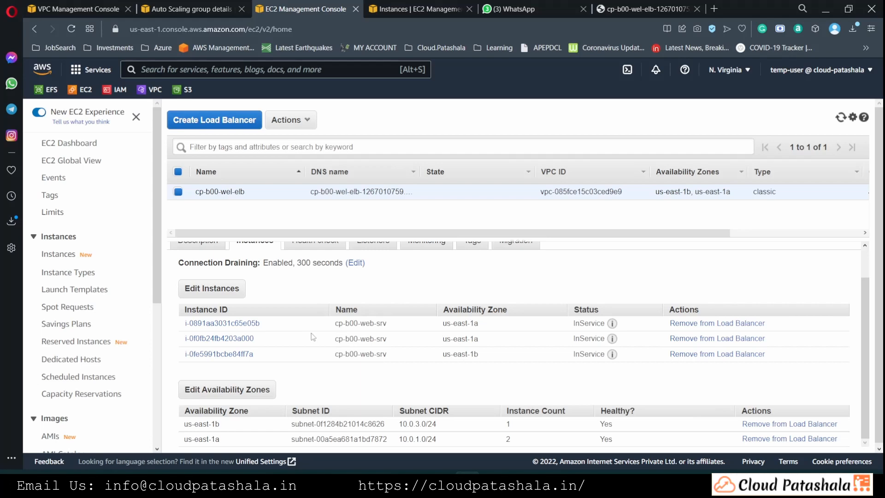
{"action": "mouse_move", "coordinate": [767, 175]}
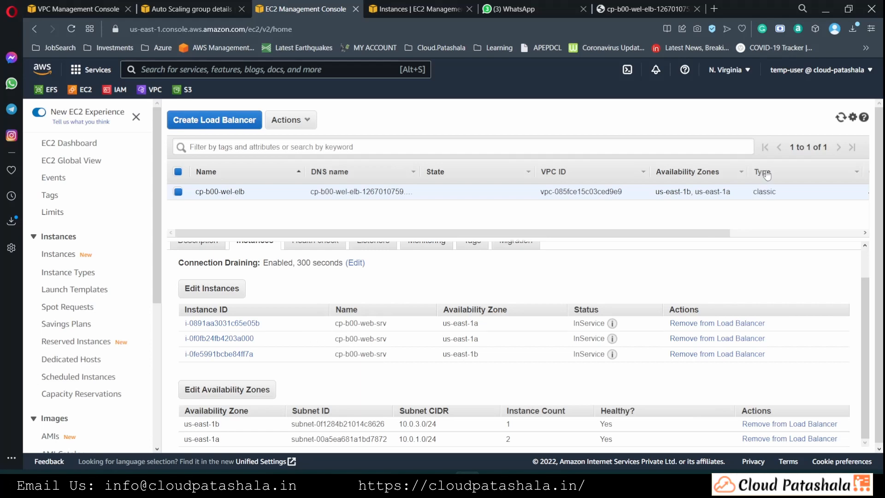
{"action": "left_click", "coordinate": [840, 117]}
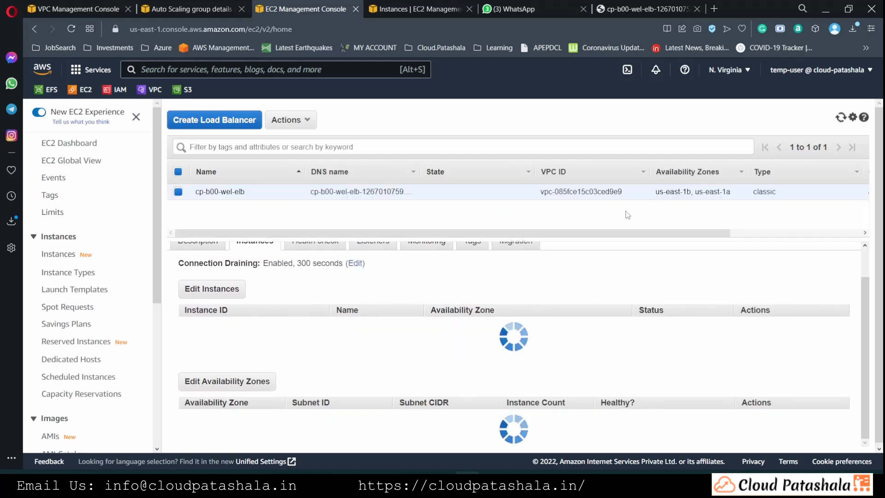
{"action": "left_click", "coordinate": [653, 9]}
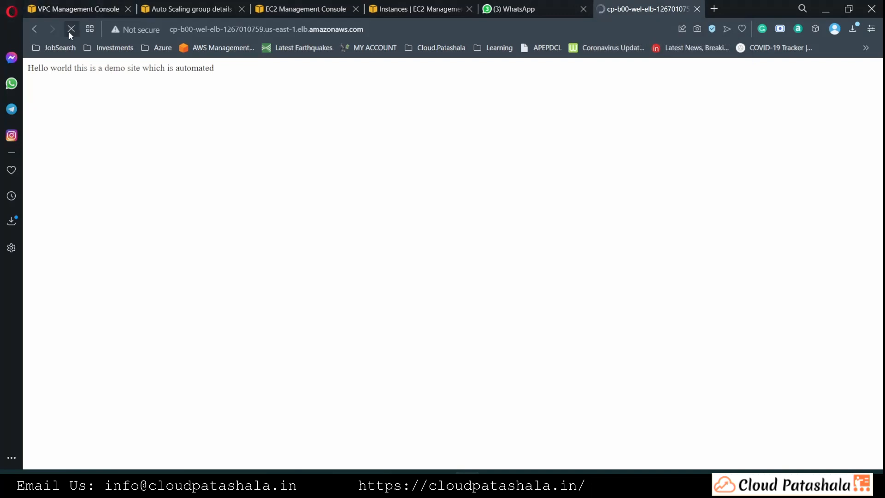
Step: Reload the demo page, then view the EC2 instances list with several cp-b00-web-srv terminated
{"action": "left_click", "coordinate": [70, 29]}
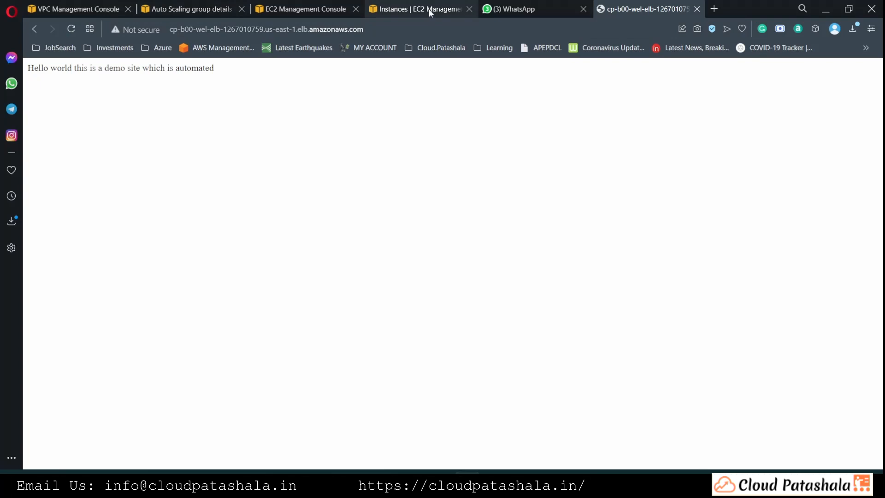
{"action": "left_click", "coordinate": [305, 9]}
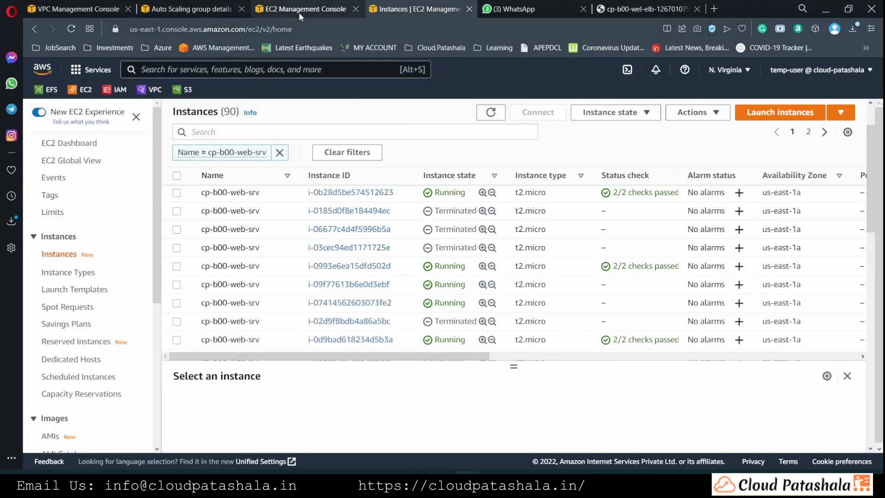